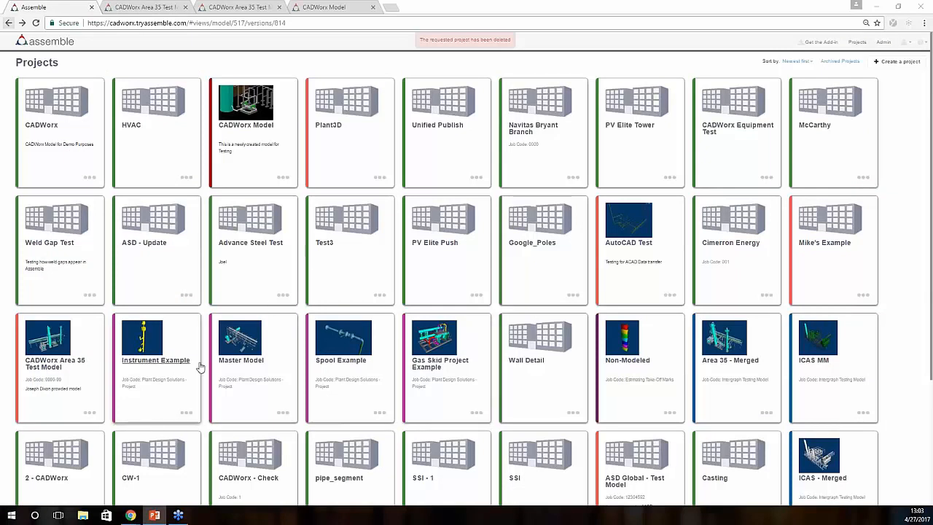
mouse_move(476, 417)
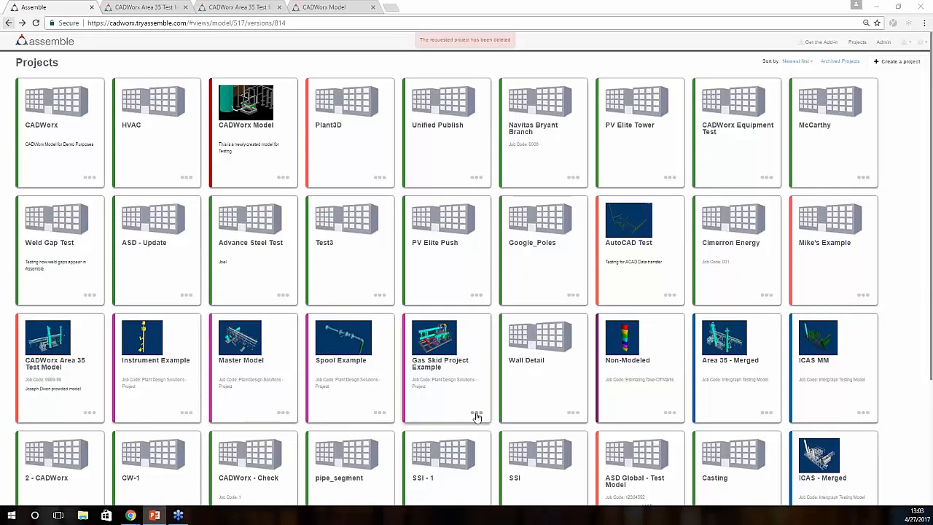
mouse_move(479, 406)
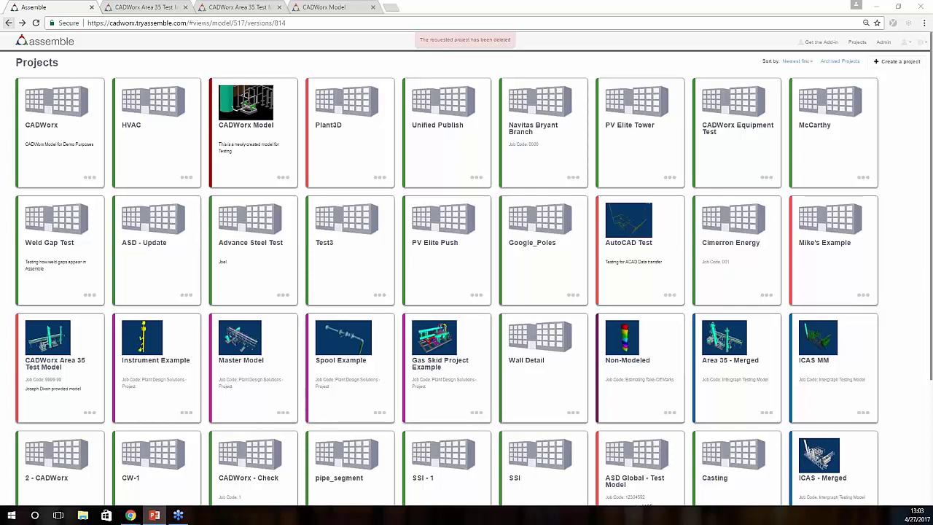
mouse_move(595, 269)
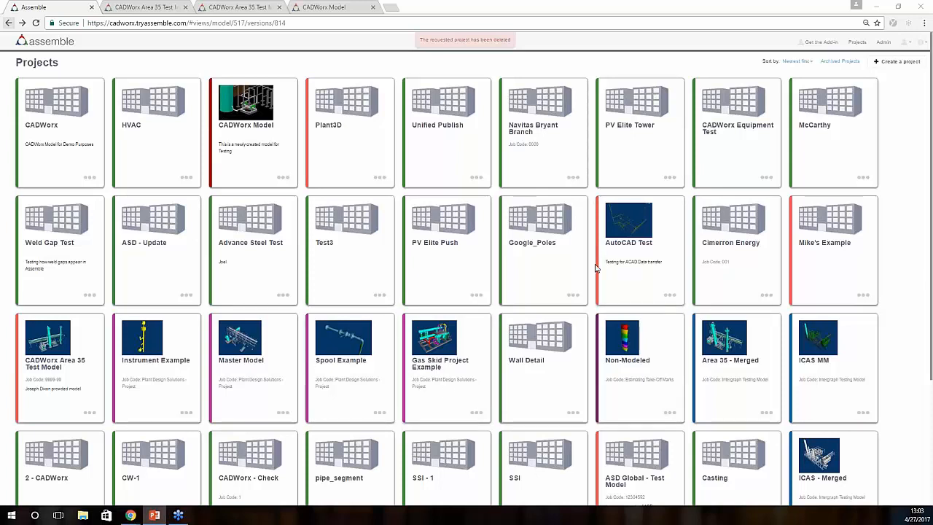
mouse_move(640, 157)
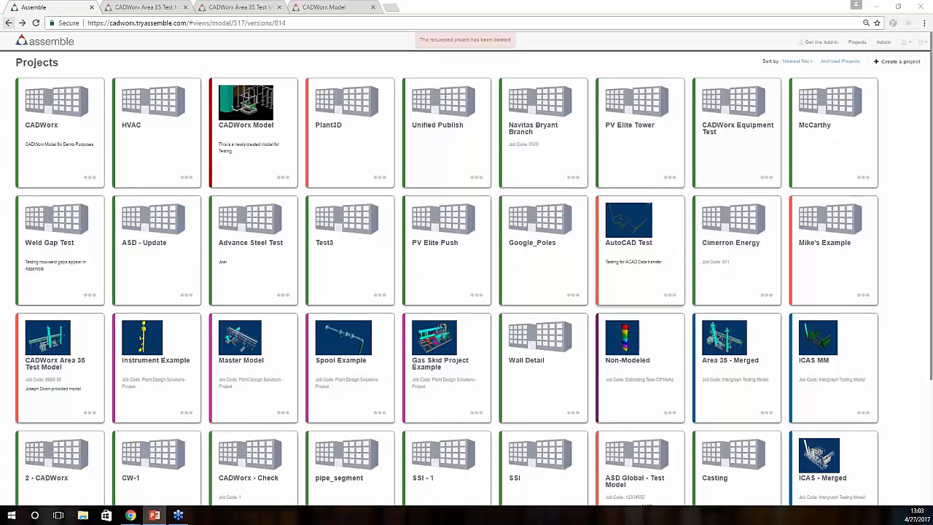
mouse_move(840, 61)
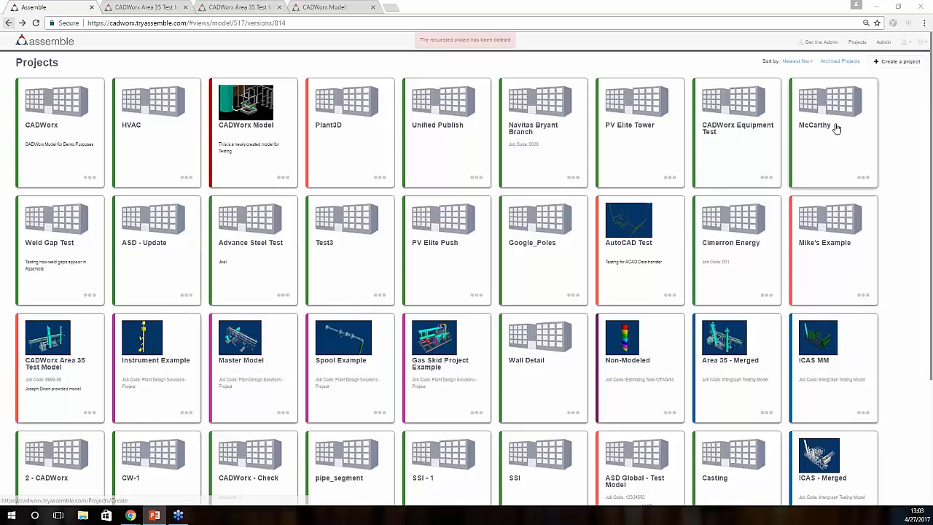
mouse_move(884, 43)
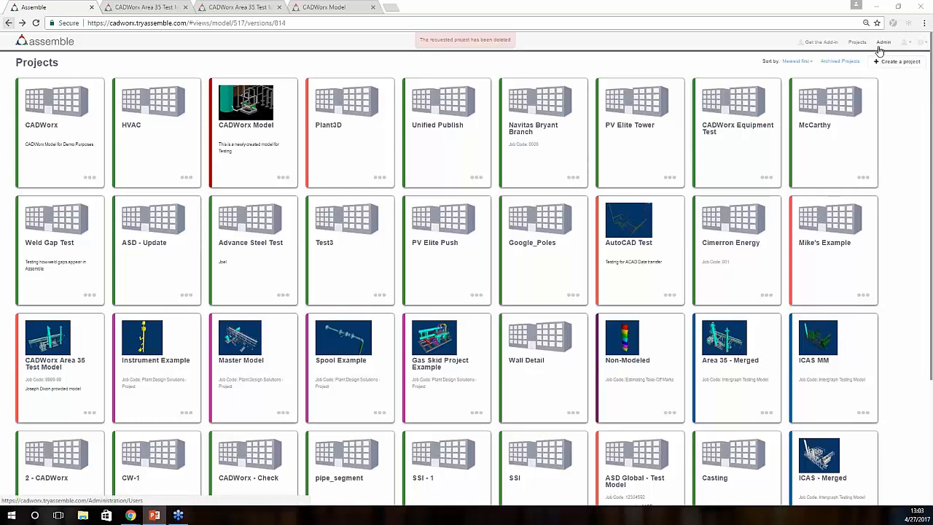
mouse_move(499, 85)
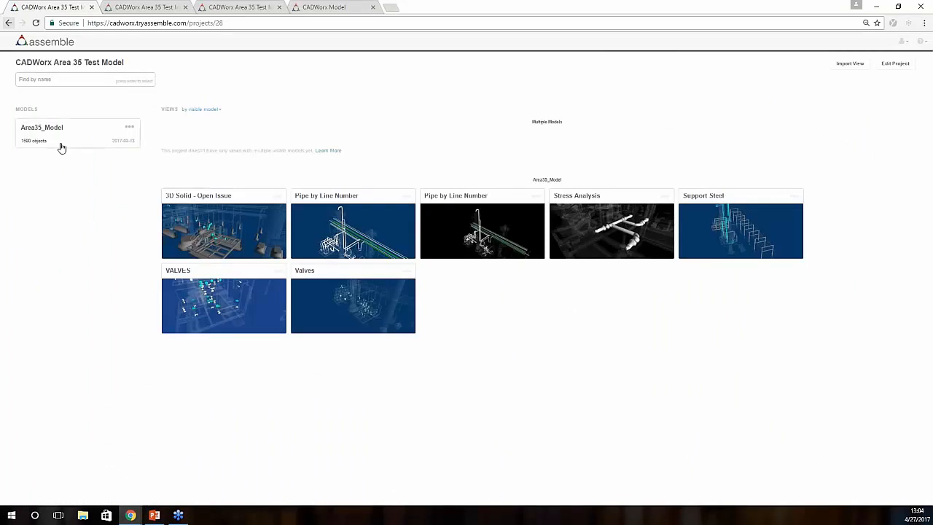
mouse_move(73, 240)
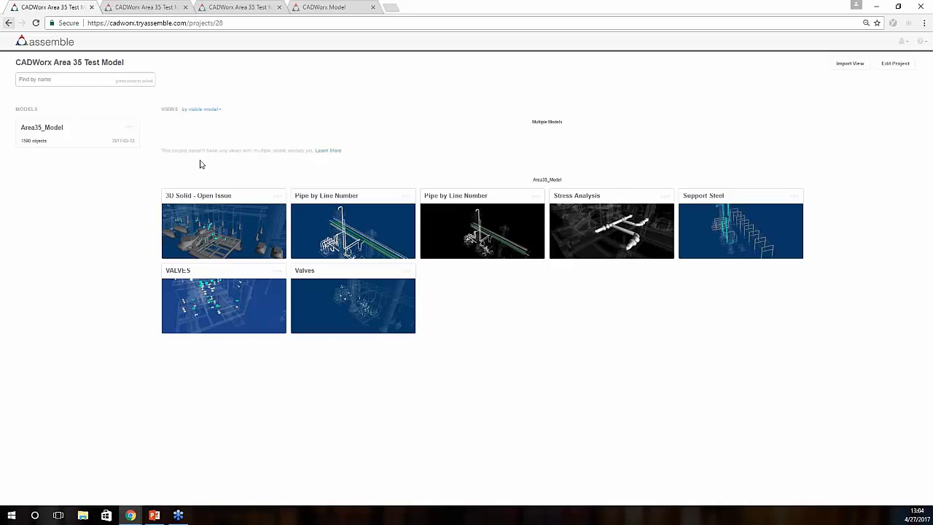
mouse_move(601, 228)
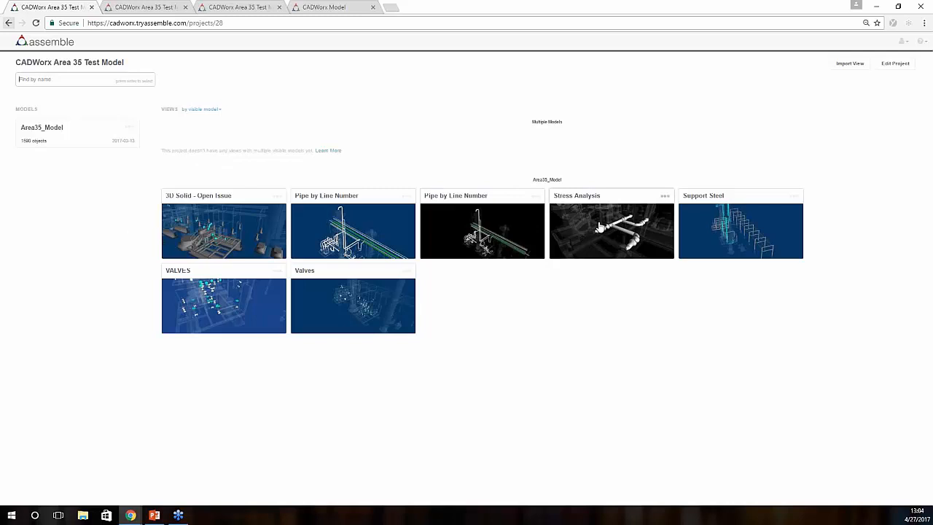
mouse_move(592, 213)
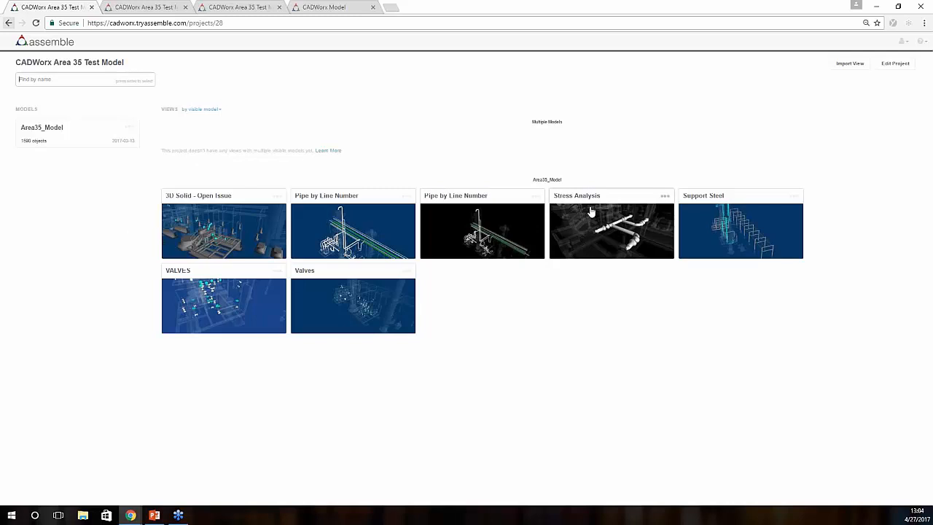
mouse_move(493, 172)
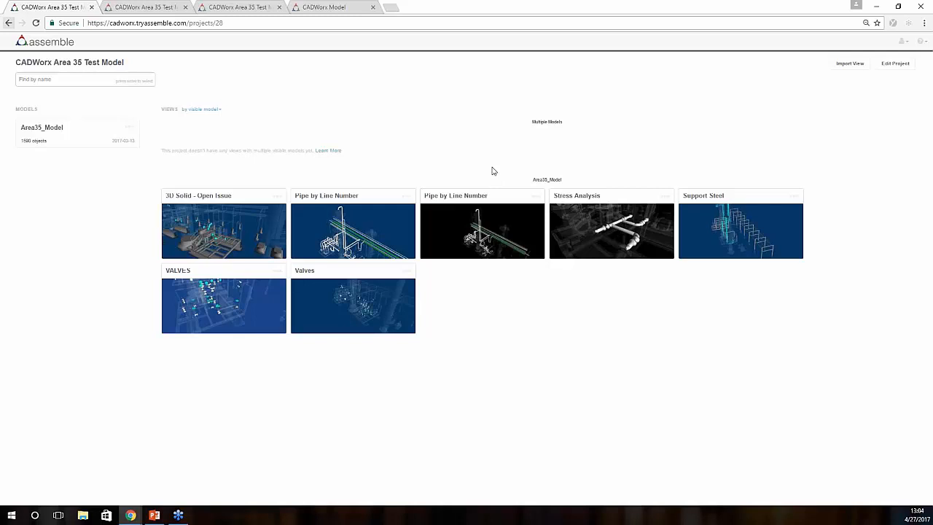
Bring up the Project Settings of the CADWorx Area 35 Test Model project
click(896, 64)
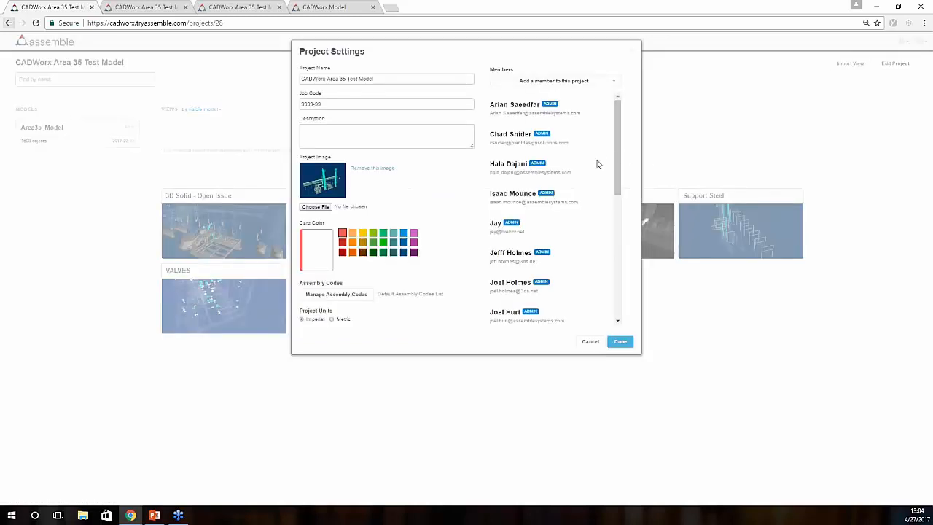
mouse_move(344, 178)
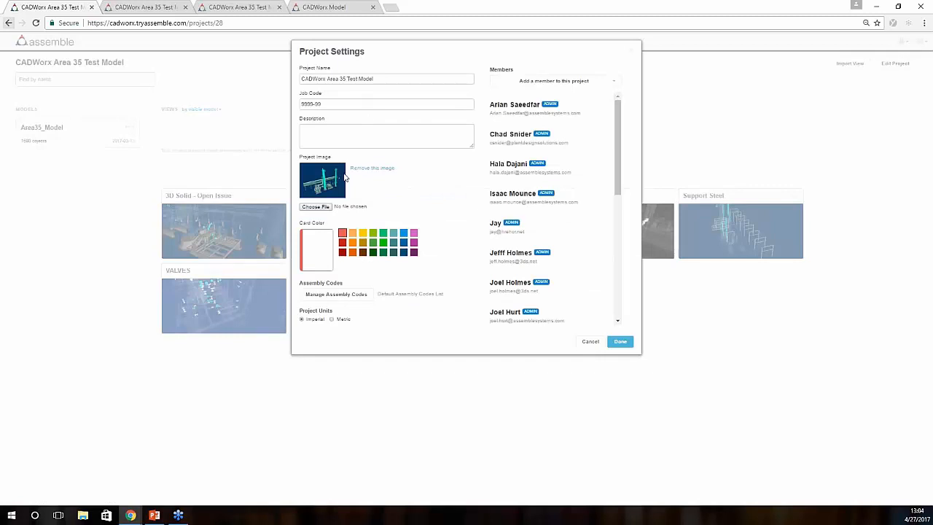
mouse_move(455, 312)
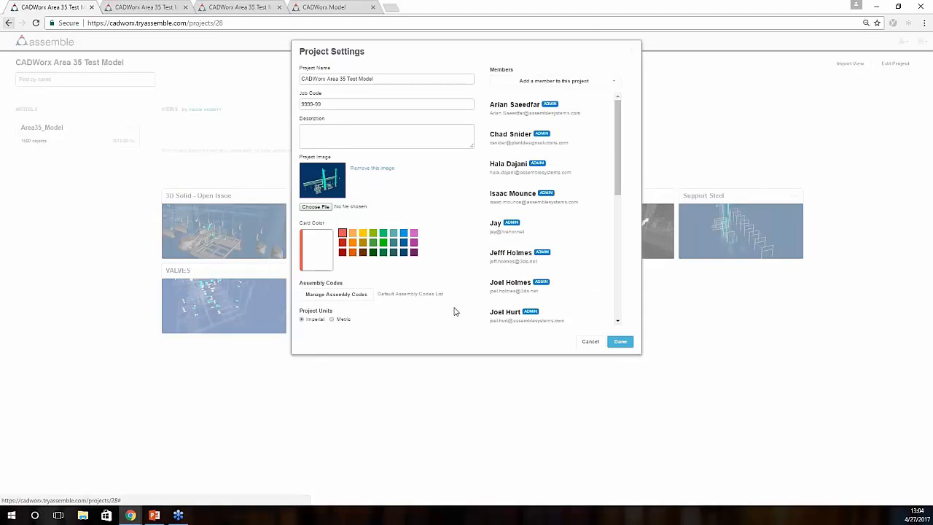
mouse_move(556, 213)
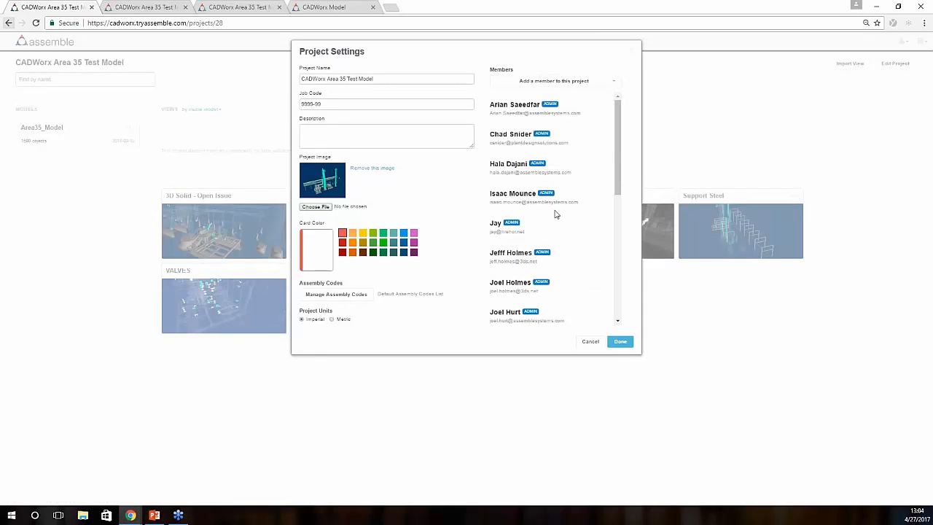
mouse_move(397, 334)
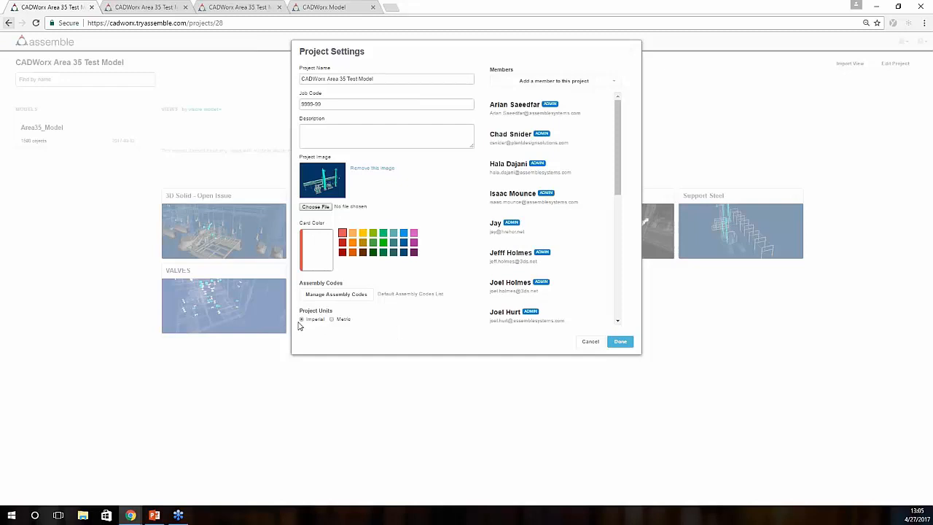
Check the Project Units option, then close Project Settings to return to the project page
click(333, 320)
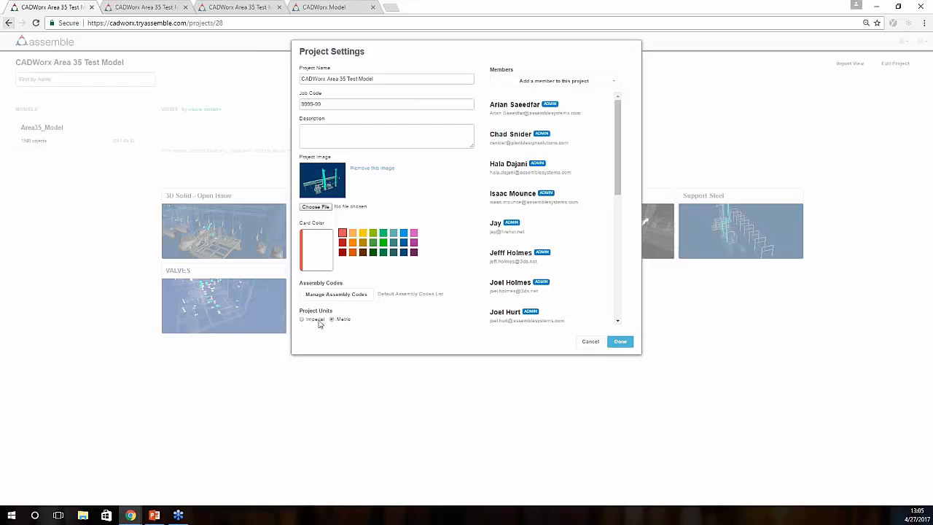
click(301, 319)
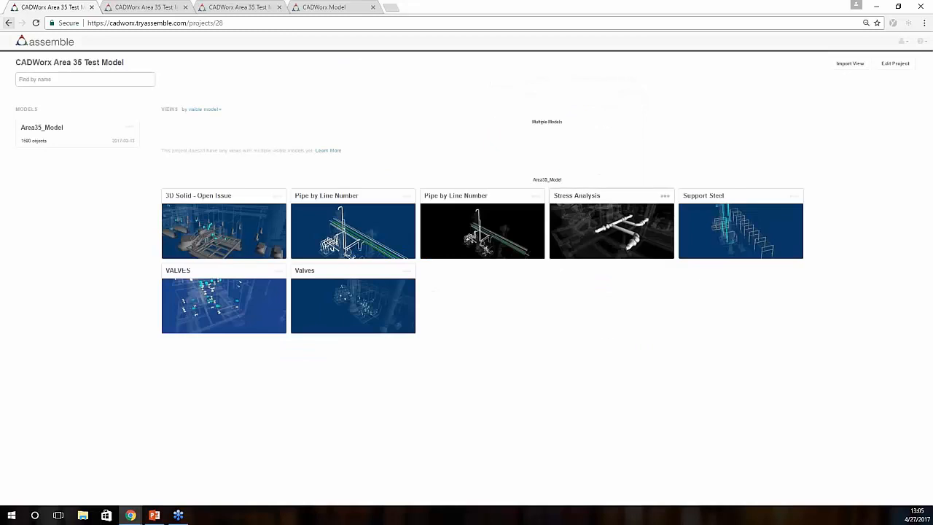
mouse_move(128, 134)
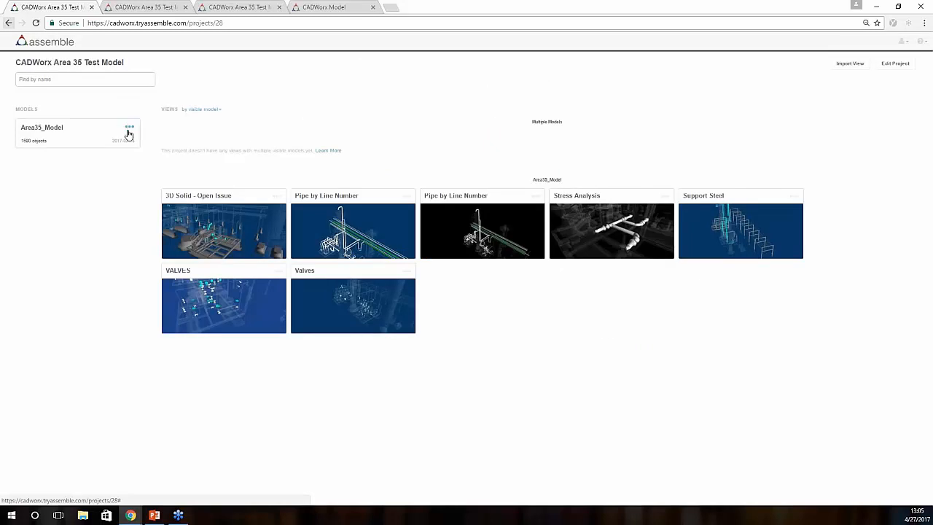
click(130, 127)
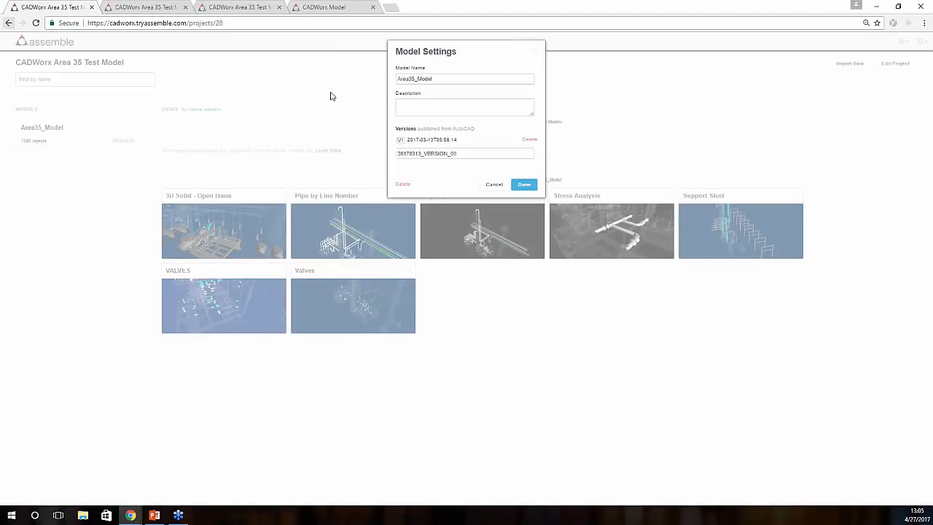
click(524, 184)
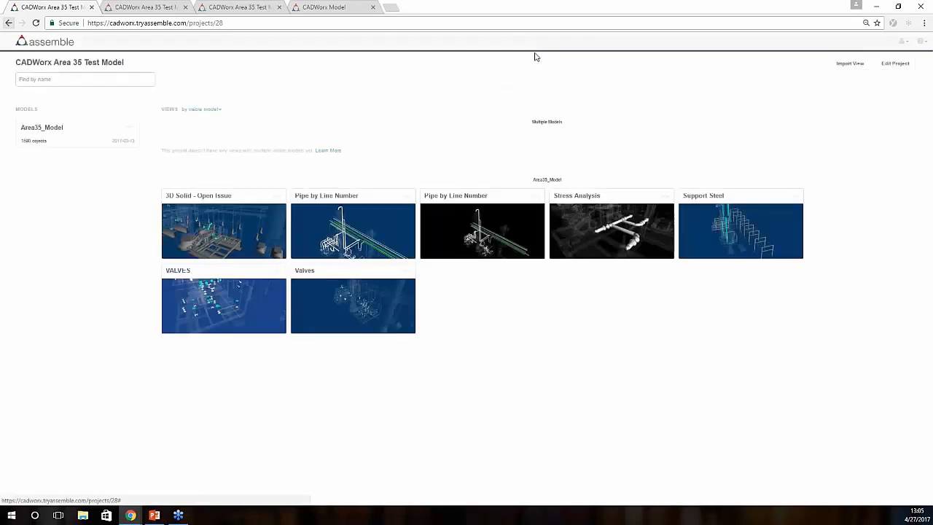
mouse_move(222, 75)
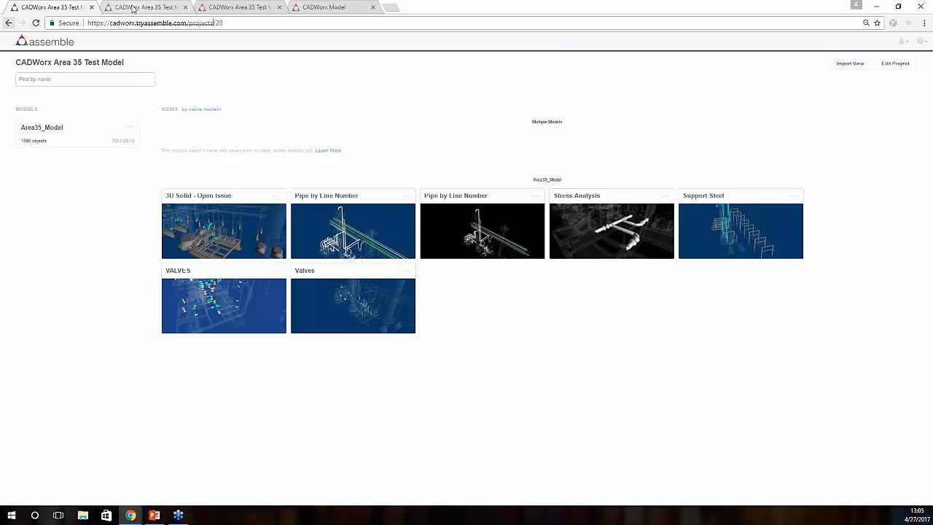
Show the Area35_Model viewer and dismiss the Properties panel to widen the 3D view
click(223, 231)
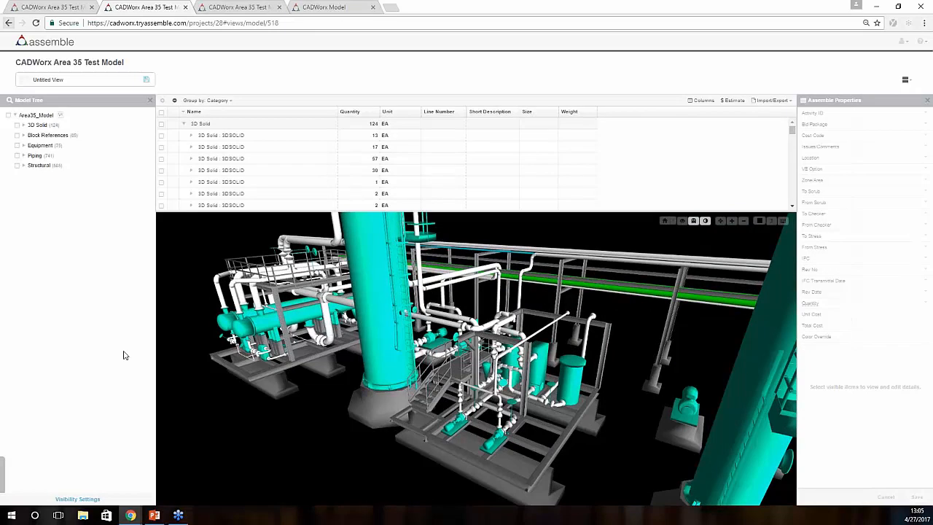
mouse_move(696, 4)
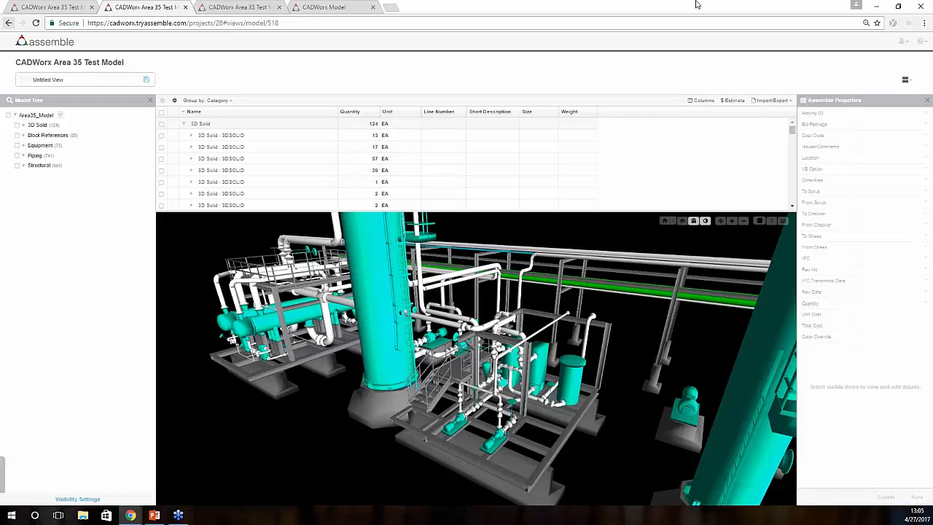
mouse_move(756, 5)
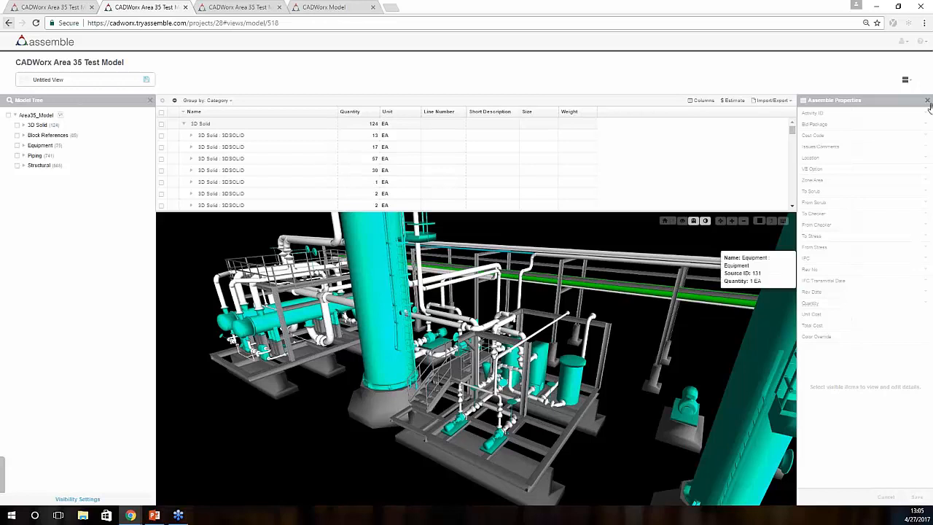
click(928, 100)
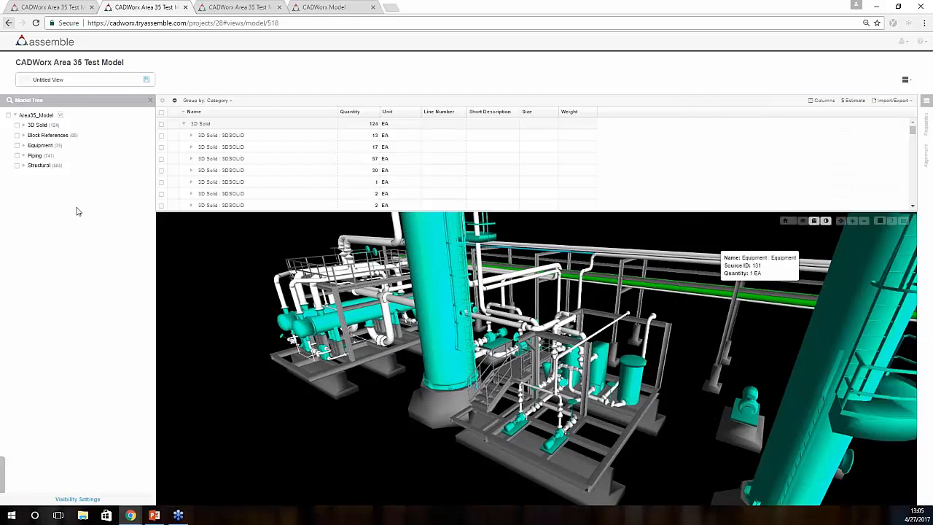
Under Piping, select every Gate Valve Buttweld Flanged item and orbit around the highlighted valves
click(23, 155)
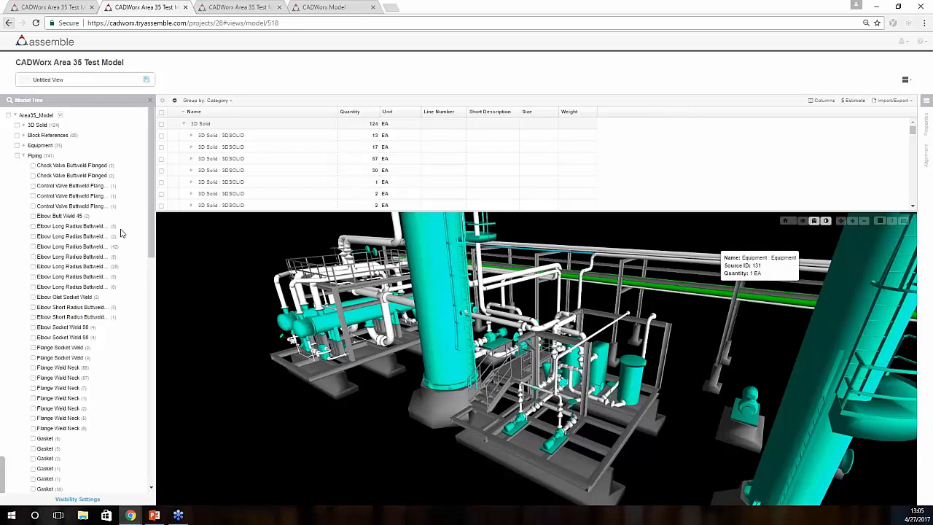
mouse_move(128, 219)
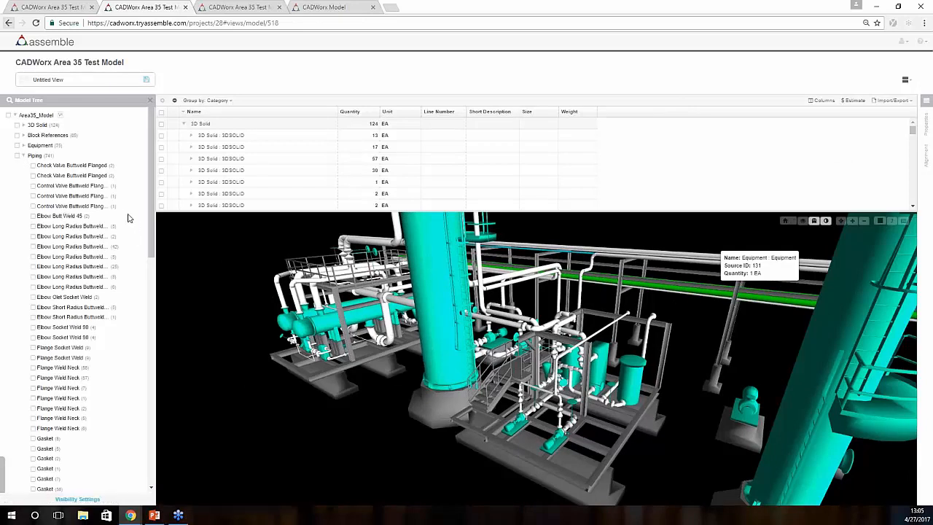
mouse_move(109, 225)
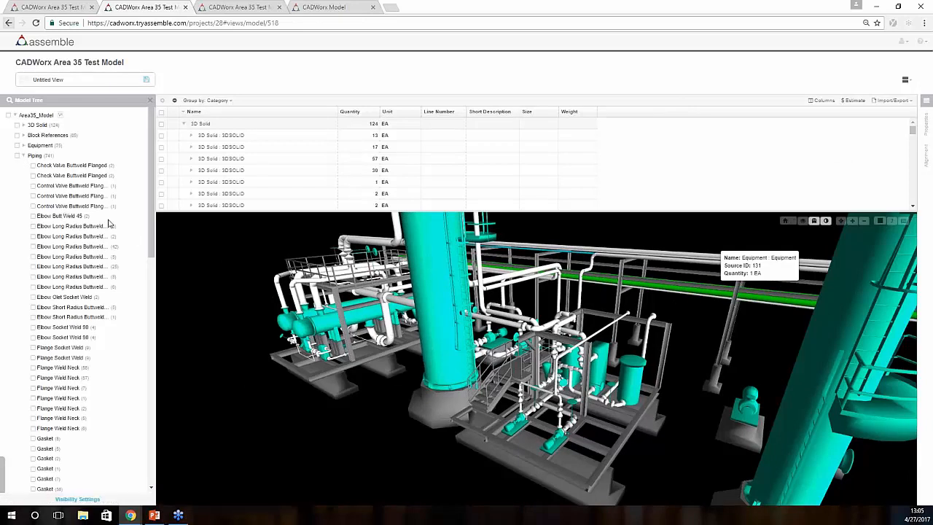
scroll(down, 3)
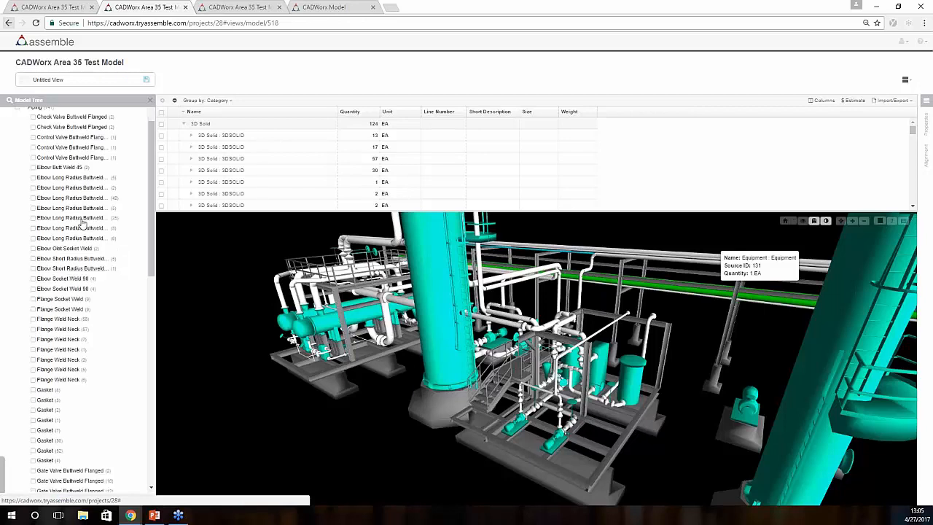
scroll(down, 3)
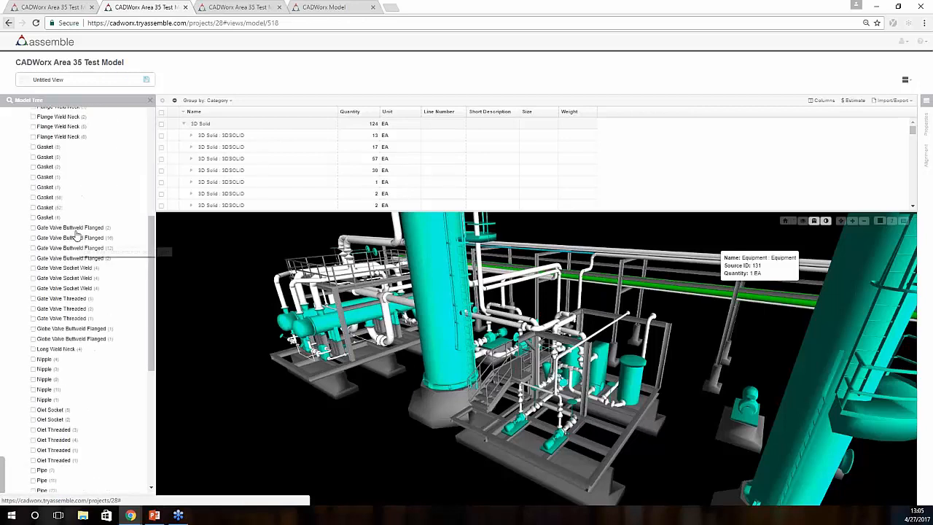
mouse_move(65, 248)
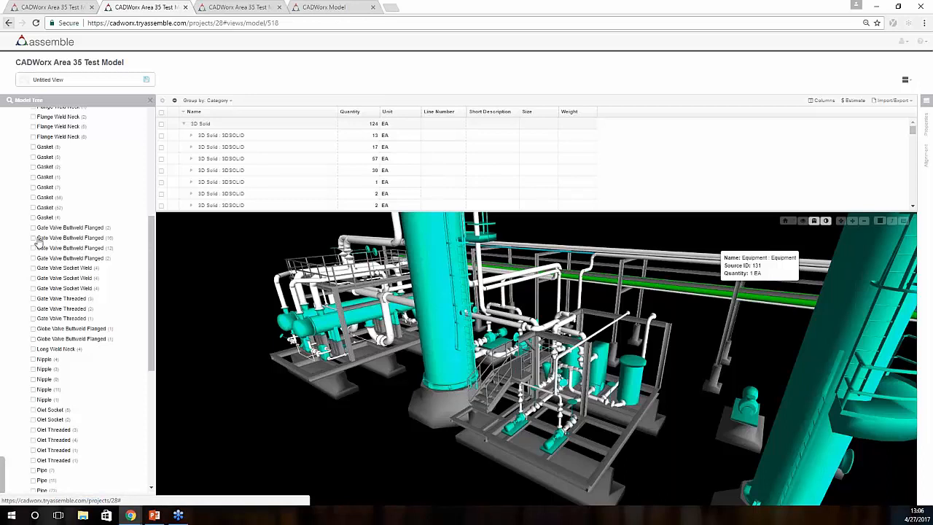
click(34, 238)
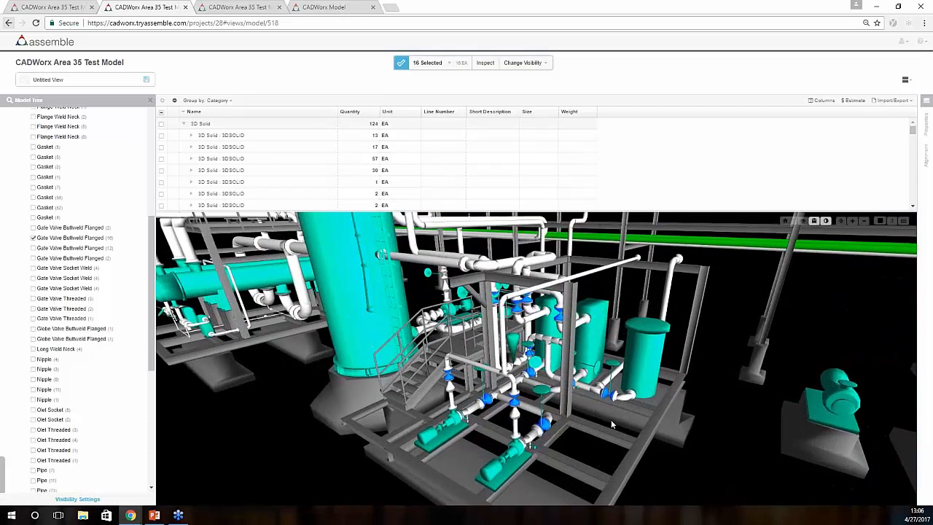
drag(613, 424, 601, 430)
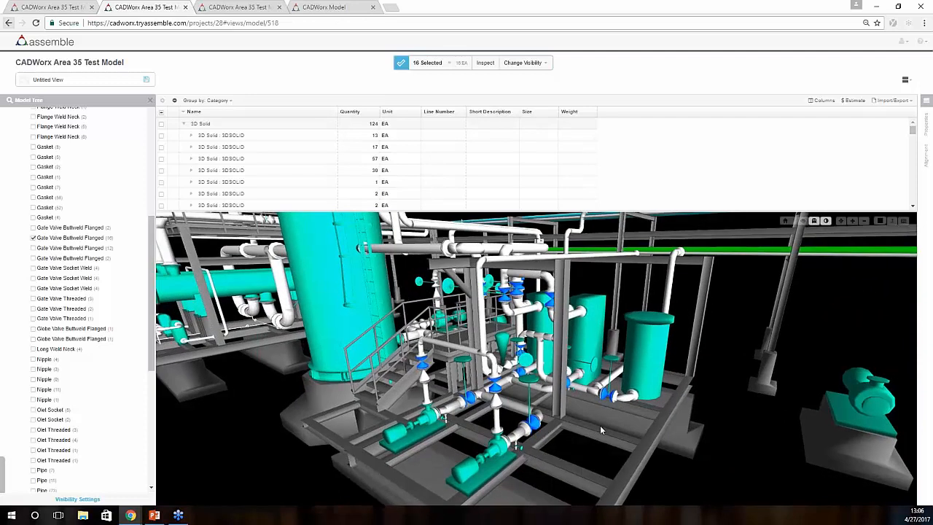
drag(601, 430, 232, 362)
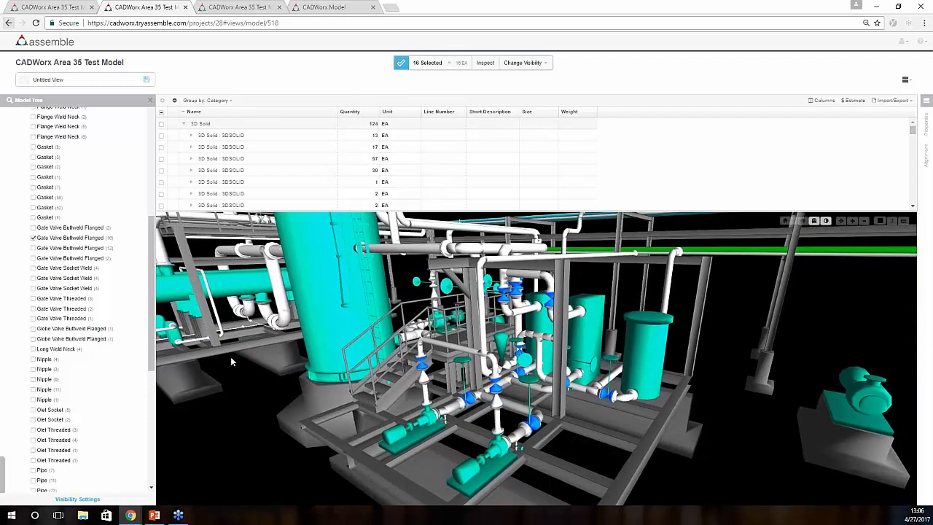
mouse_move(364, 367)
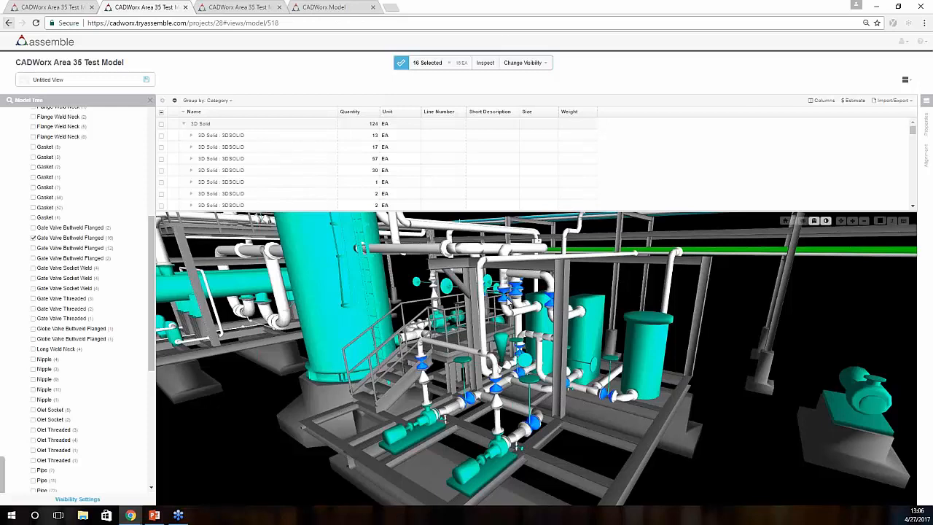
Hide everything but the selected gate valves, then pick one single valve in 3D
click(525, 63)
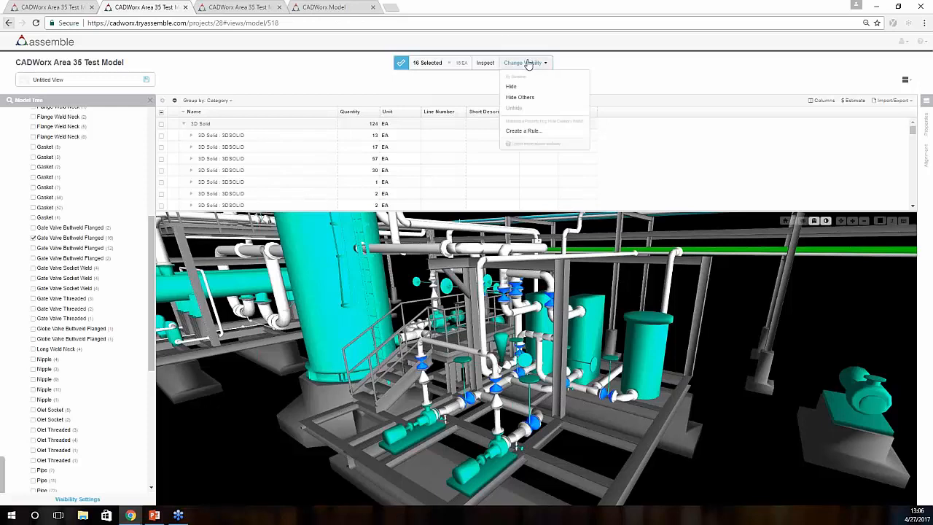
mouse_move(519, 96)
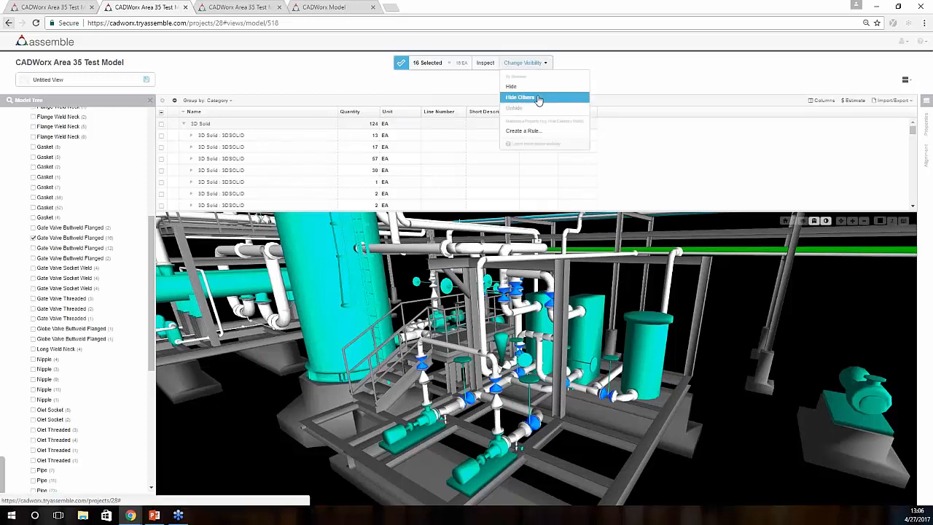
click(519, 96)
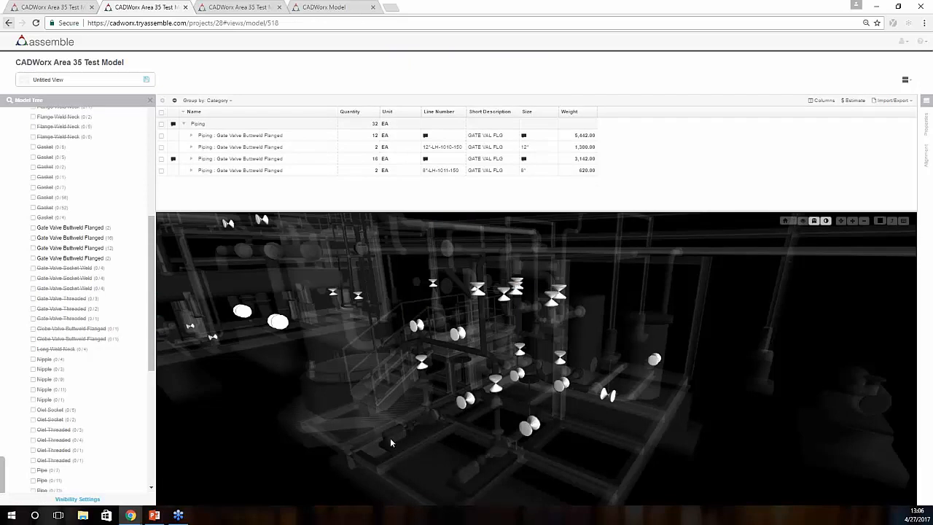
drag(390, 444, 472, 294)
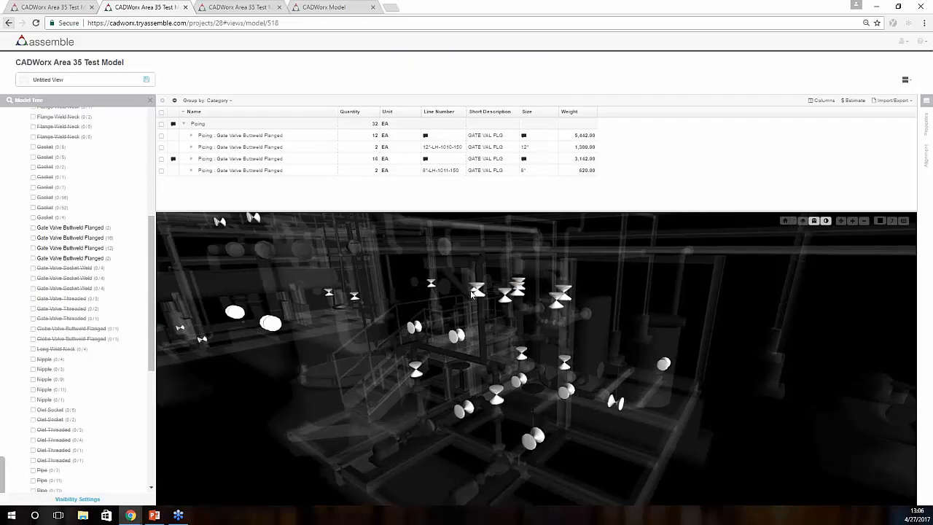
click(479, 290)
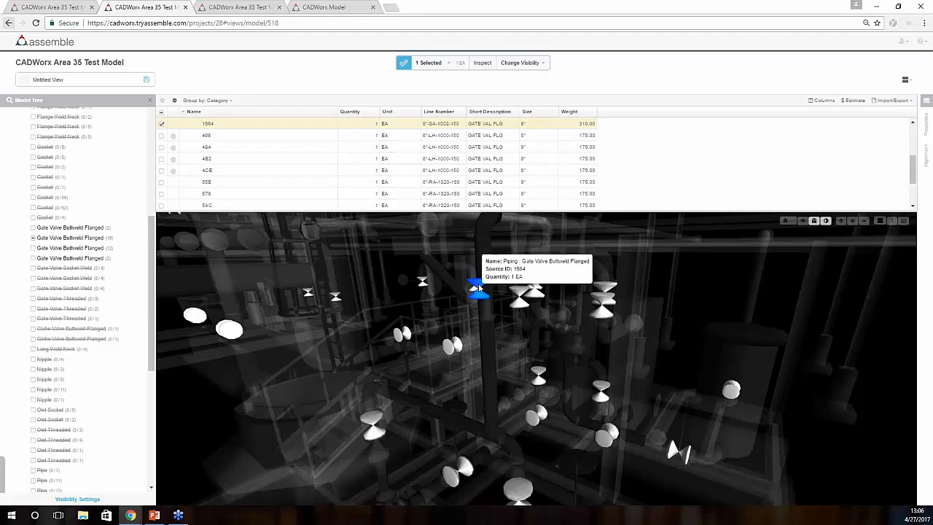
mouse_move(351, 144)
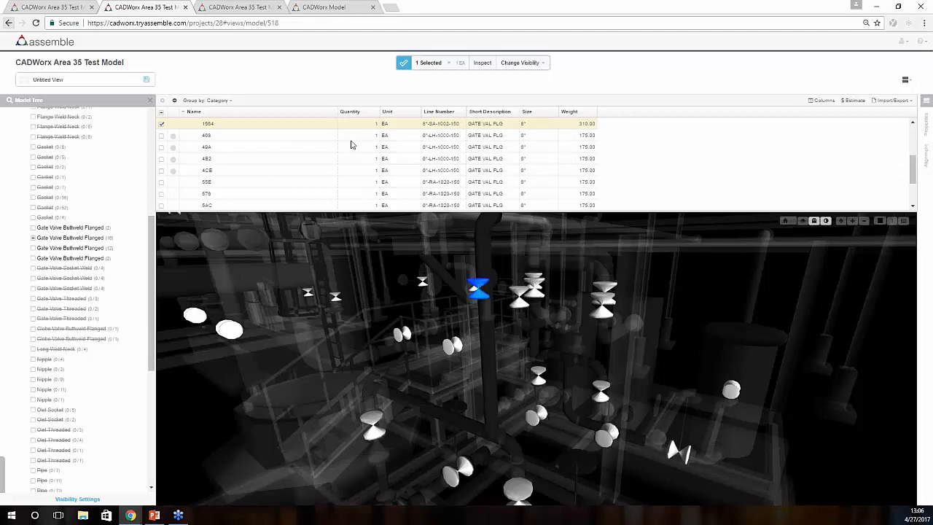
mouse_move(590, 94)
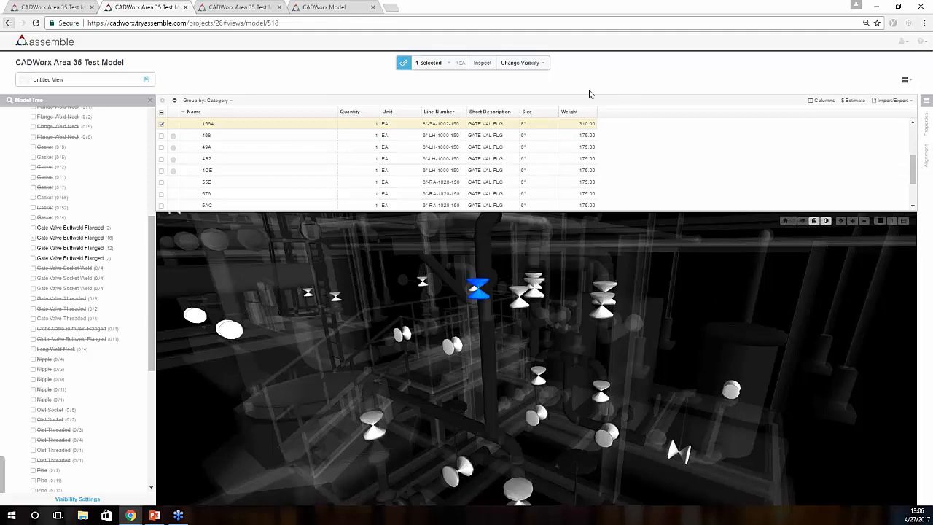
mouse_move(458, 137)
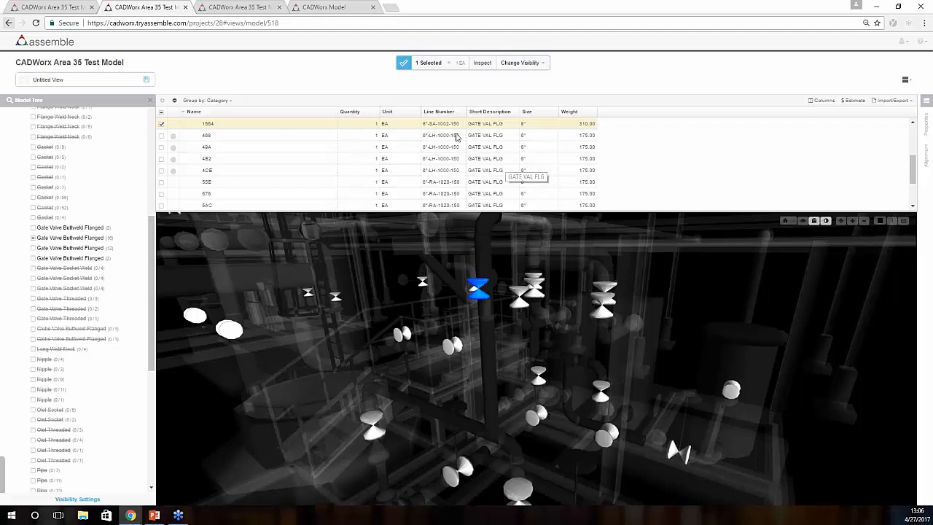
mouse_move(475, 210)
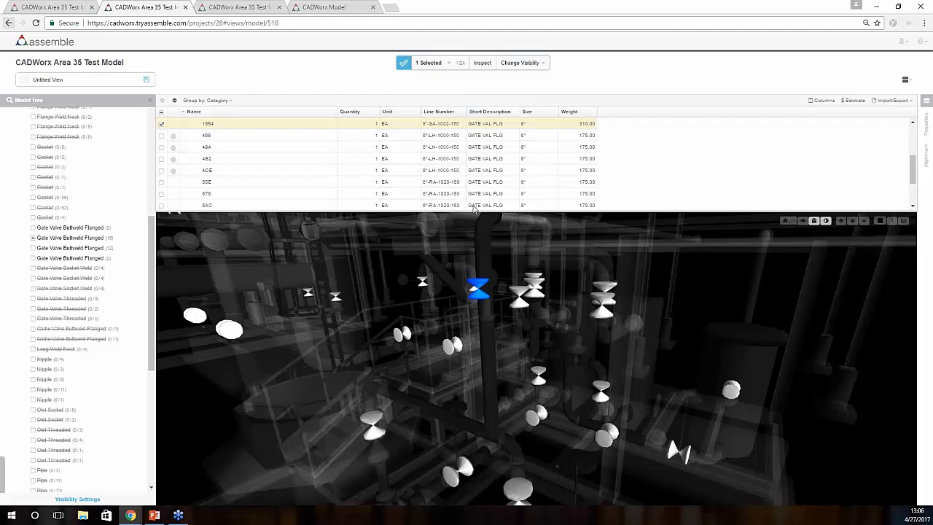
mouse_move(572, 161)
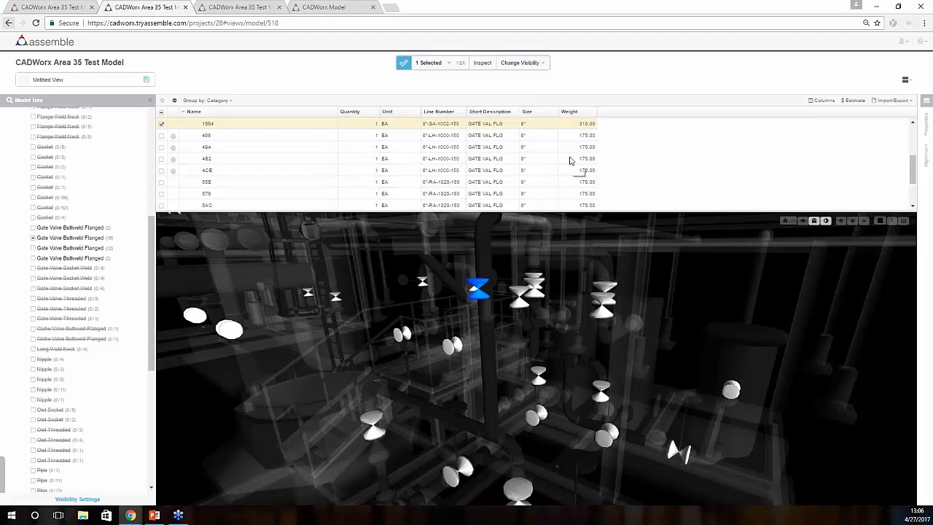
mouse_move(629, 167)
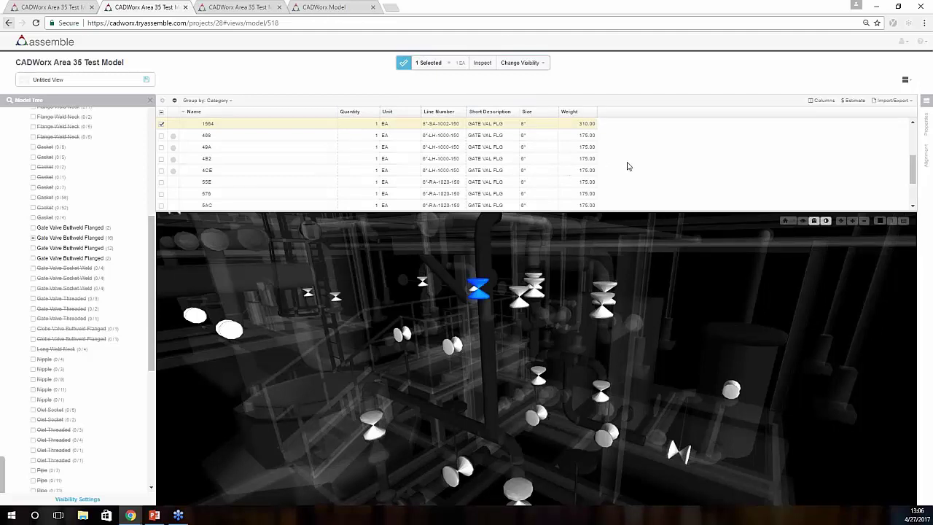
mouse_move(678, 153)
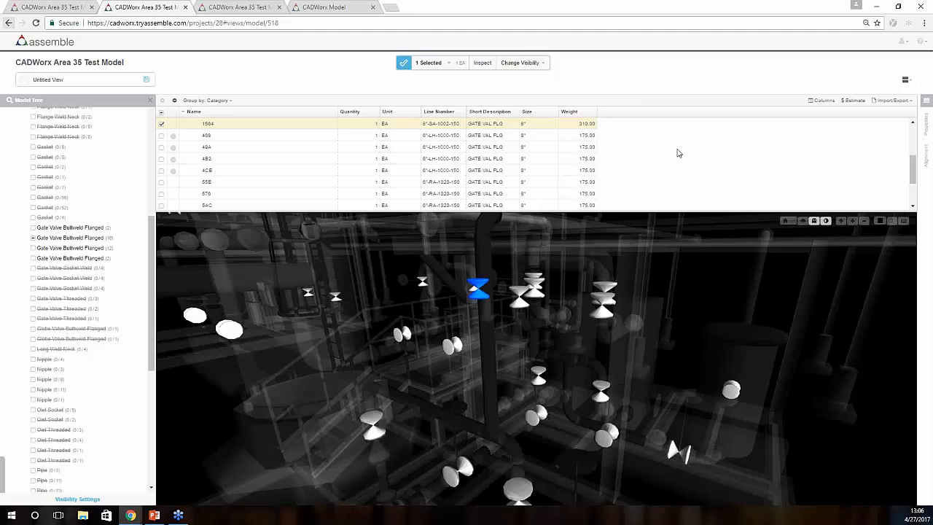
click(822, 99)
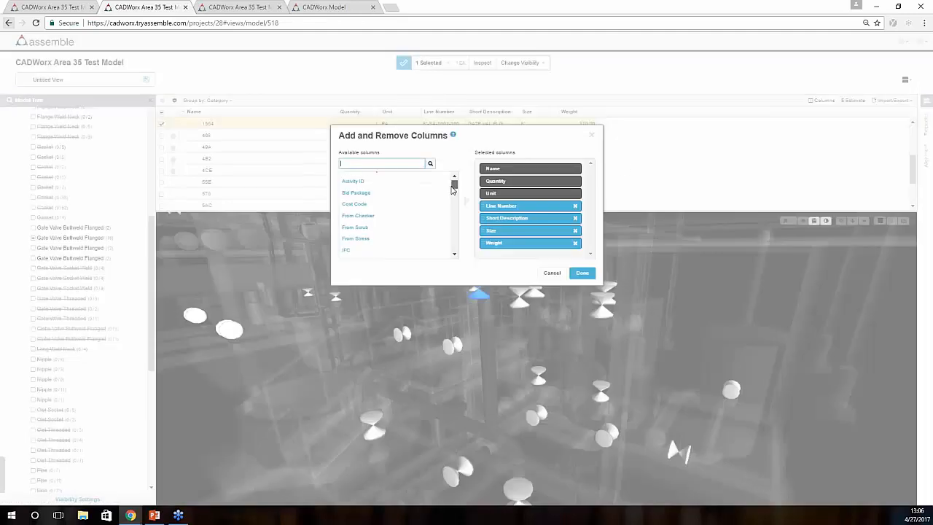
scroll(down, 3)
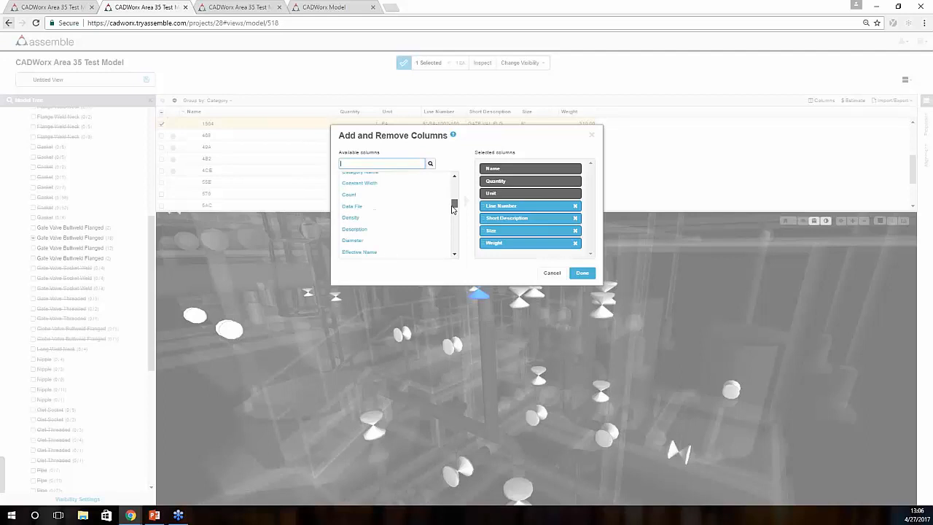
scroll(down, 3)
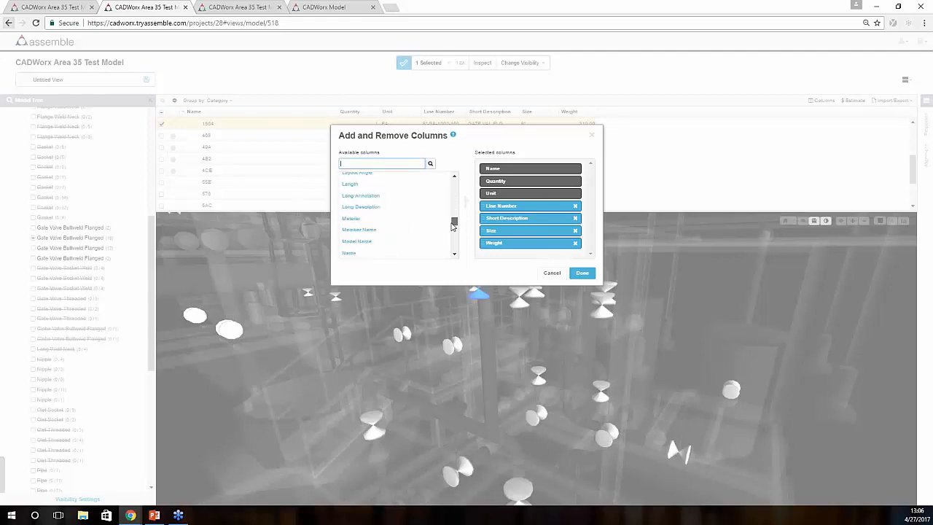
scroll(down, 3)
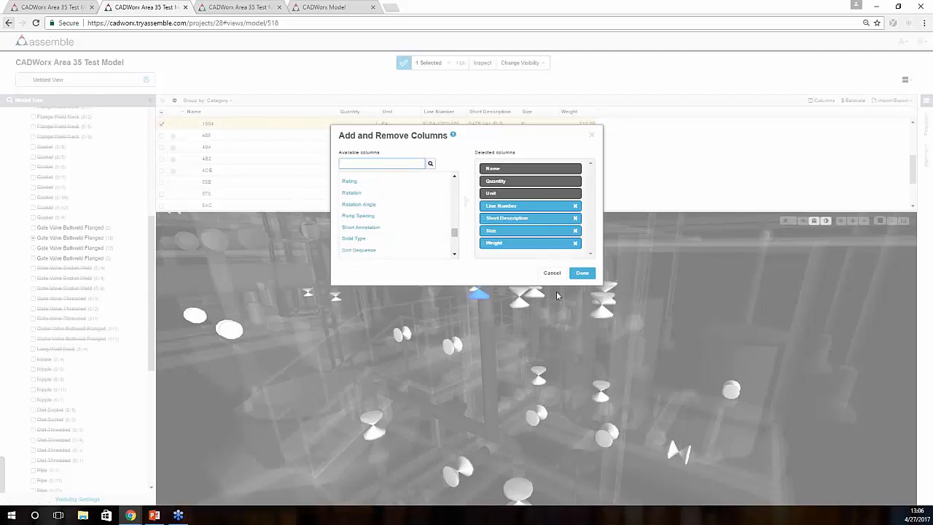
click(582, 273)
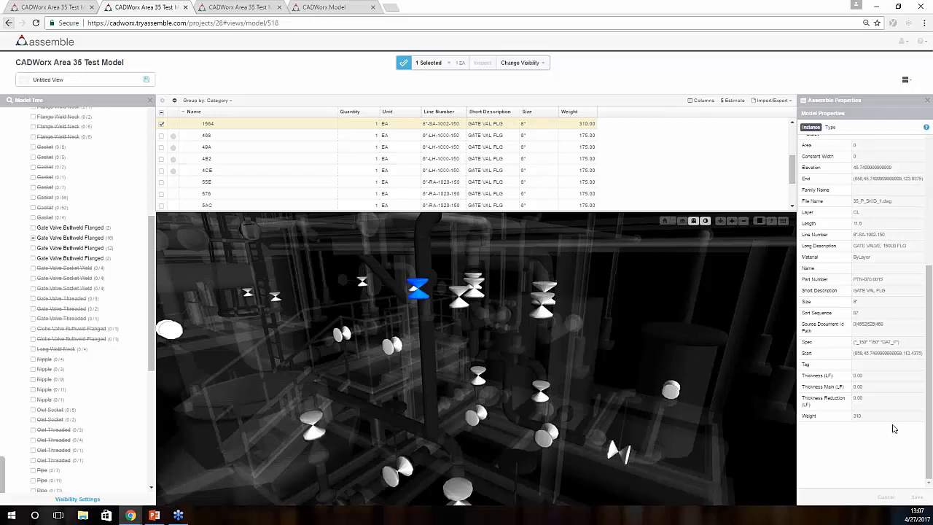
mouse_move(913, 234)
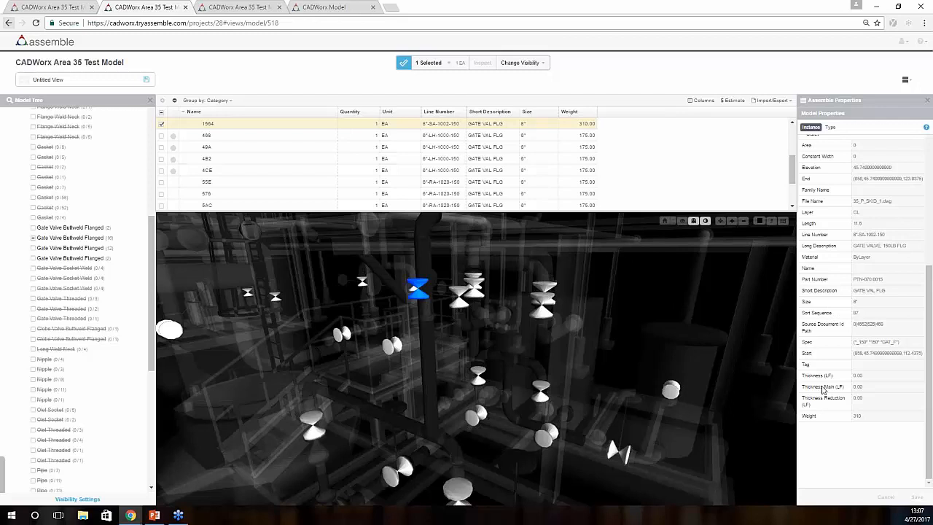
Scroll the valve's properties up to its visibility and details sections
scroll(up, 3)
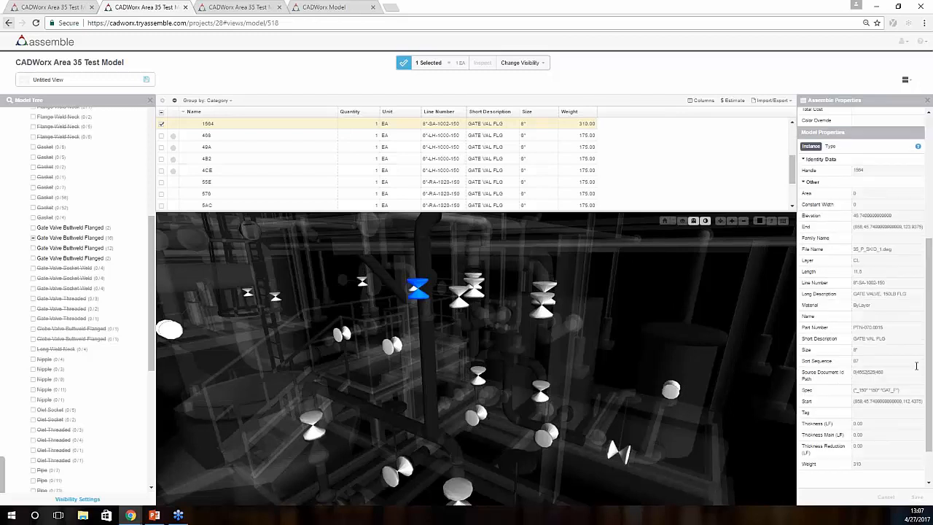
mouse_move(820, 344)
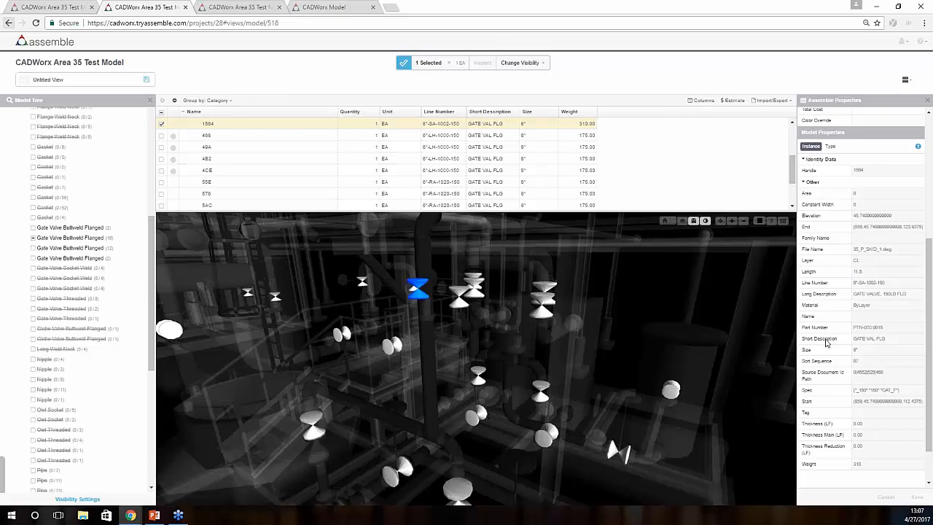
scroll(up, 3)
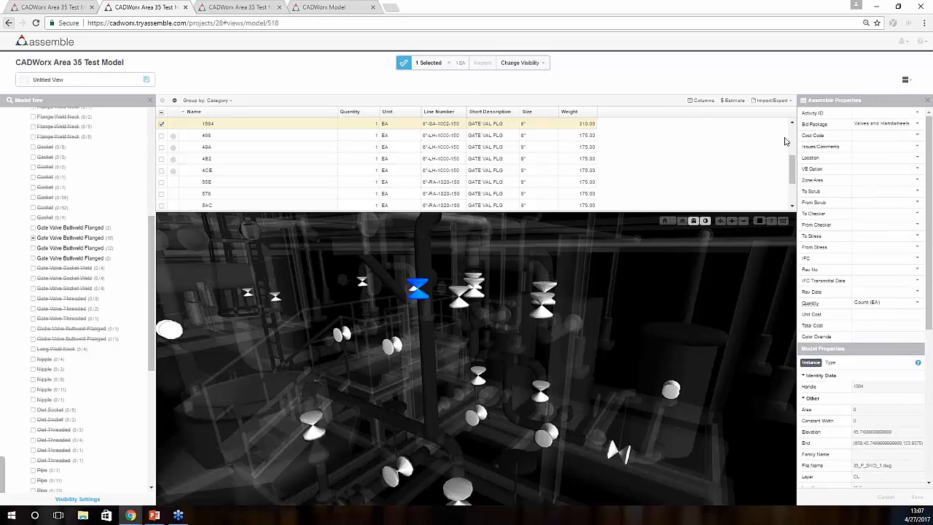
mouse_move(865, 141)
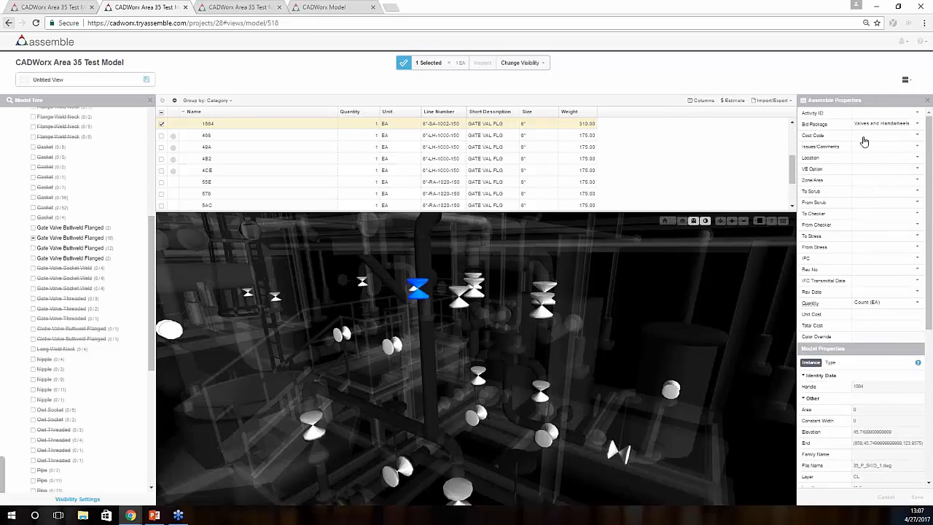
mouse_move(860, 378)
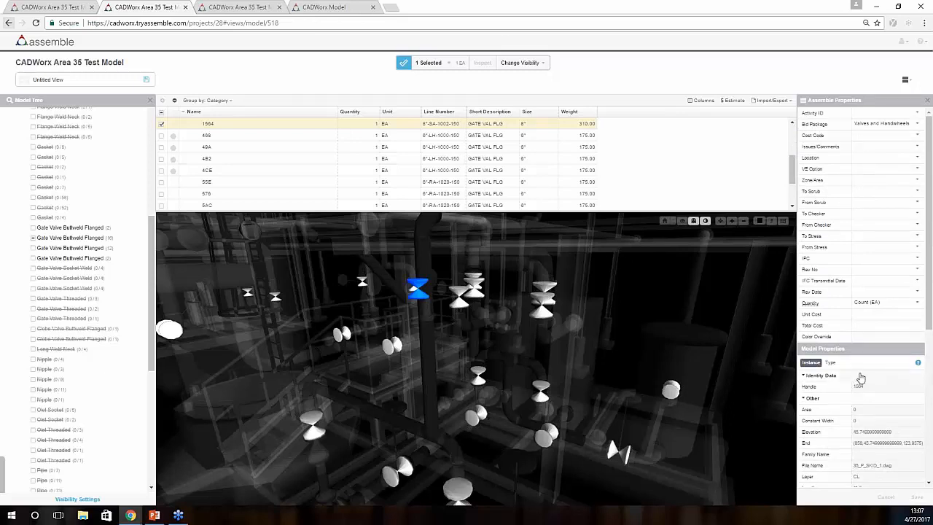
mouse_move(860, 372)
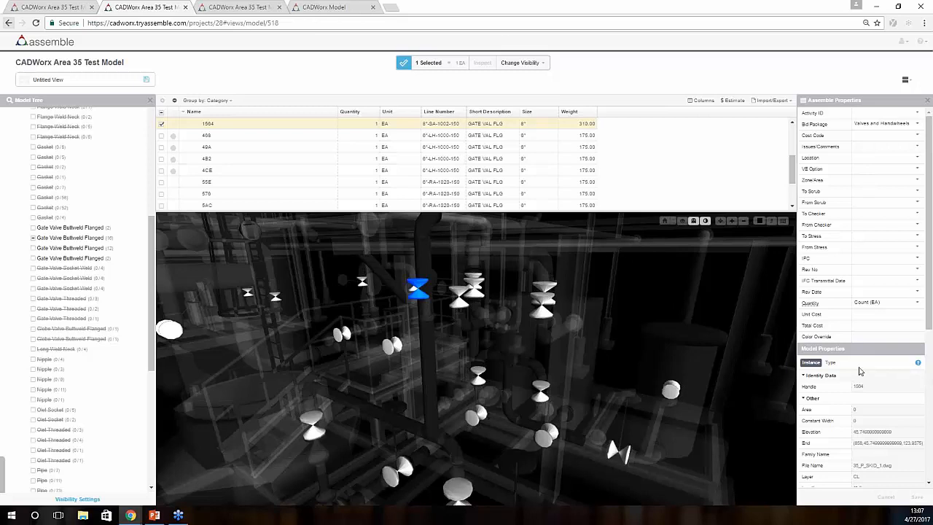
mouse_move(834, 334)
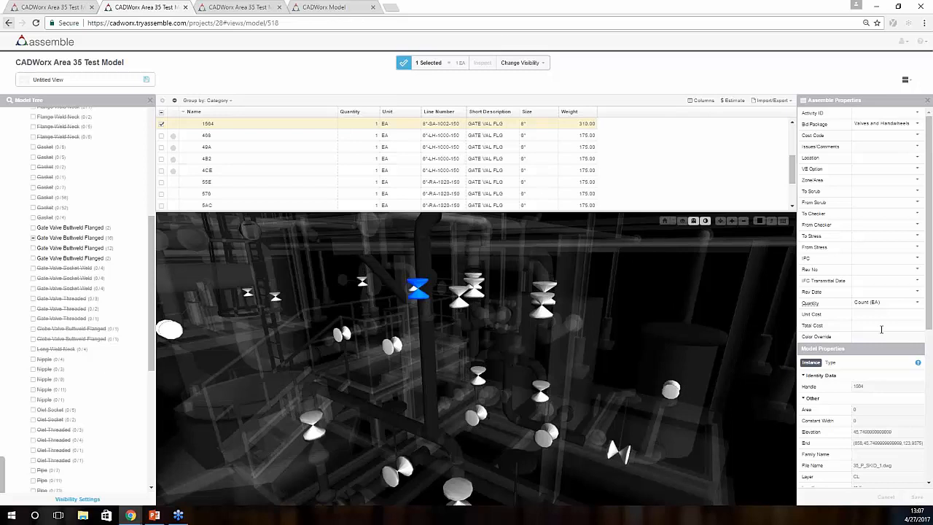
mouse_move(888, 140)
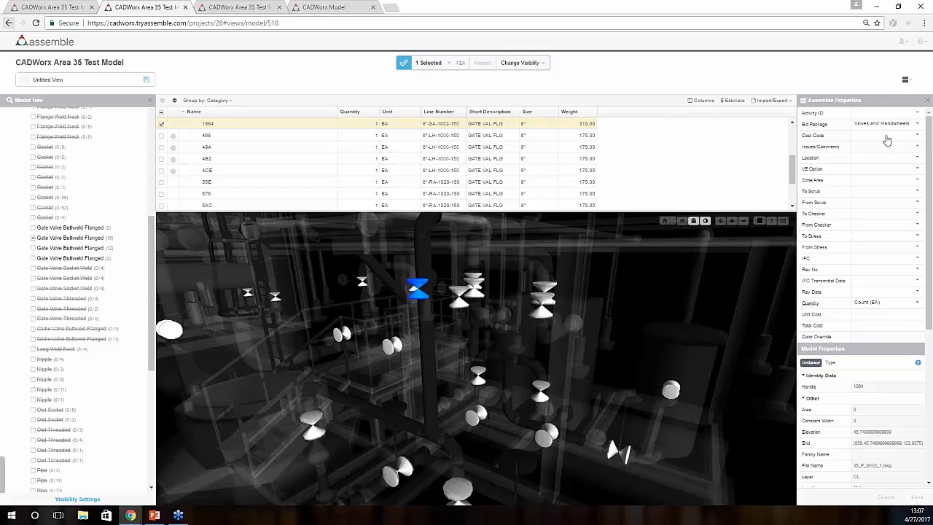
mouse_move(884, 139)
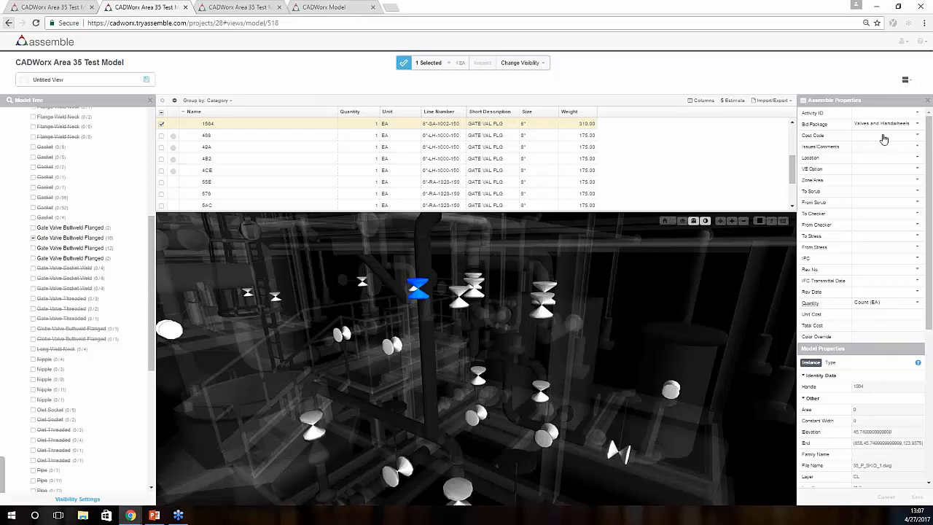
mouse_move(890, 152)
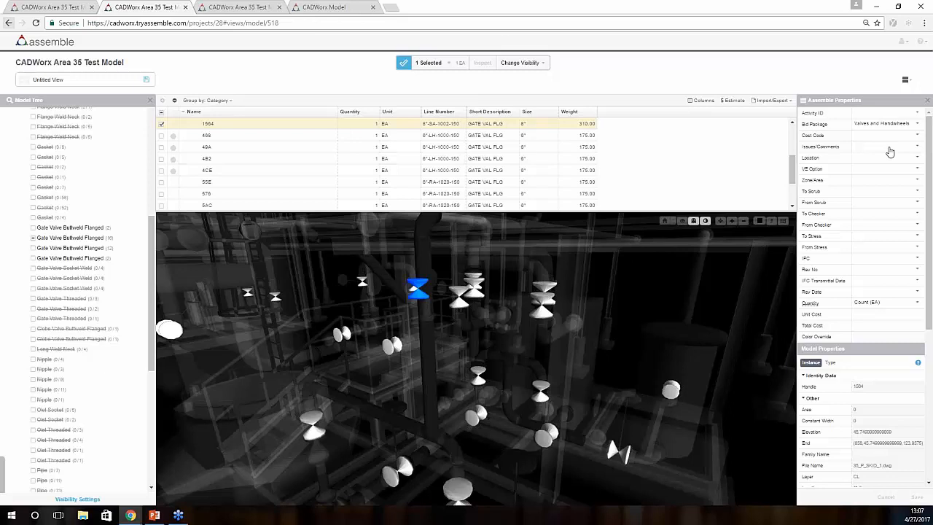
mouse_move(802, 232)
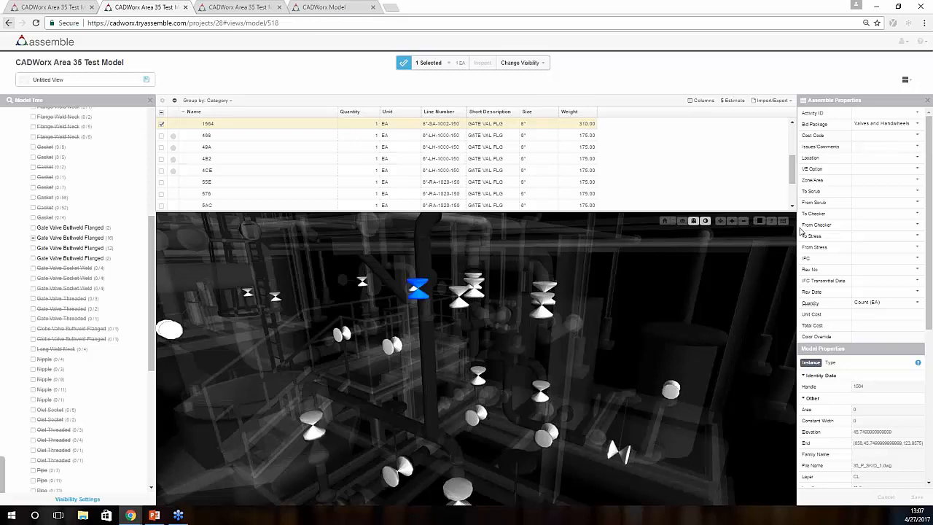
mouse_move(821, 198)
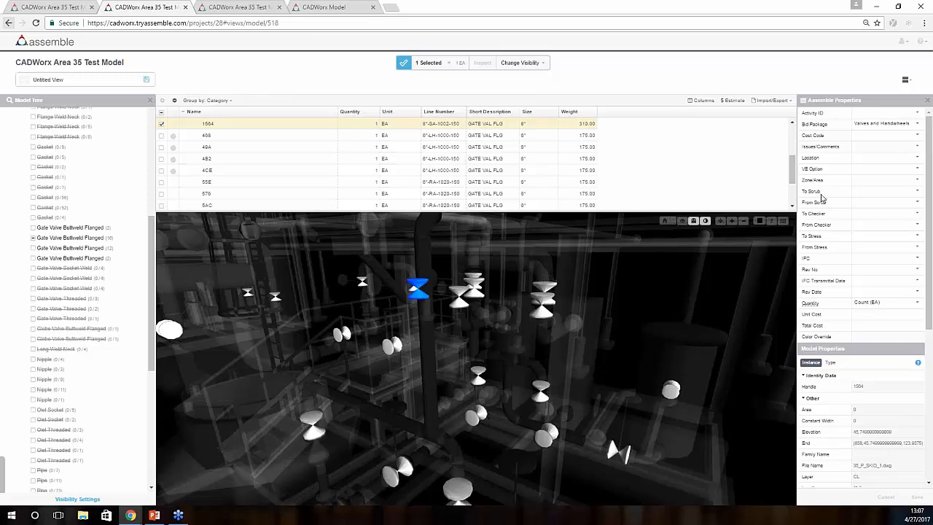
mouse_move(867, 255)
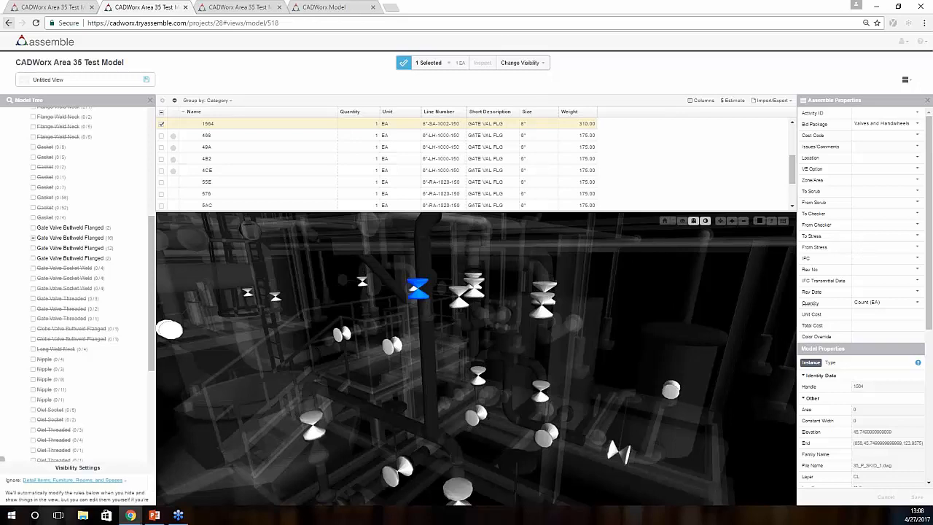
Start a visibility rule filtering on the Line Number property and list its values
click(76, 467)
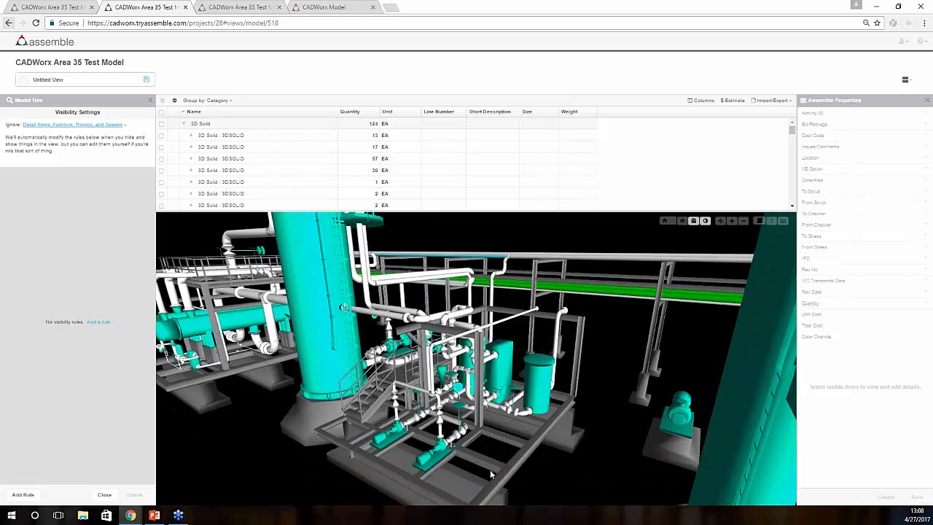
mouse_move(493, 474)
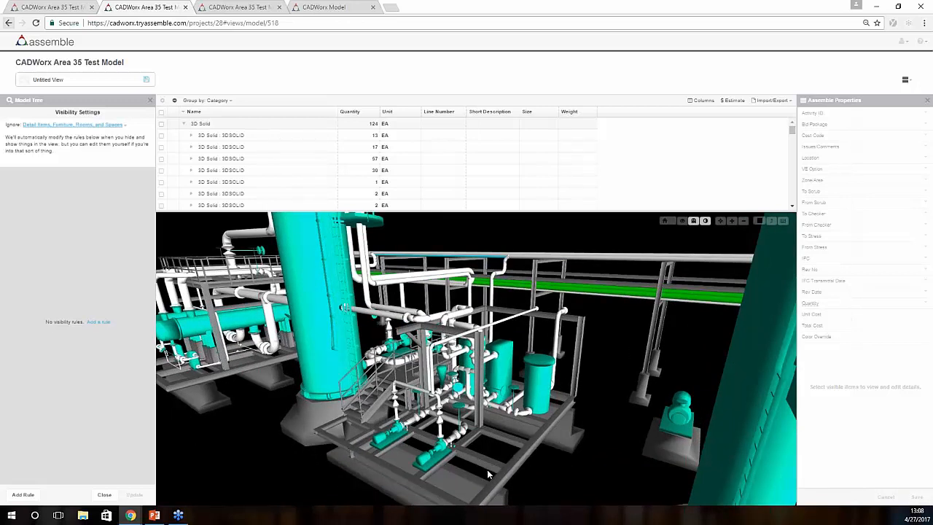
mouse_move(488, 487)
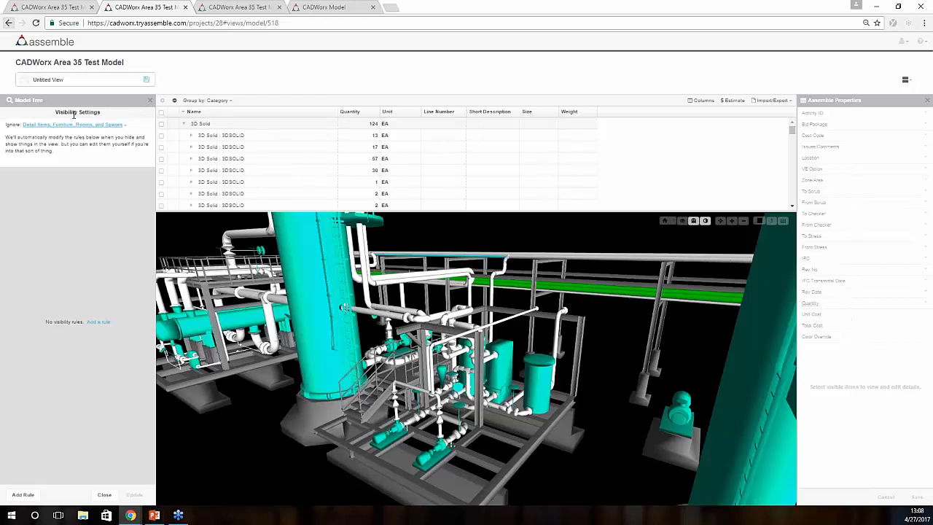
mouse_move(73, 114)
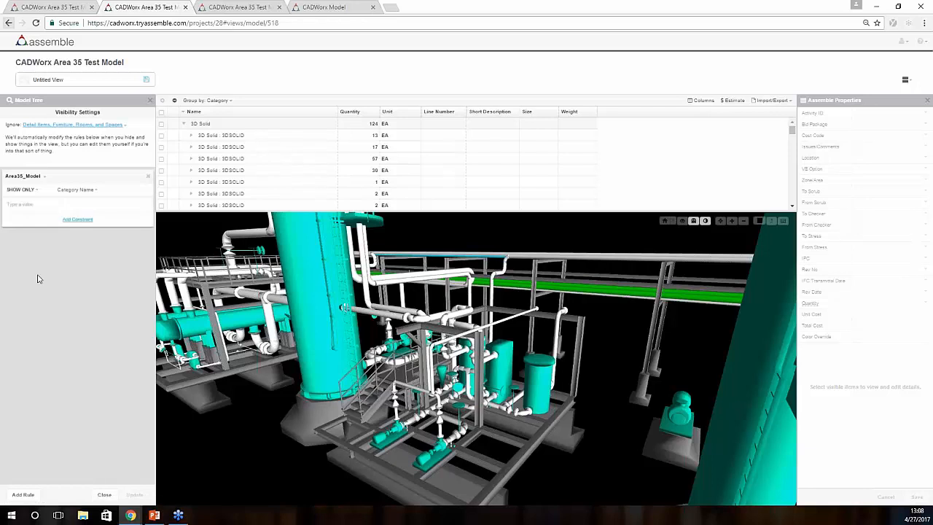
click(76, 189)
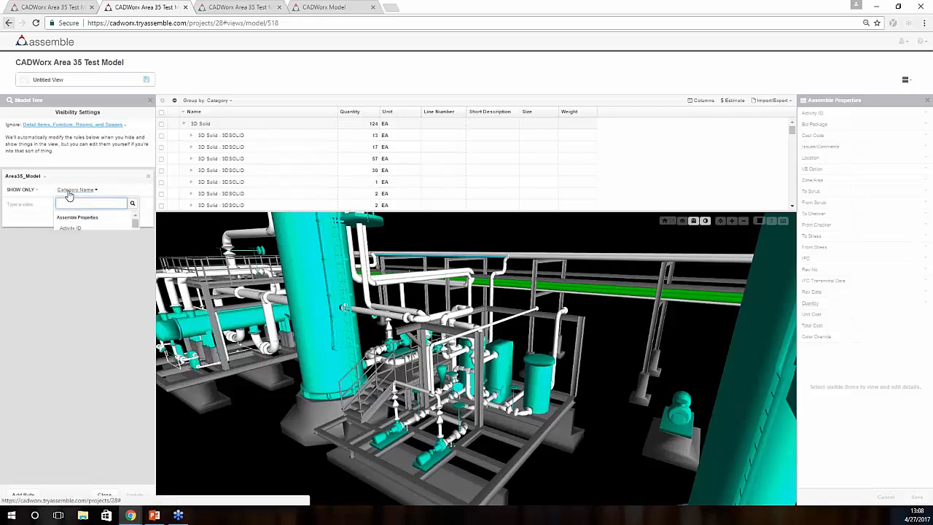
text(line)
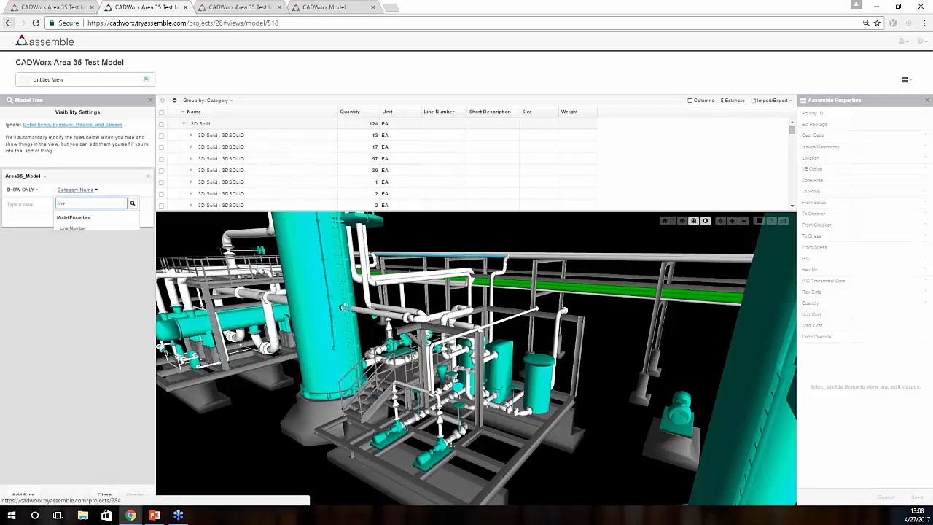
click(73, 227)
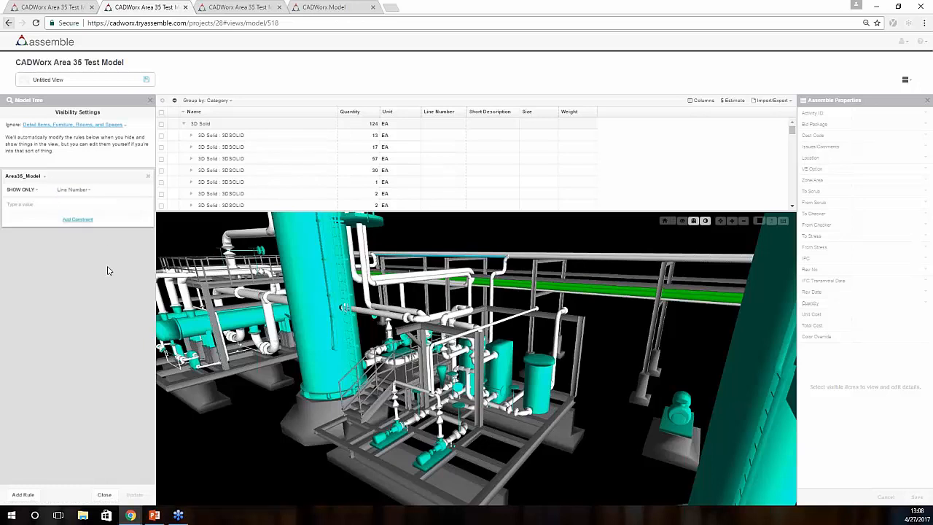
click(41, 204)
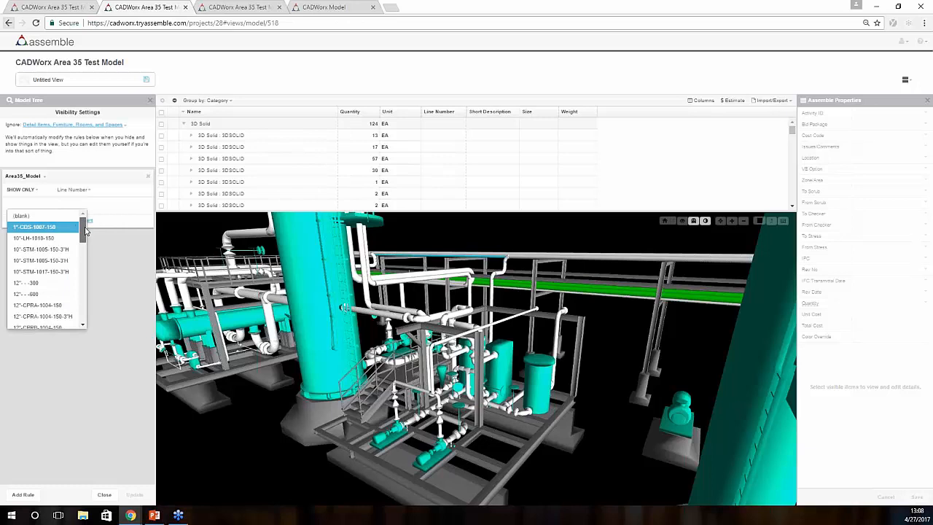
Choose the 12"-GH line number as the rule's value
scroll(down, 3)
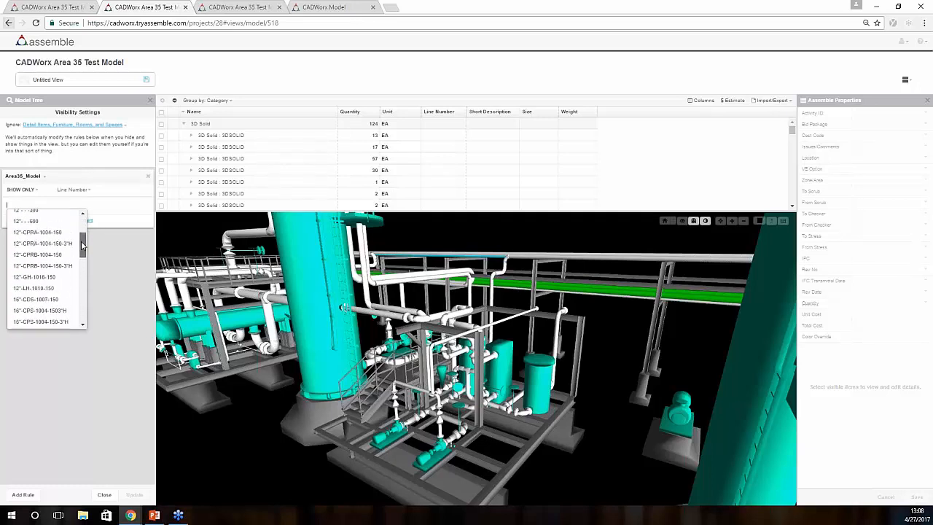
scroll(up, 3)
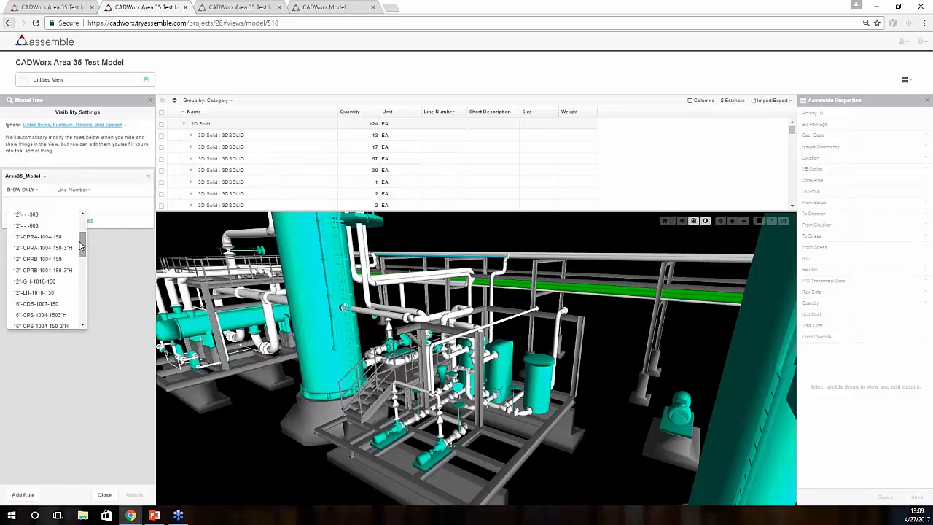
click(37, 277)
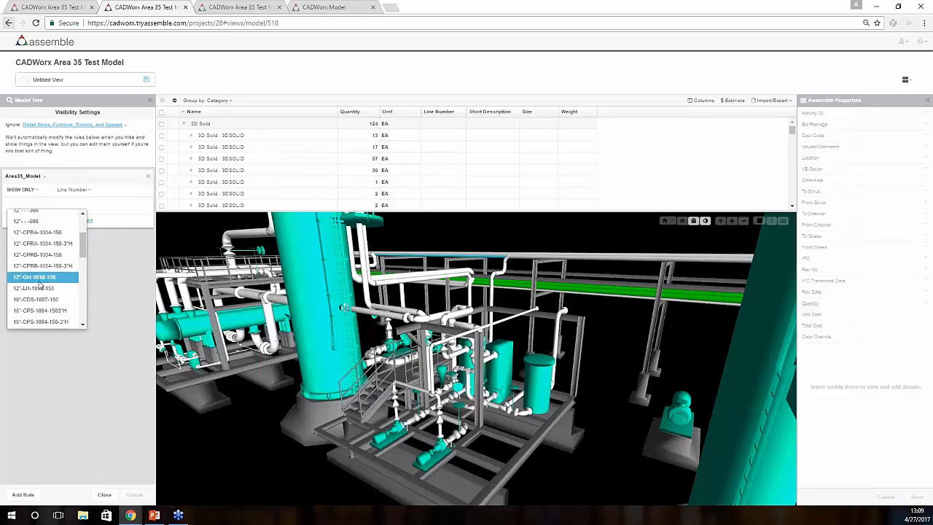
click(35, 277)
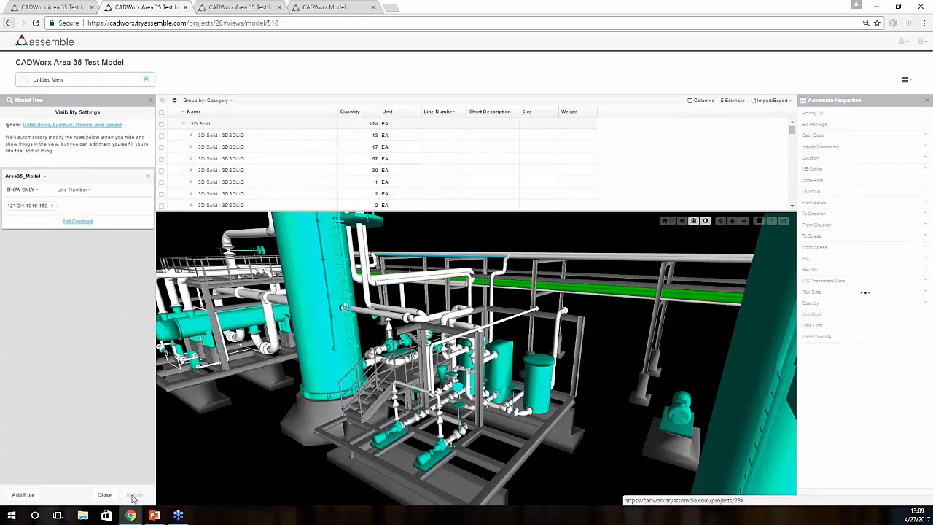
Apply the rule so only the 12-inch GH line's piping shows, and orbit around it
click(134, 495)
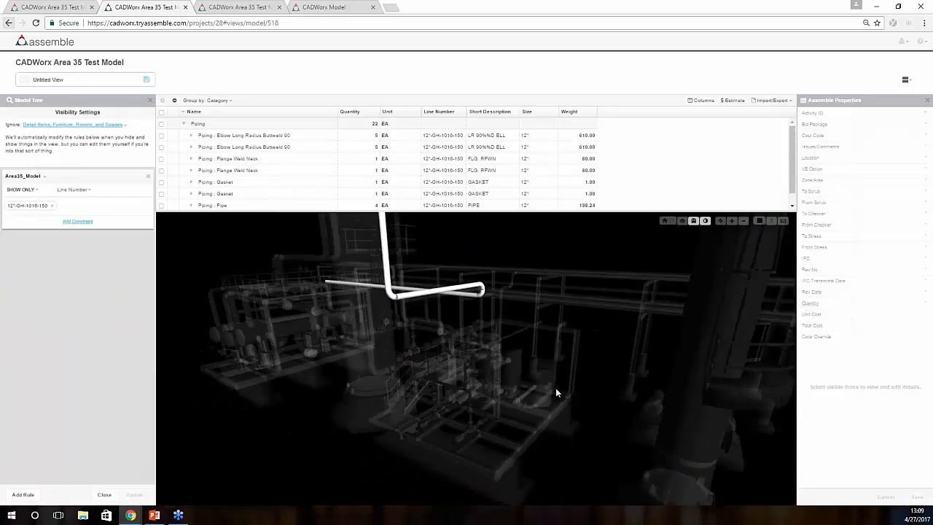
drag(557, 392, 584, 364)
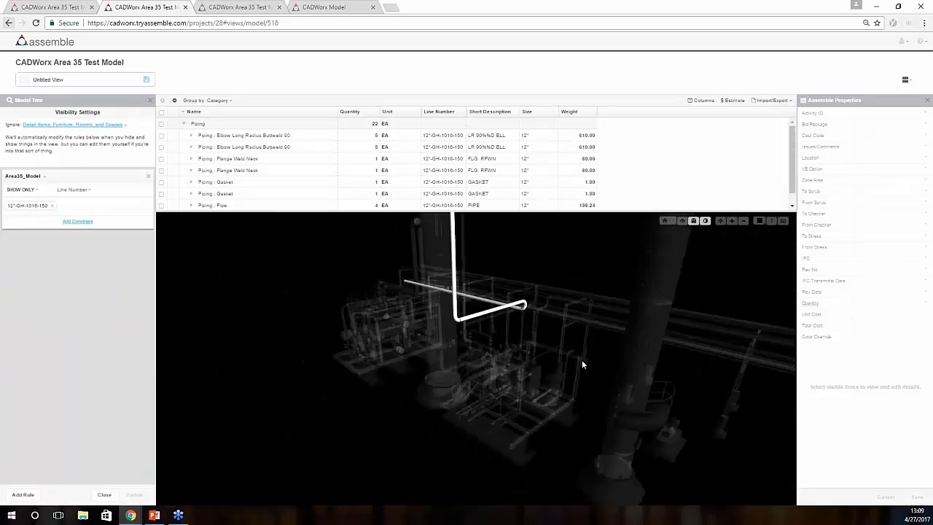
drag(583, 364, 525, 361)
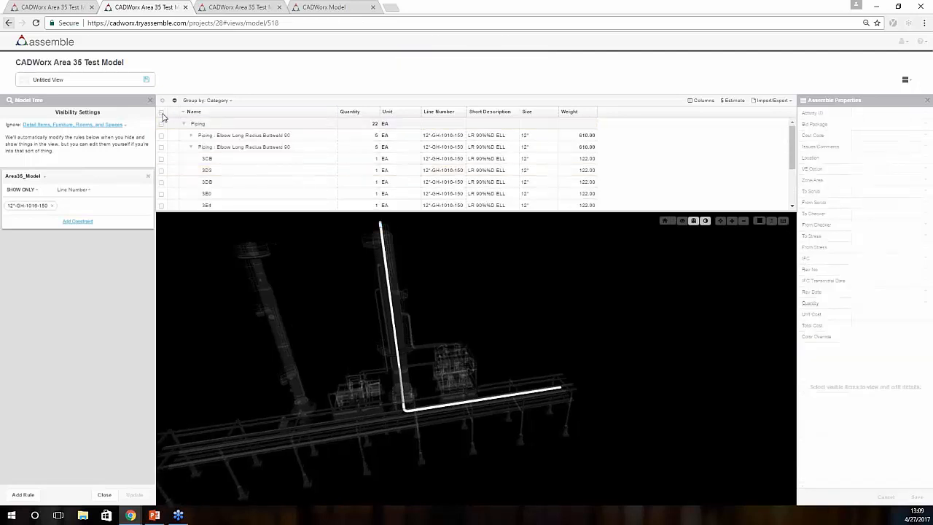
Select all 33 items of the isolated line via the grid header and view their shared properties
click(162, 111)
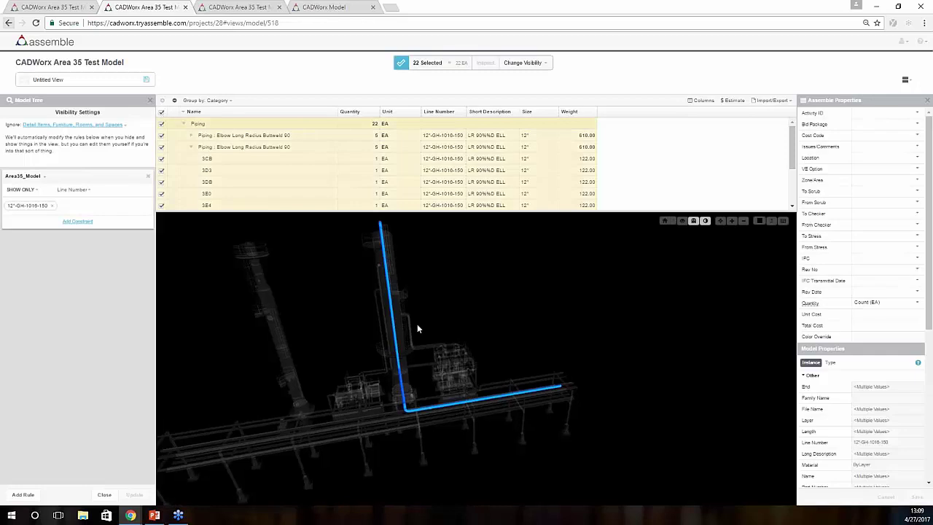
drag(420, 328, 736, 302)
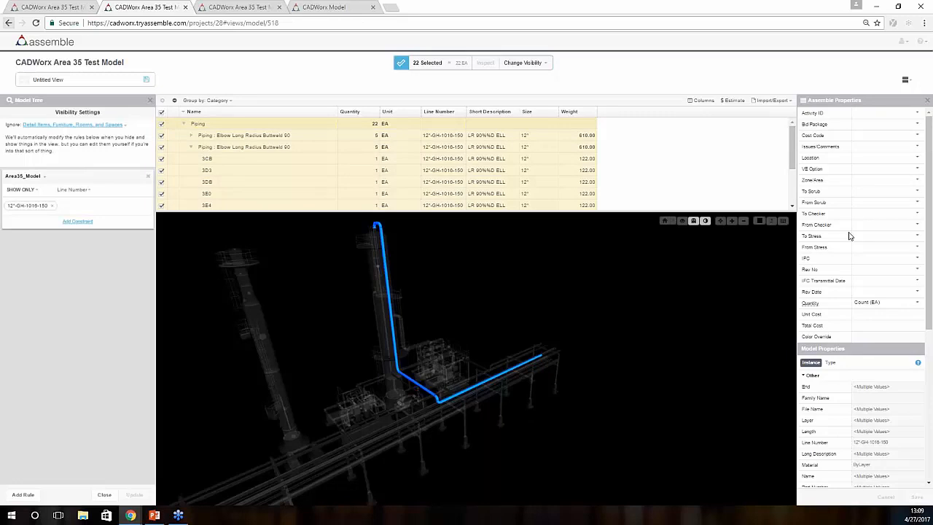
mouse_move(845, 213)
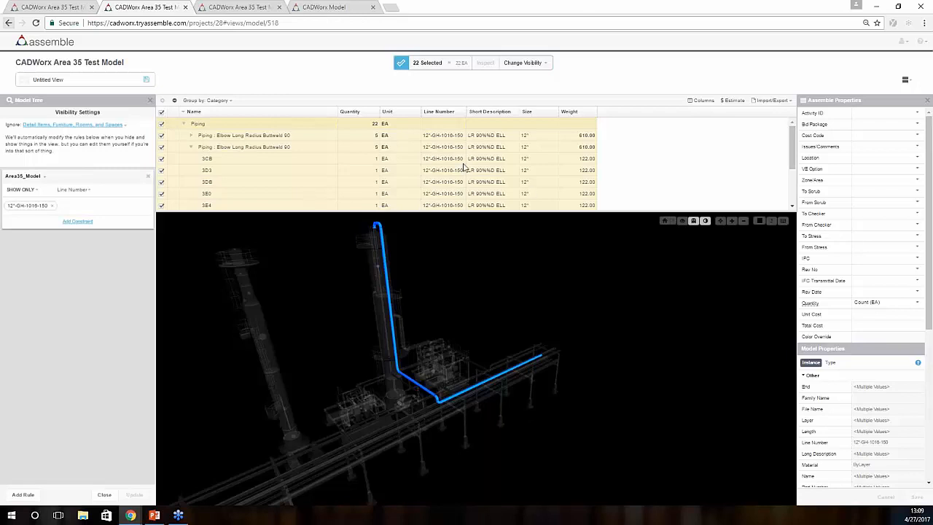
click(771, 99)
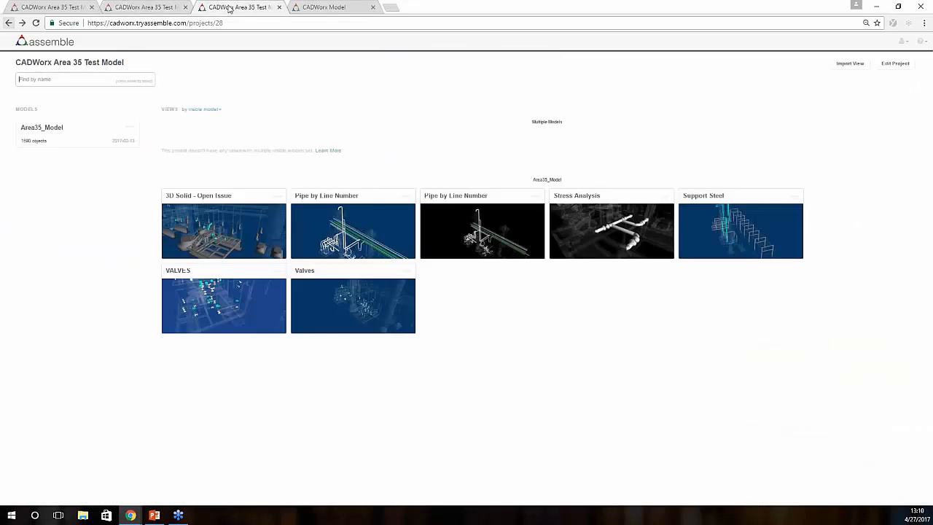
mouse_move(231, 9)
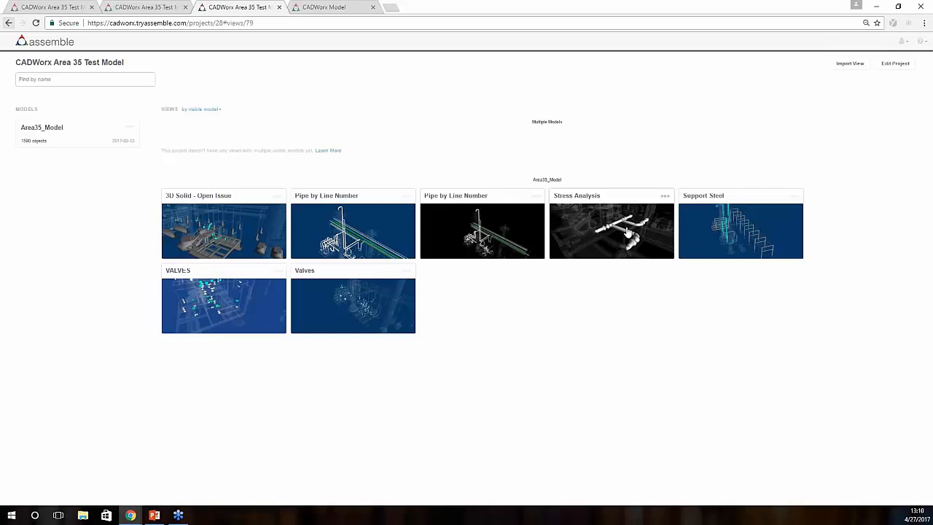
Open the Stress Analysis saved view from the project's views page
click(611, 231)
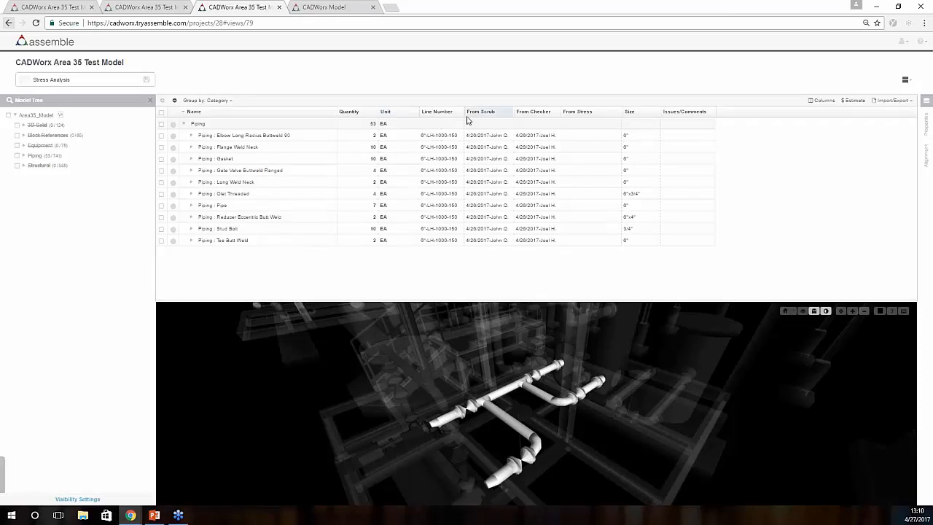
mouse_move(587, 129)
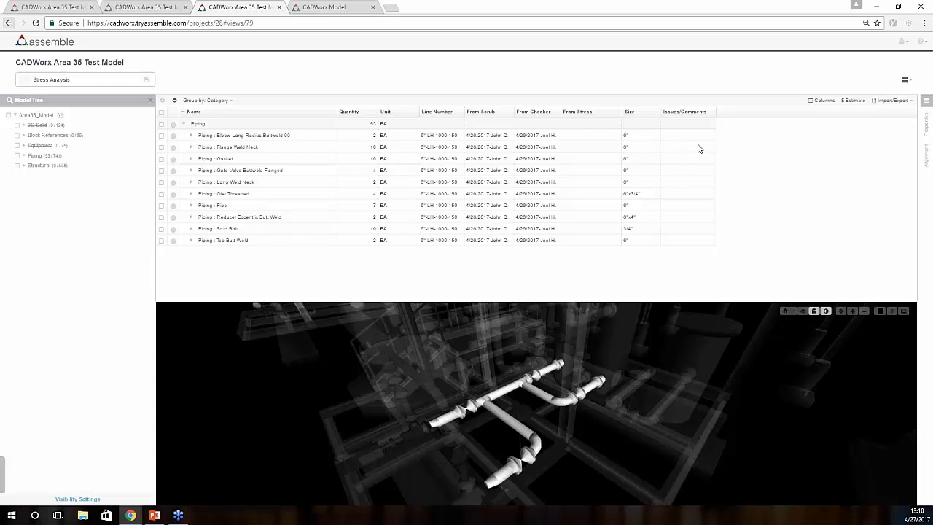
mouse_move(468, 411)
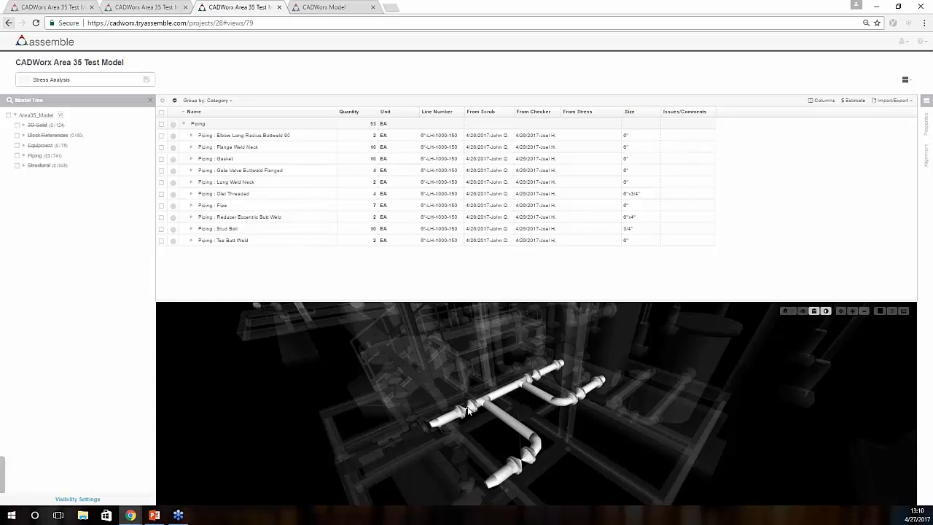
Select one Gate Valve Buttweld Flanged item and show its Assemble properties
click(470, 409)
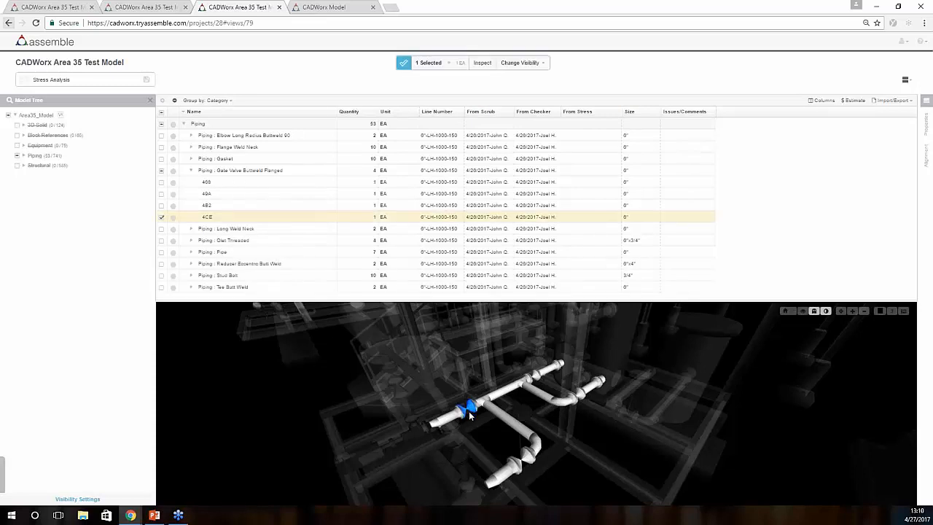
click(927, 114)
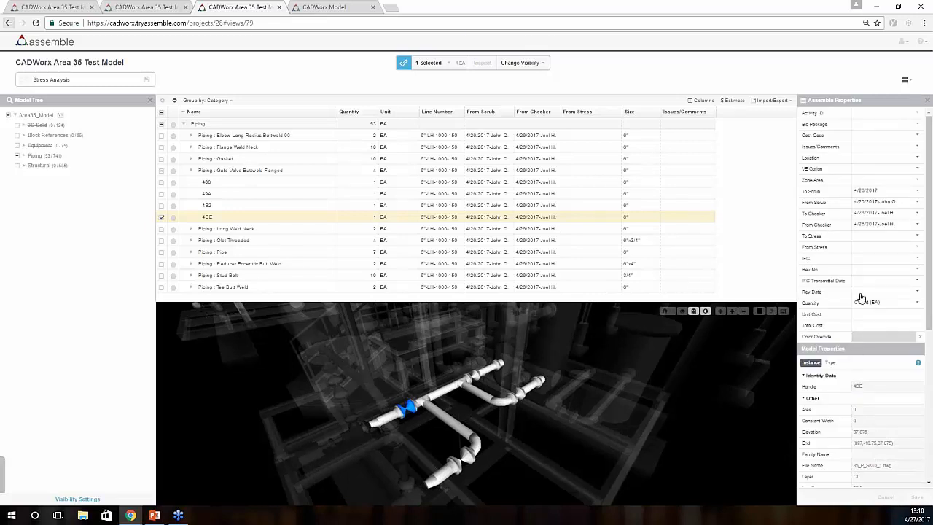
mouse_move(852, 236)
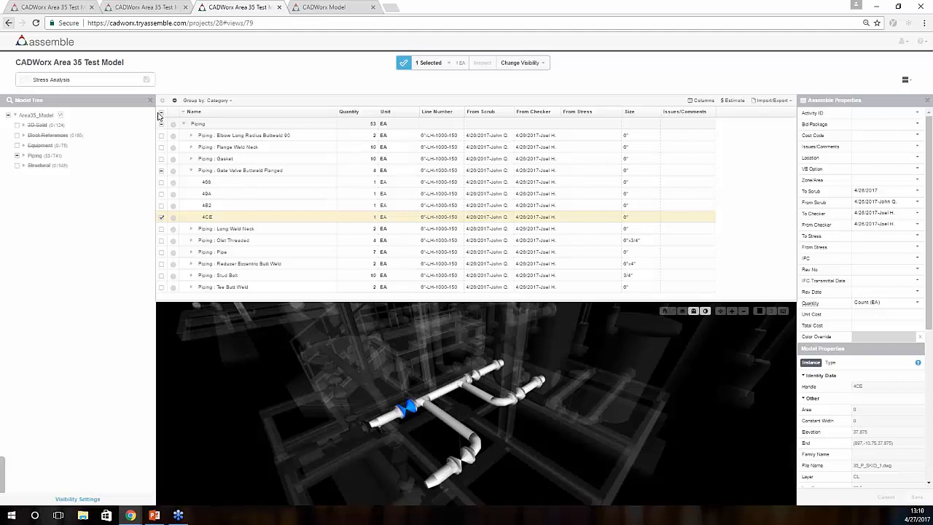
Select every piping item and enter From Stress date '4/27/2017-Joel' for all of them
click(160, 114)
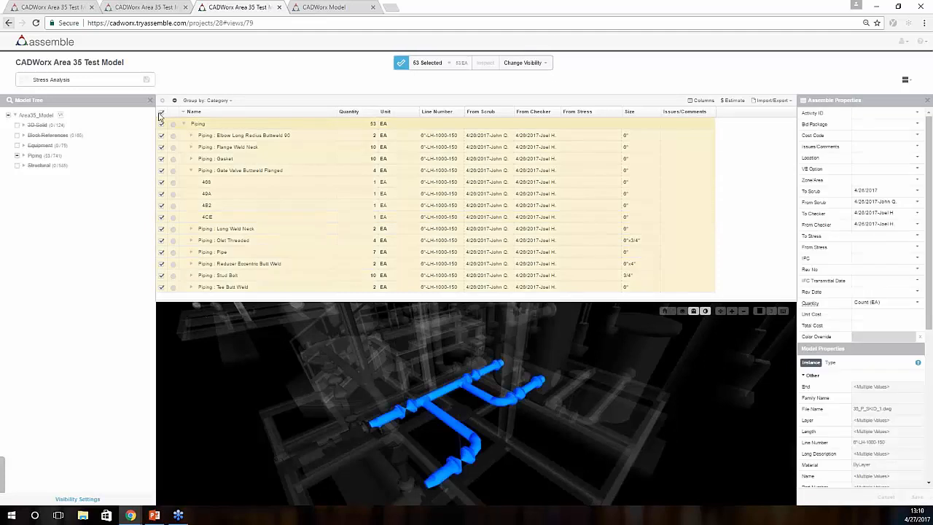
mouse_move(516, 268)
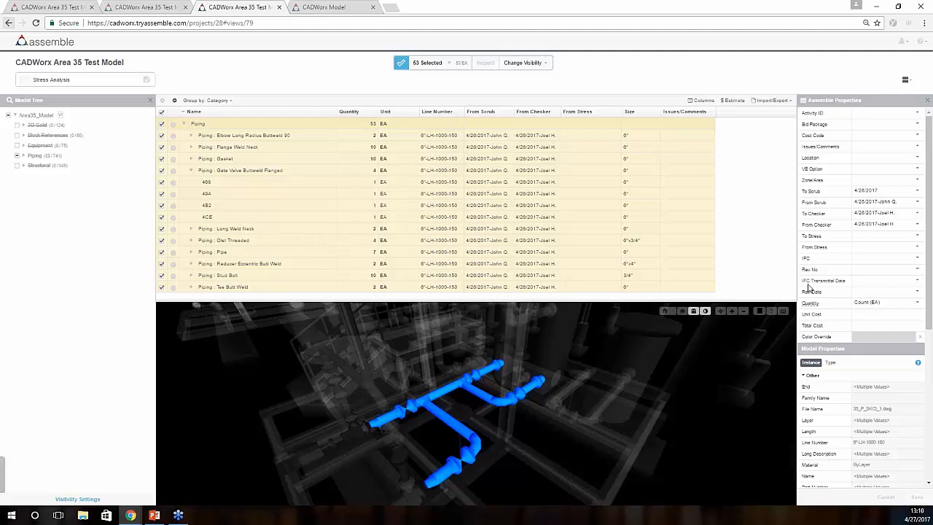
mouse_move(853, 239)
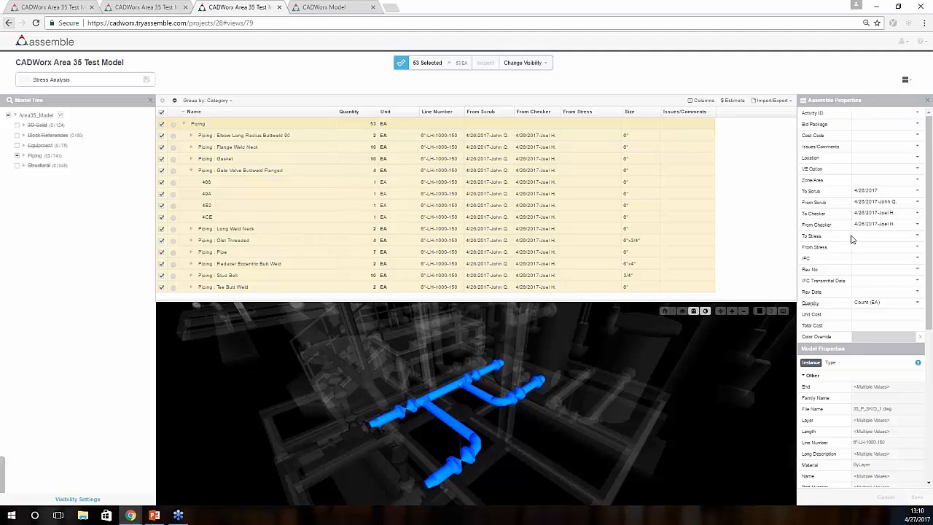
mouse_move(866, 242)
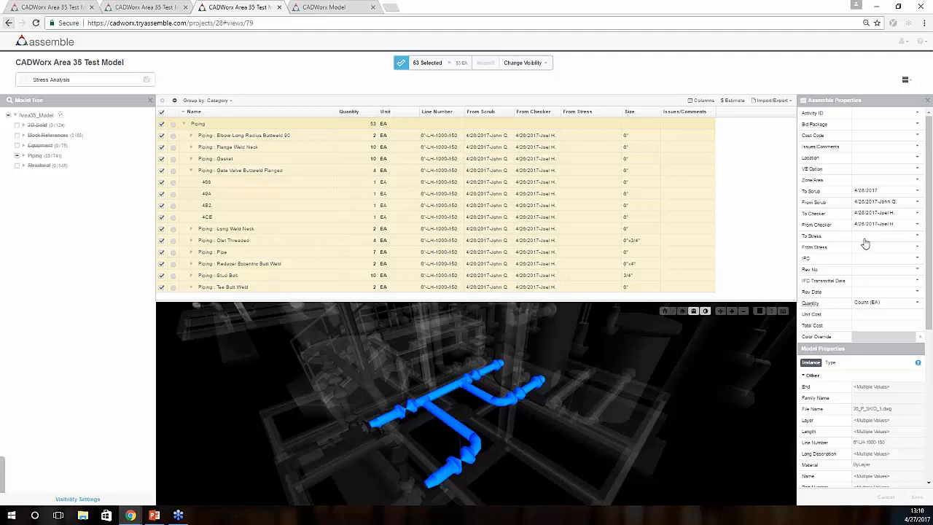
mouse_move(866, 243)
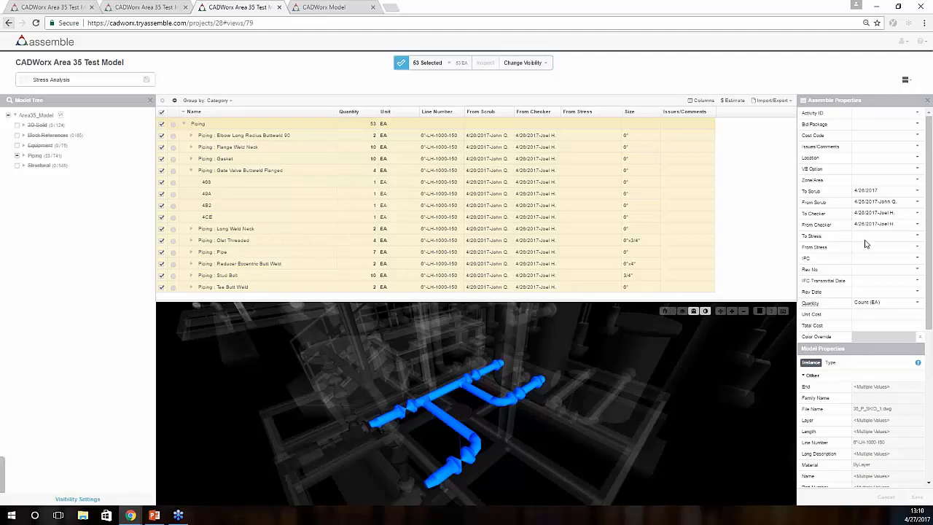
click(889, 246)
text(4/27/2017)
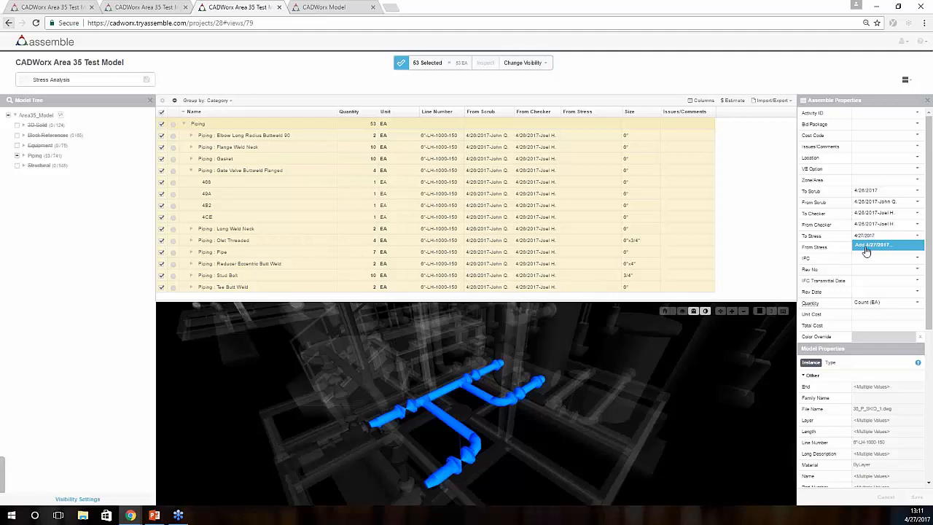
click(867, 245)
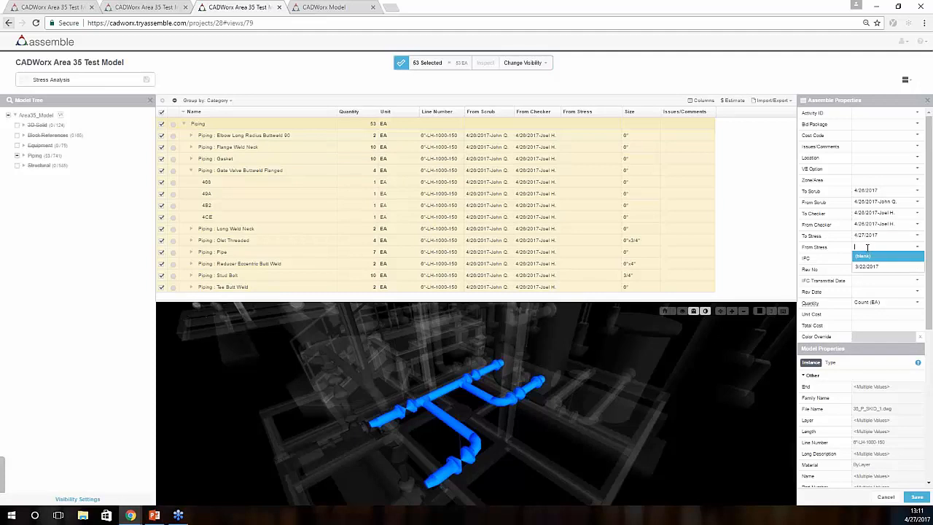
text(4)
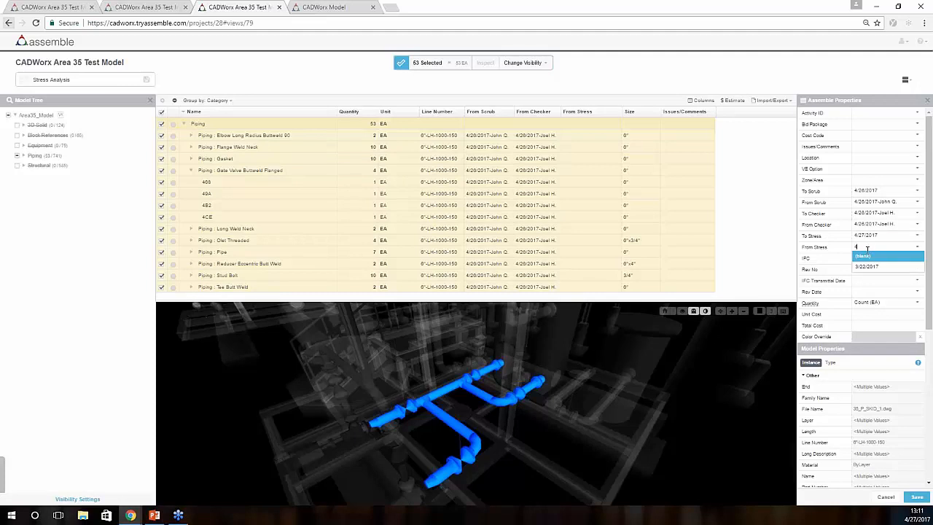
text(4/27/2017)
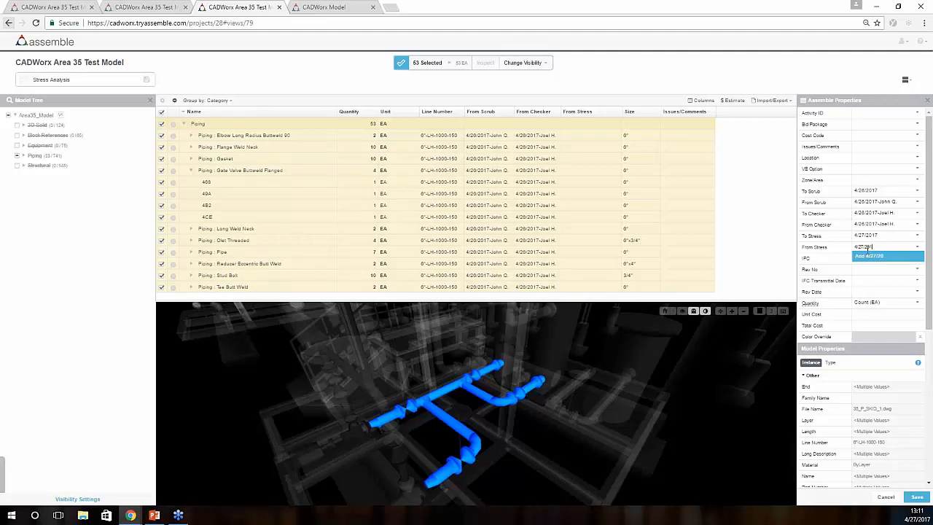
text(-Joel H.)
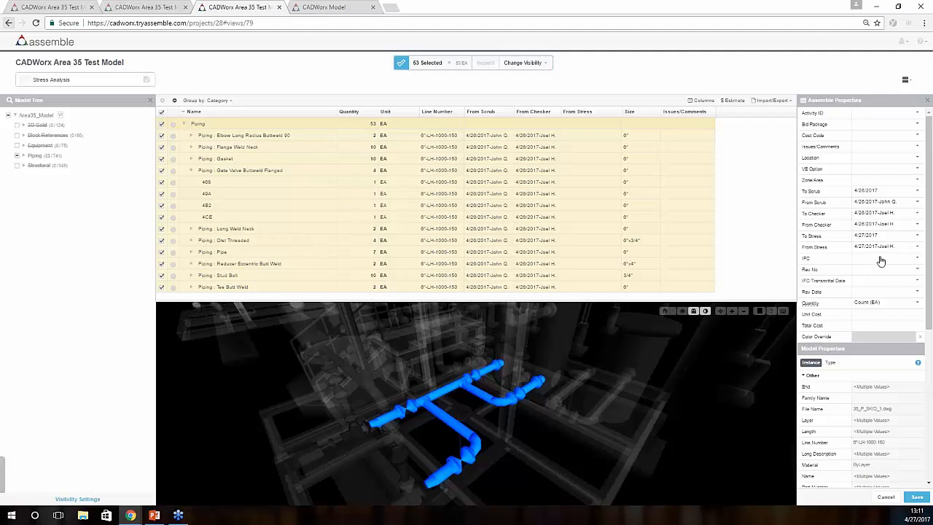
Set Color Override to magenta and Issues/Comments to 'Completion 100%' for the selected items
click(884, 336)
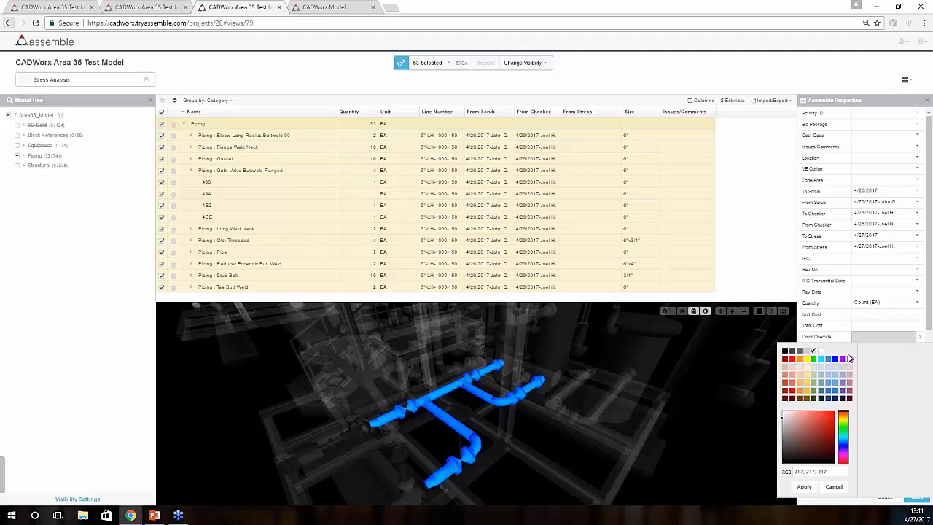
click(804, 487)
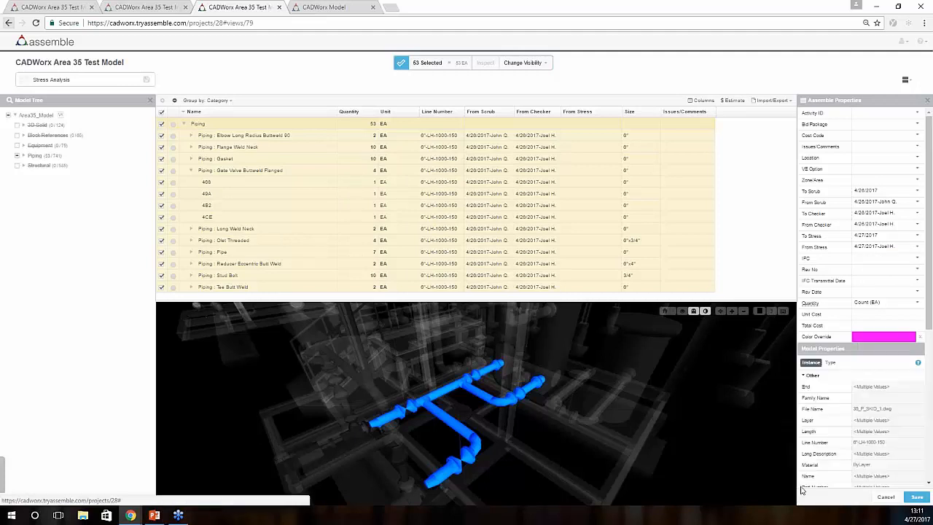
click(882, 146)
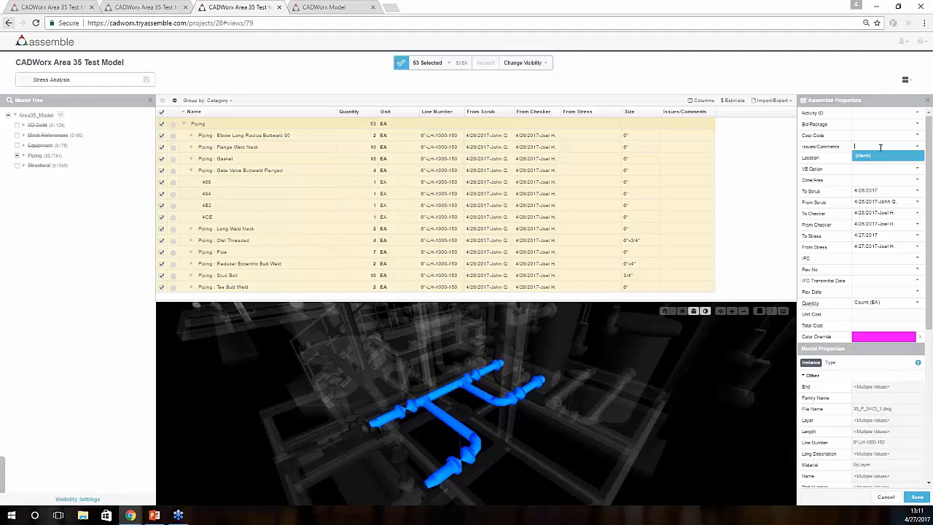
text(C)
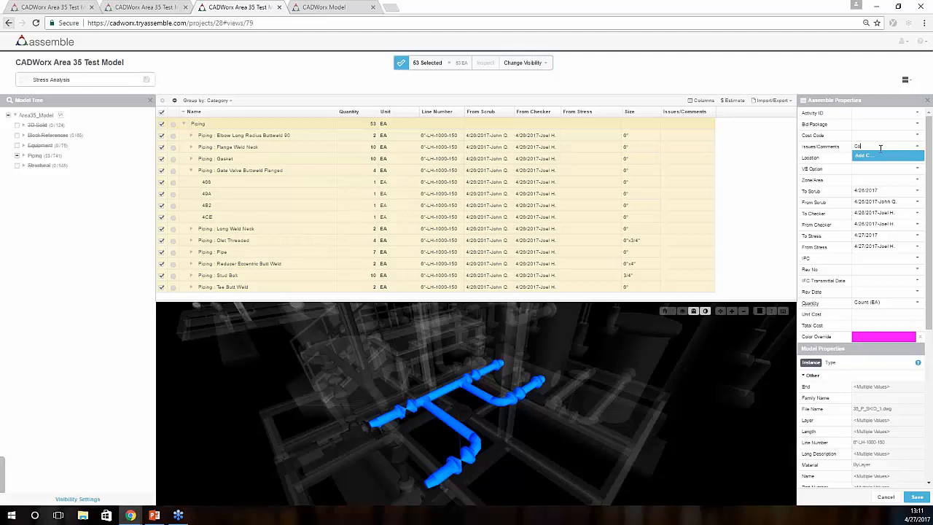
text(ompletion: 100%)
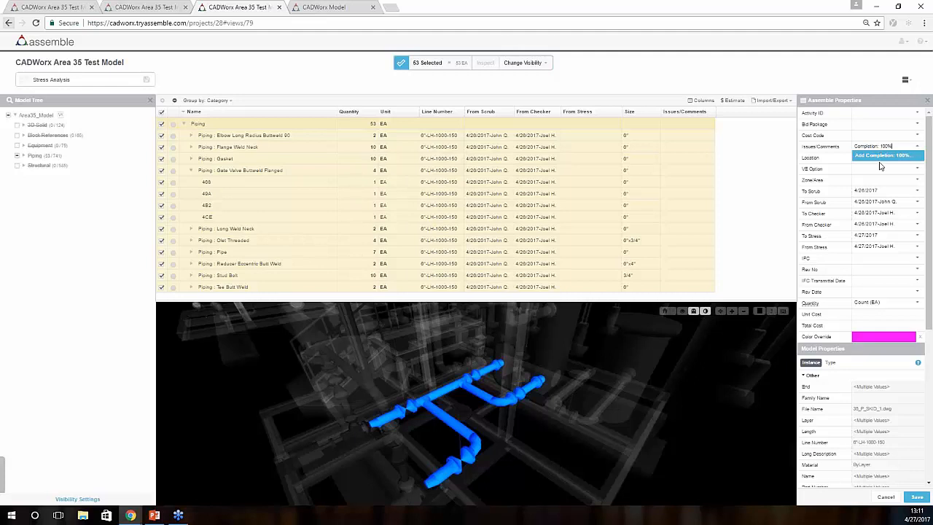
click(887, 155)
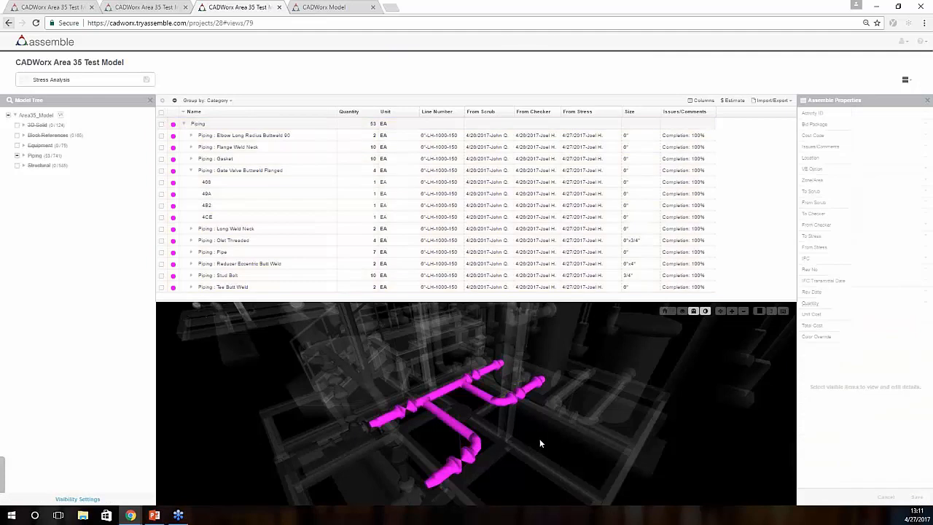
mouse_move(173, 239)
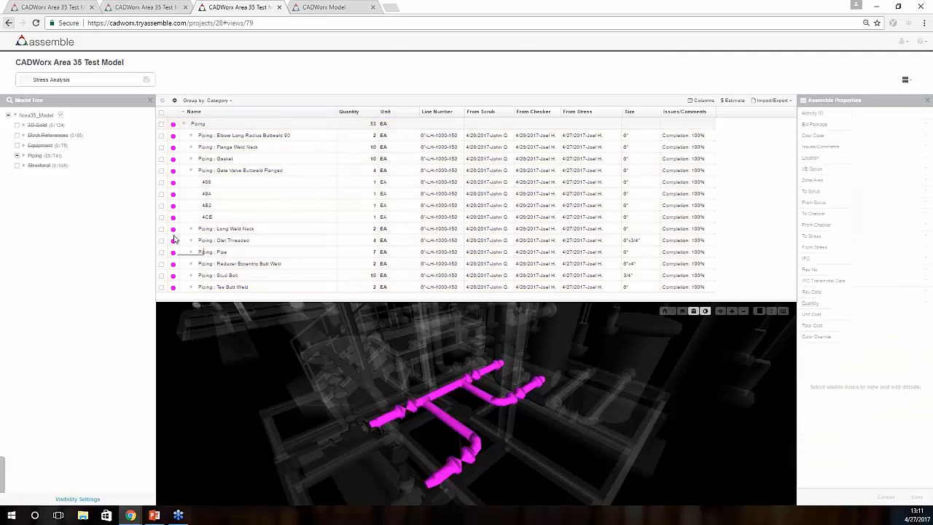
mouse_move(578, 153)
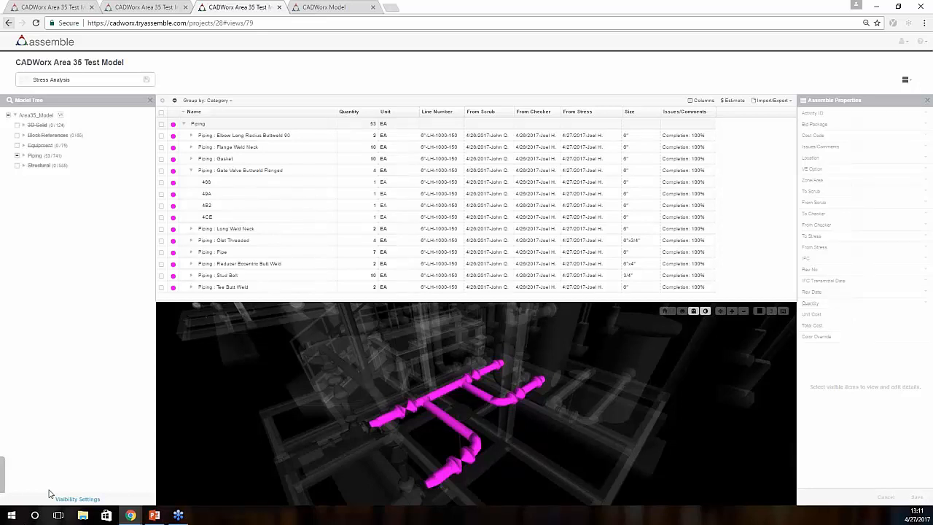
Show the Visibility Settings panel for the full plant model
click(78, 499)
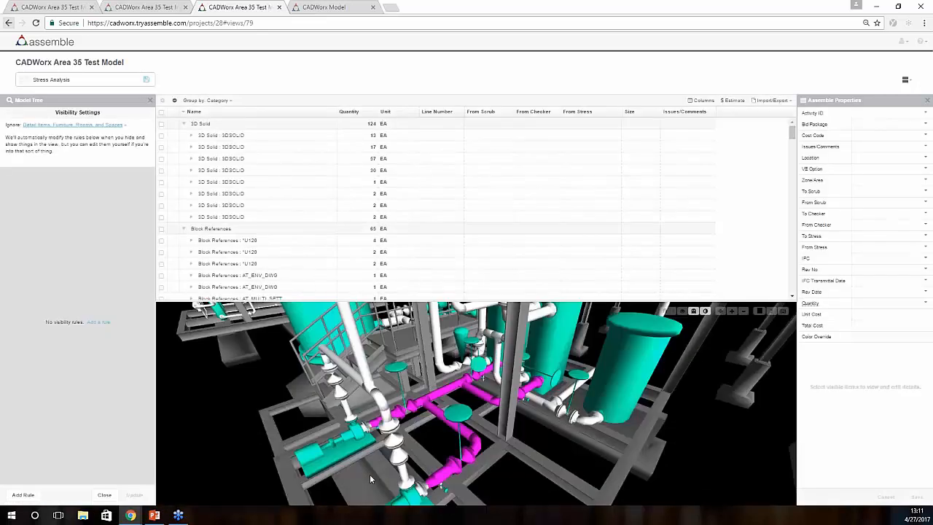
Add a visibility rule on Issues/Comments matching 'Completion: 100%' to isolate the magenta line
drag(371, 478, 382, 476)
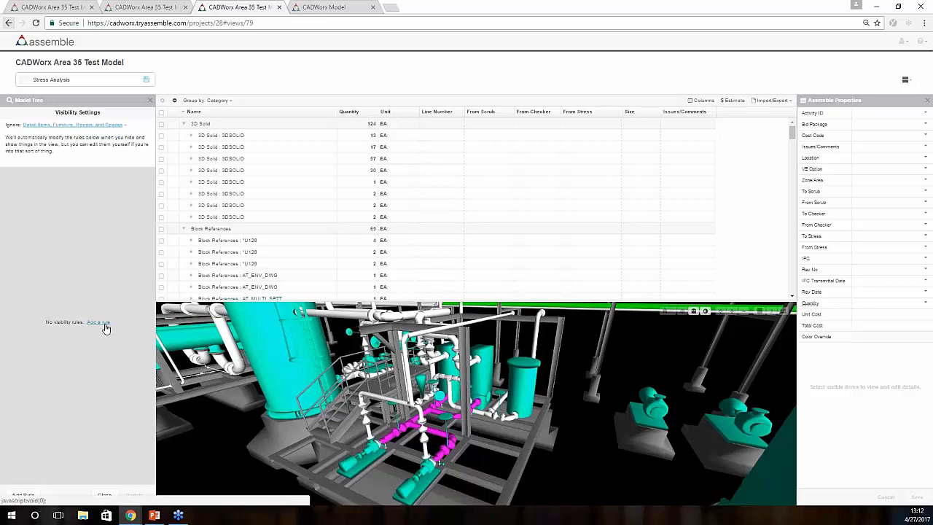
click(99, 322)
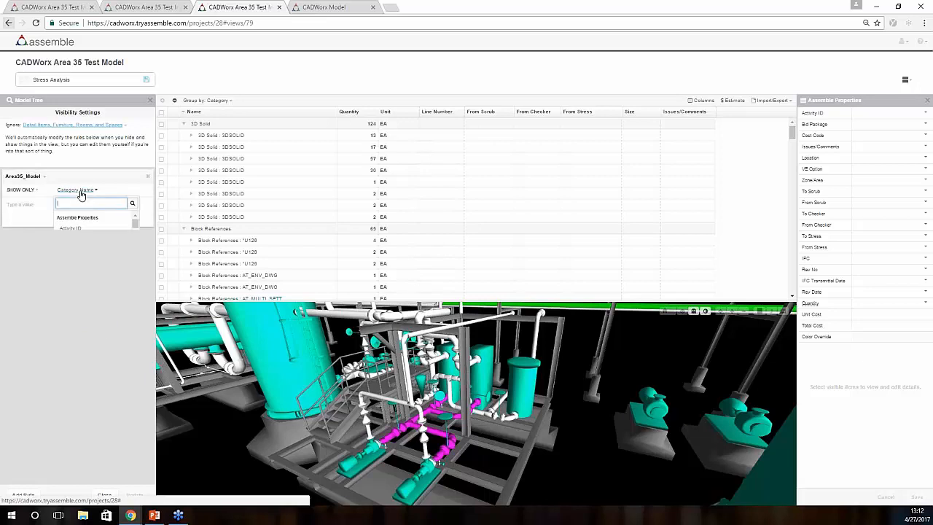
text(issu)
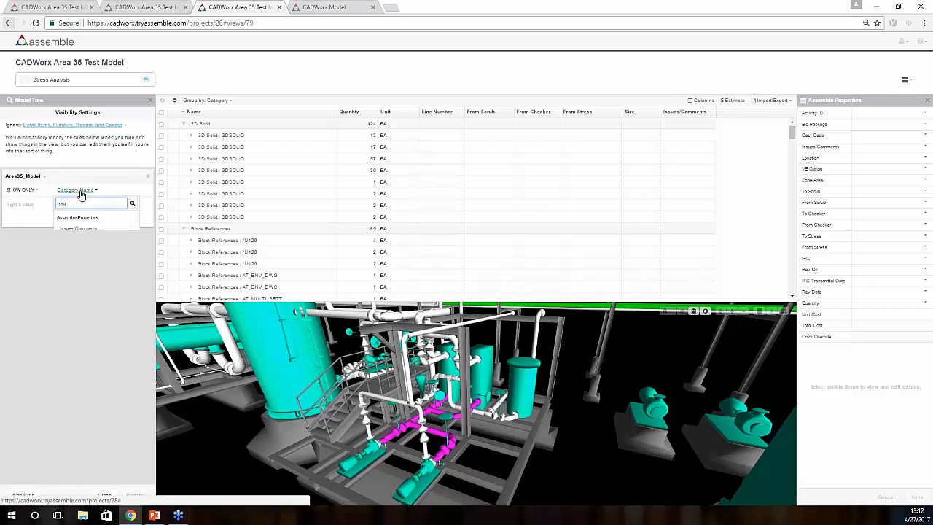
click(79, 223)
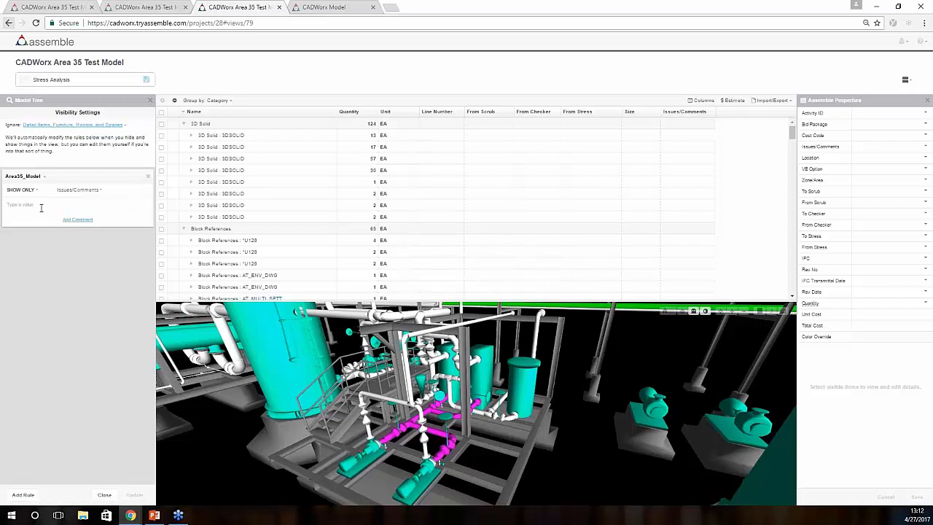
click(36, 204)
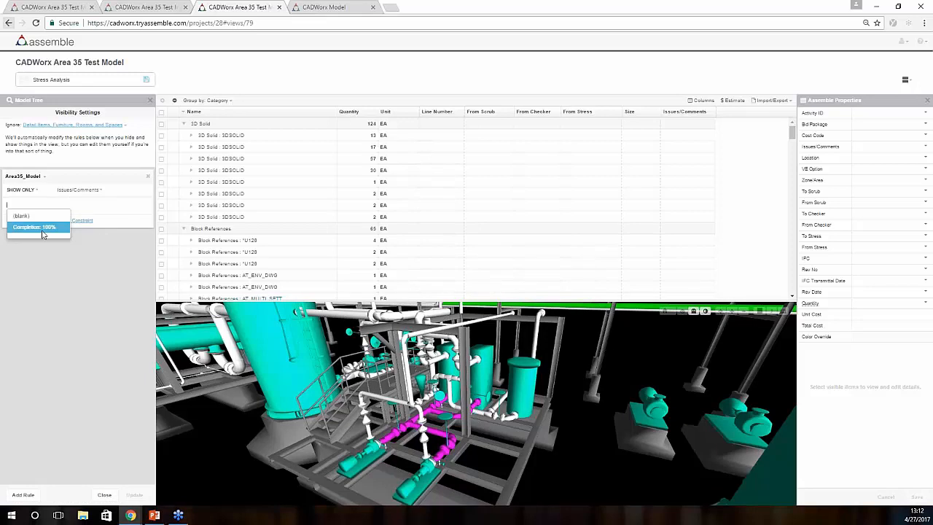
click(37, 227)
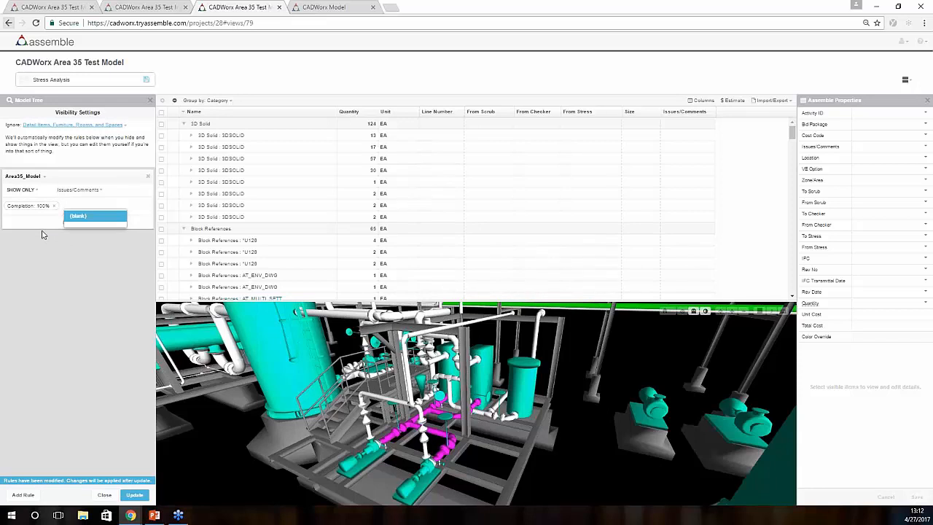
click(55, 205)
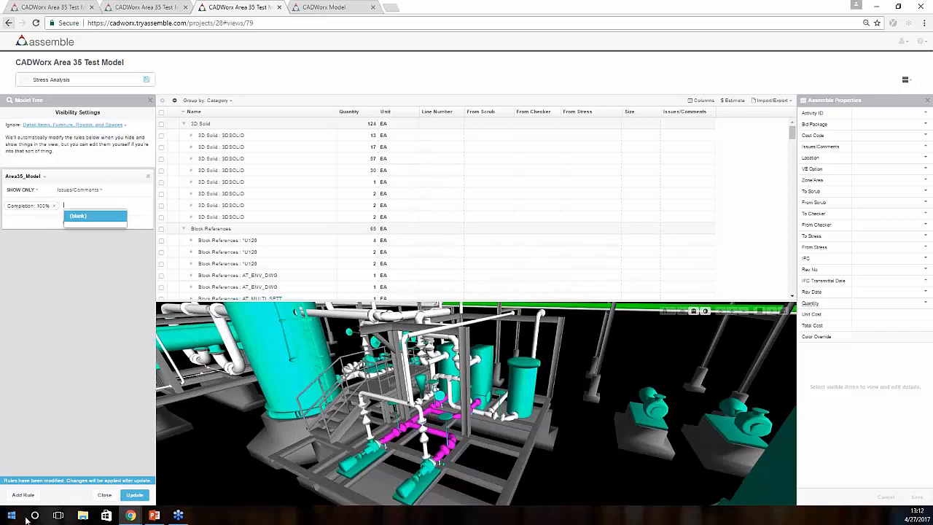
click(135, 496)
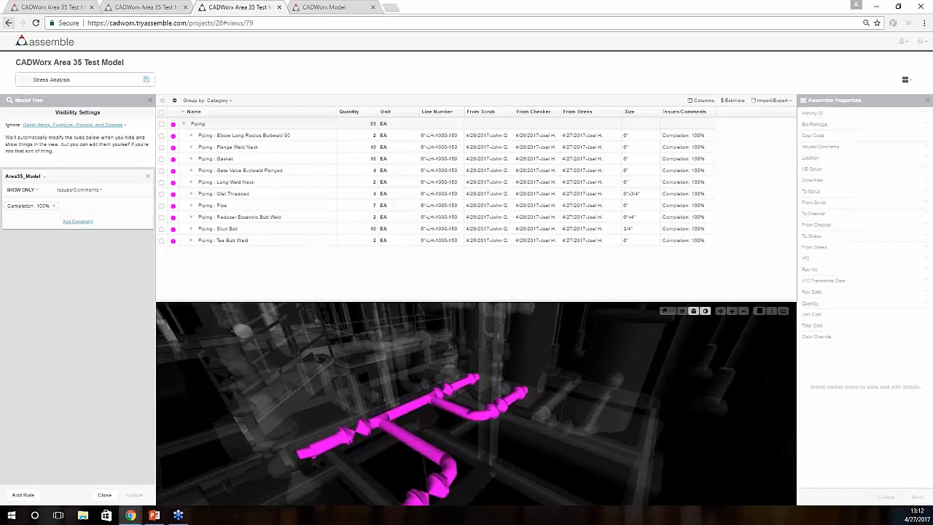
mouse_move(816, 59)
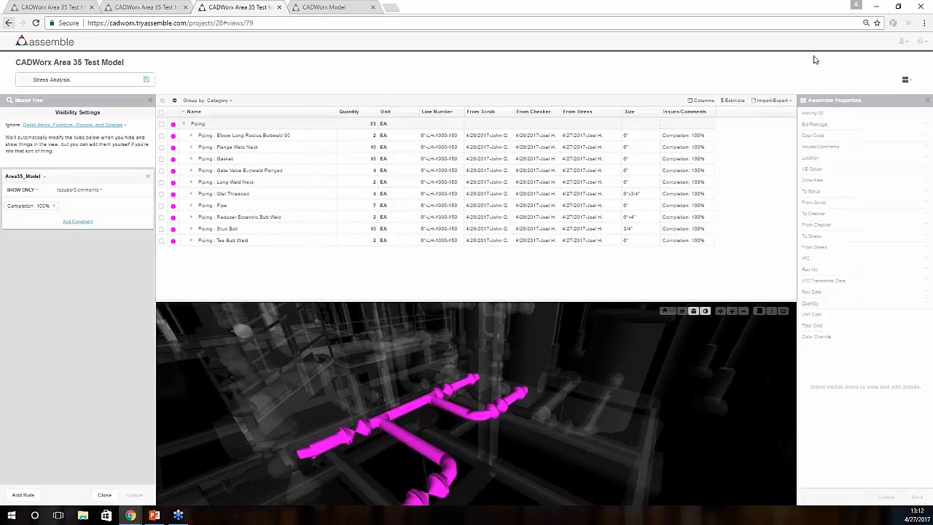
Export the Stress Analysis view to a Microsoft Excel workbook, including instances
click(773, 101)
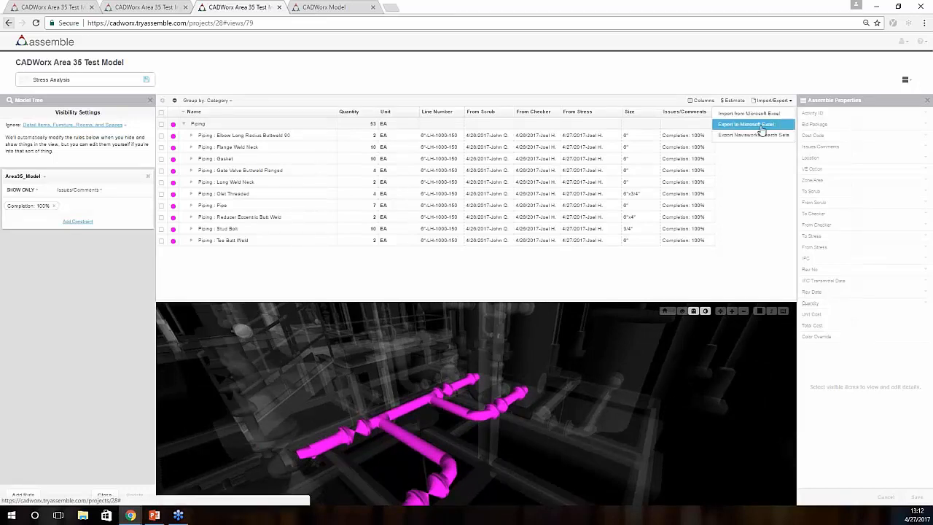
click(747, 124)
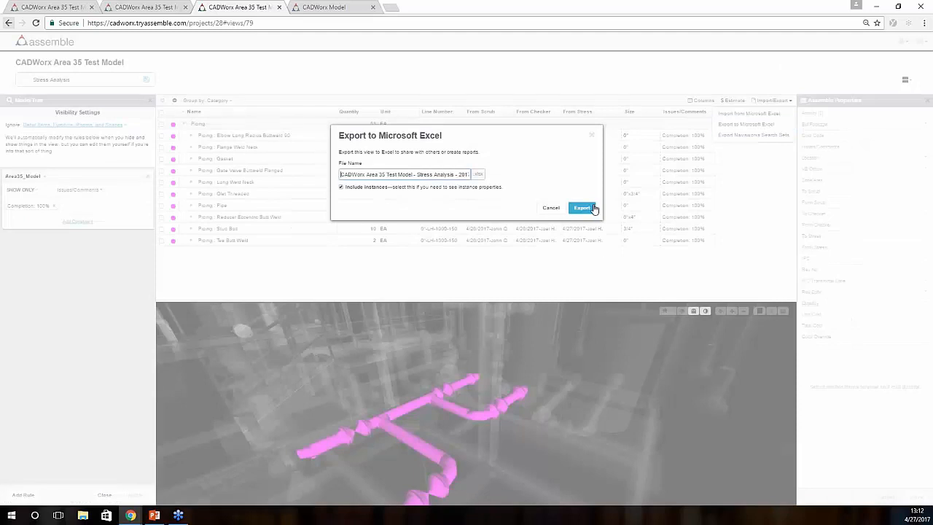
click(582, 207)
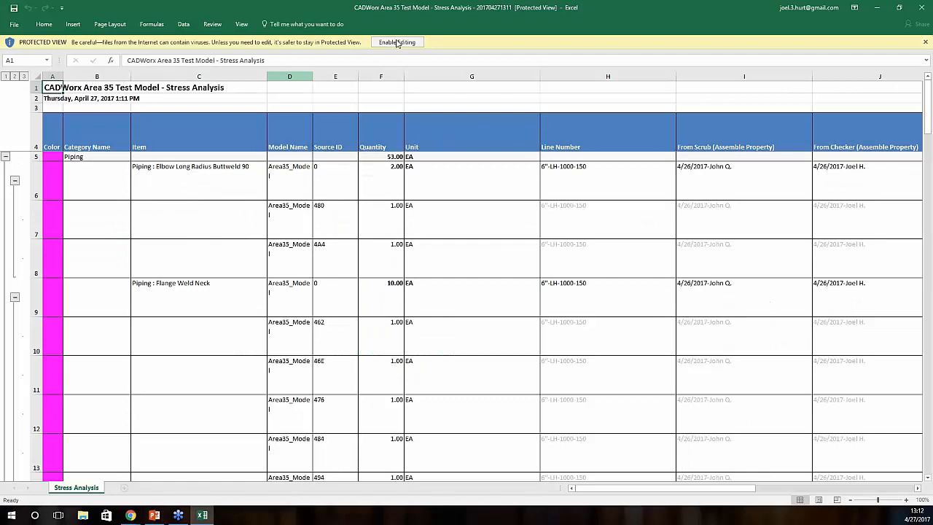
Enable editing and change the Completion entries in column M to 'Completion: 20%'
click(396, 41)
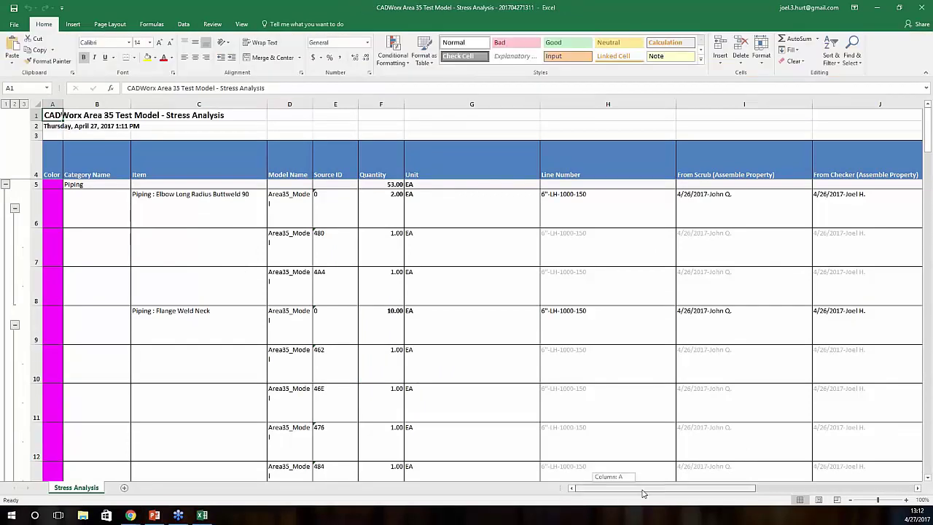
scroll(right, 3)
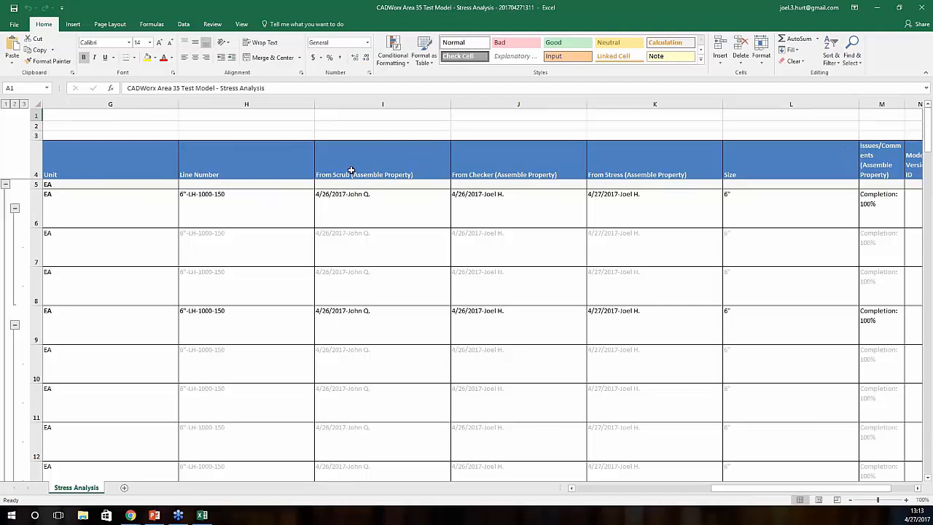
mouse_move(811, 210)
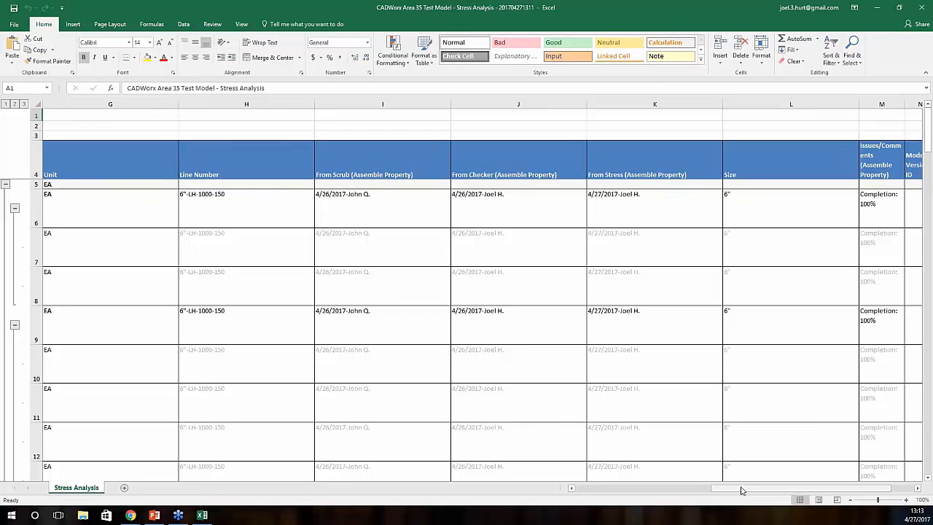
scroll(right, 3)
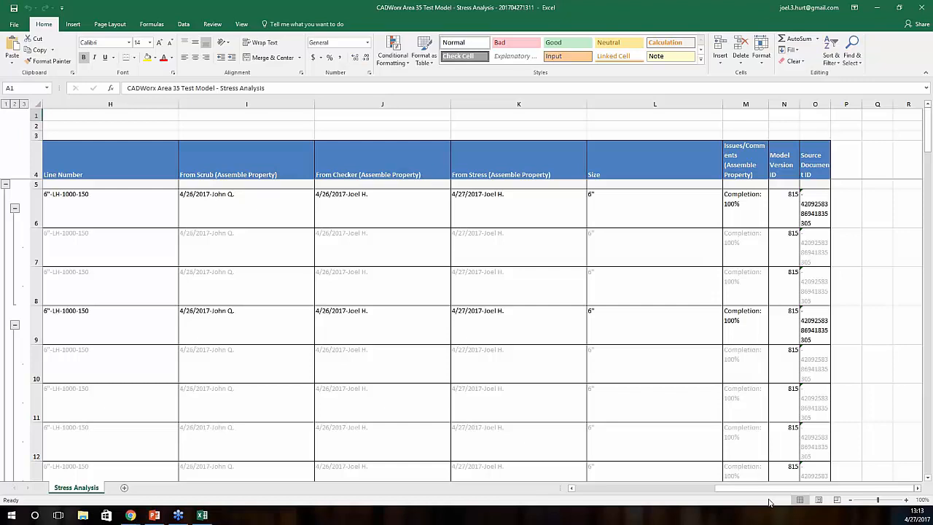
mouse_move(764, 175)
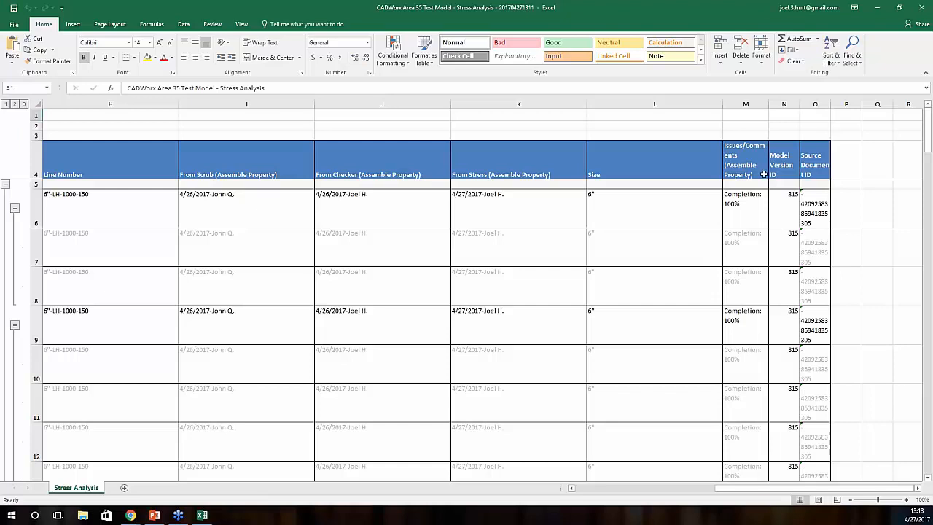
click(745, 208)
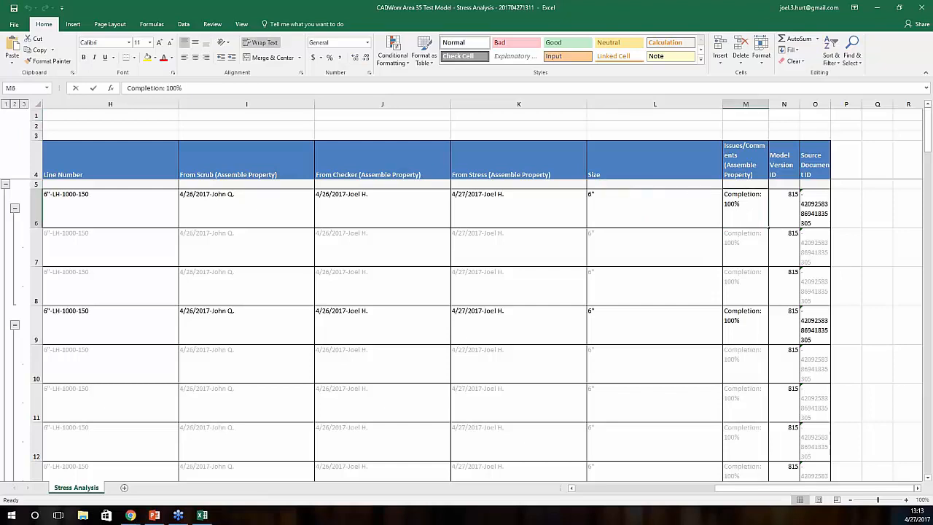
double_click(745, 194)
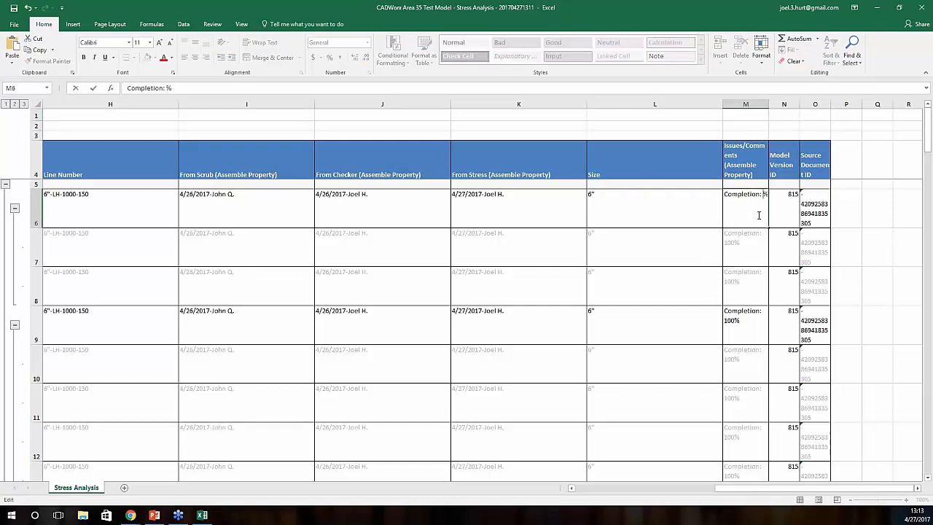
text(20)
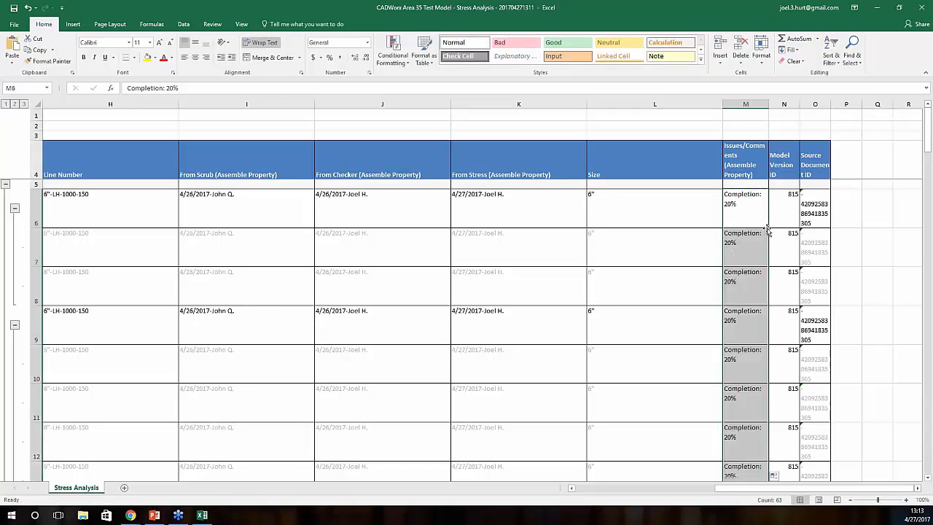
Clear the From Checker and From Stress date cells in columns J–K
click(519, 207)
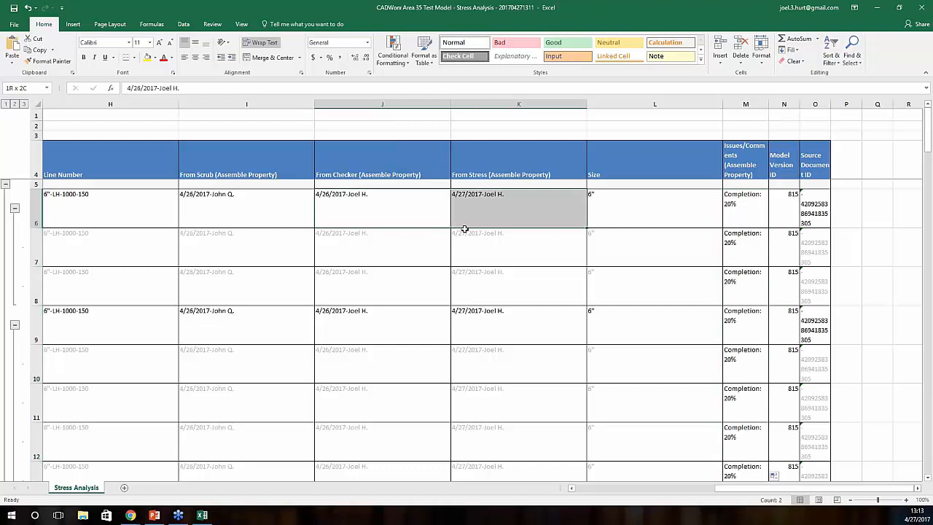
scroll(down, 3)
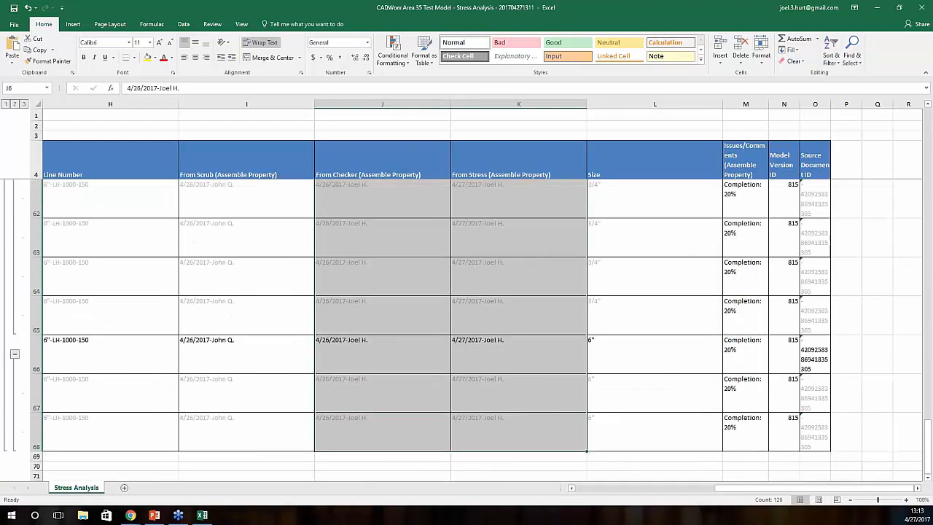
click(245, 103)
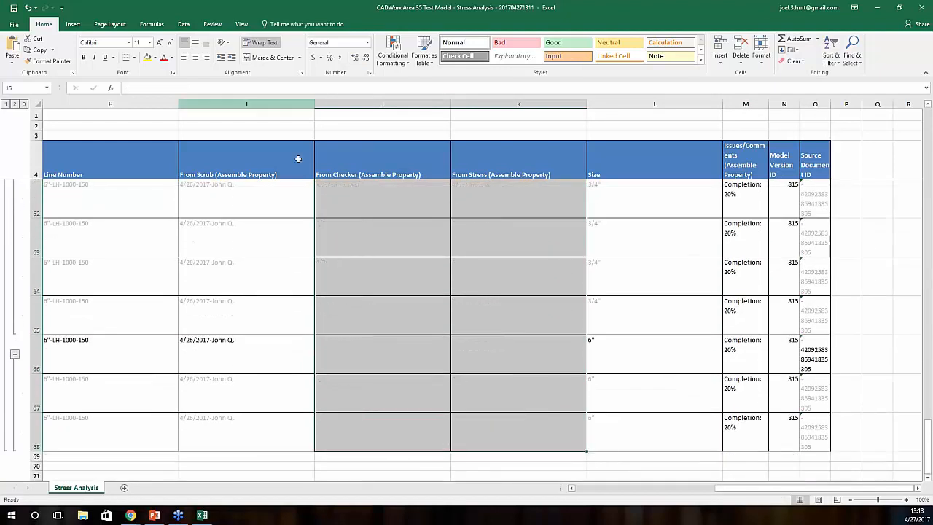
scroll(up, 3)
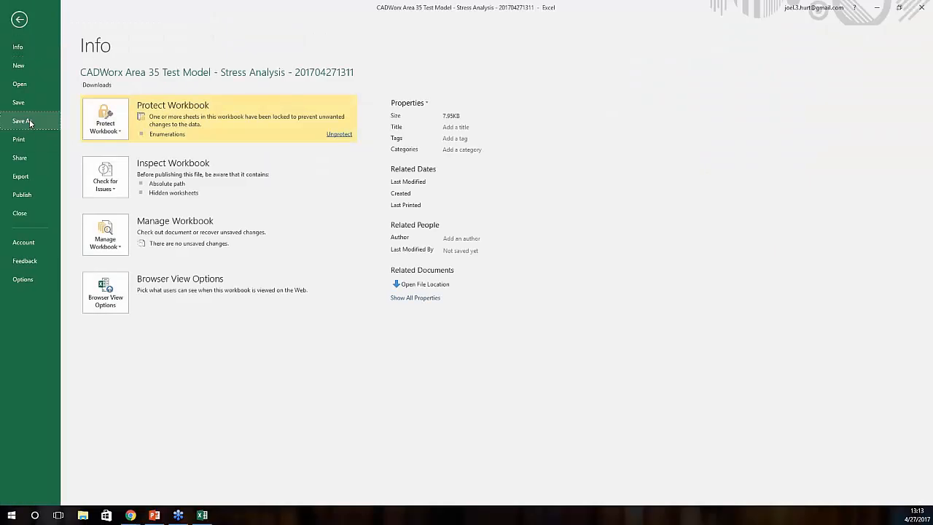
Save the edited Stress Analysis workbook to the Desktop
click(21, 120)
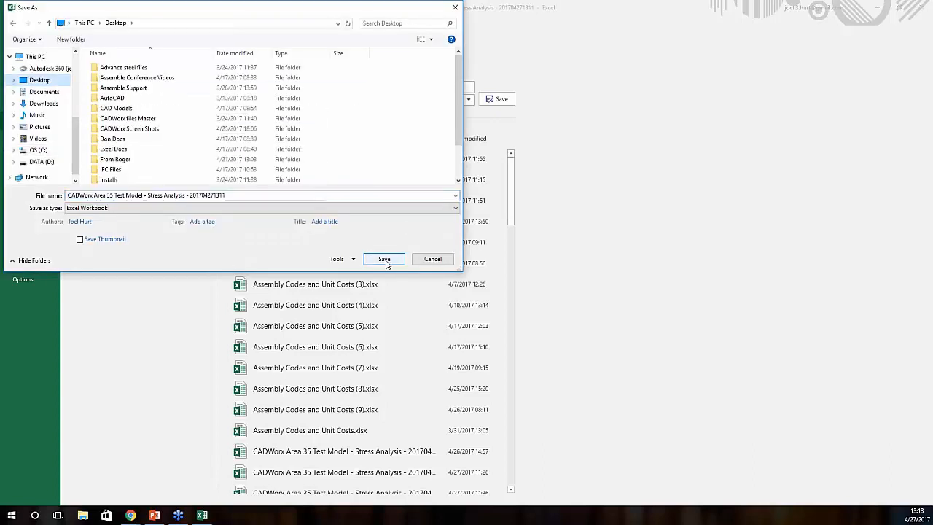
click(383, 260)
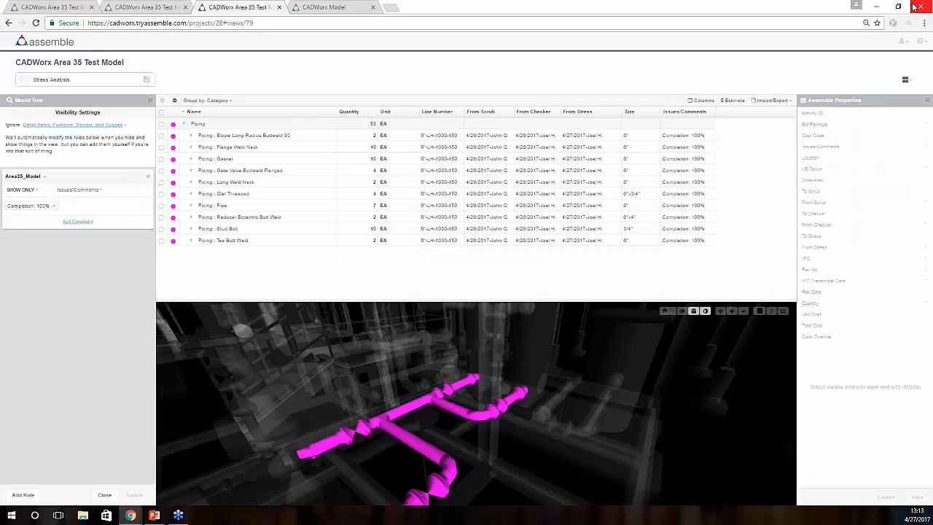
mouse_move(636, 166)
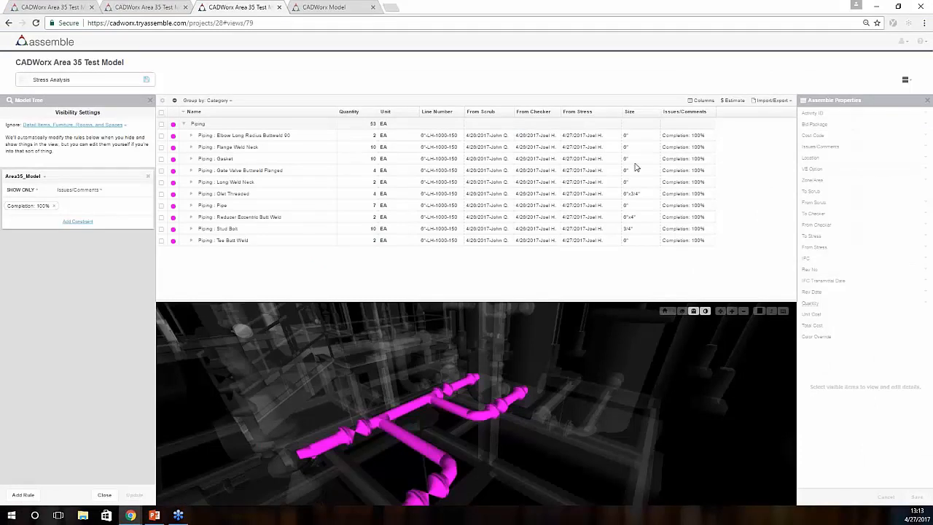
Import the edited Excel workbook and accept its property changes into the model
click(772, 99)
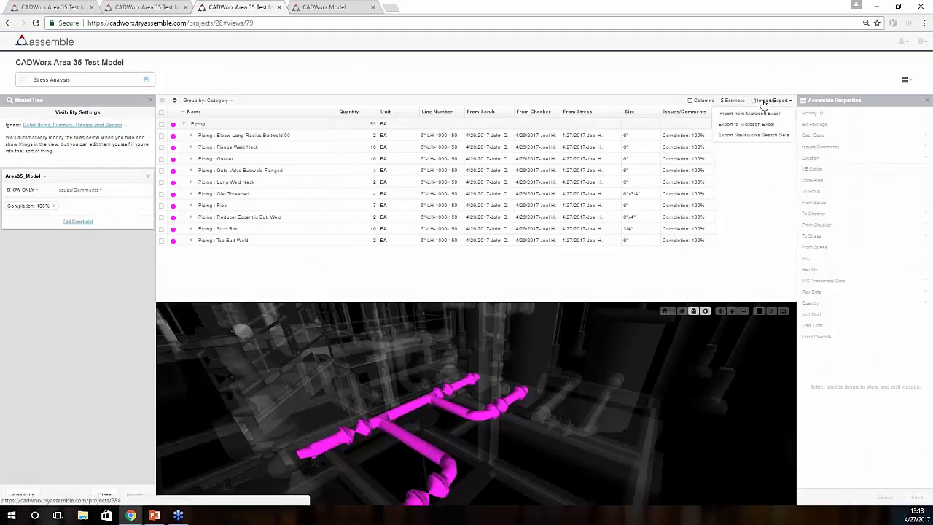
click(750, 114)
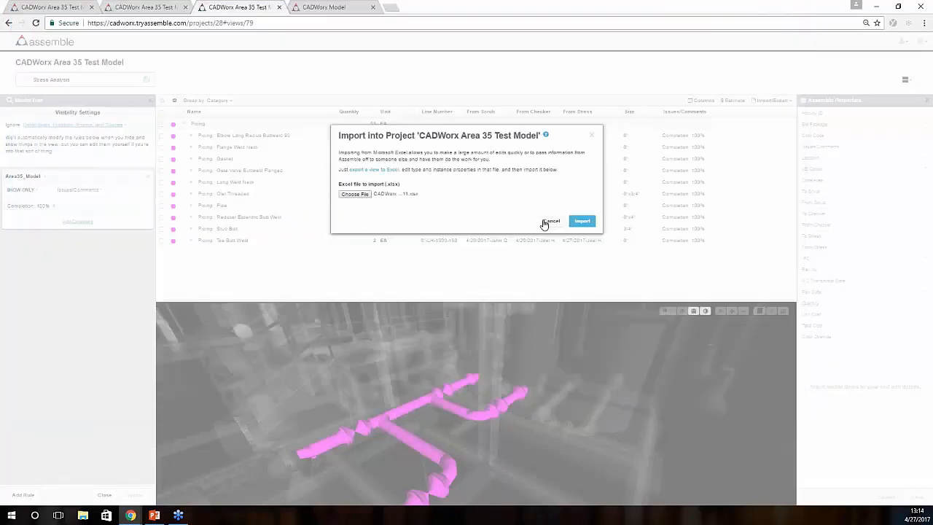
click(582, 221)
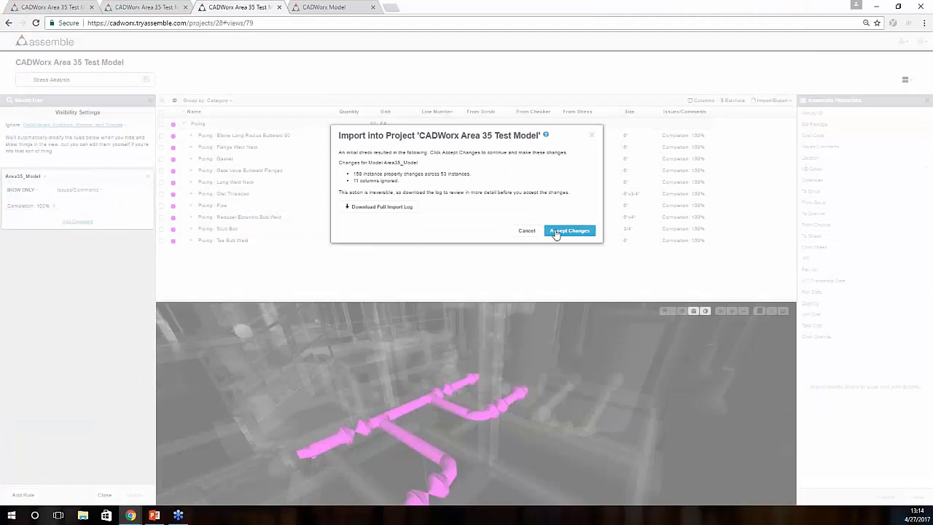
click(569, 231)
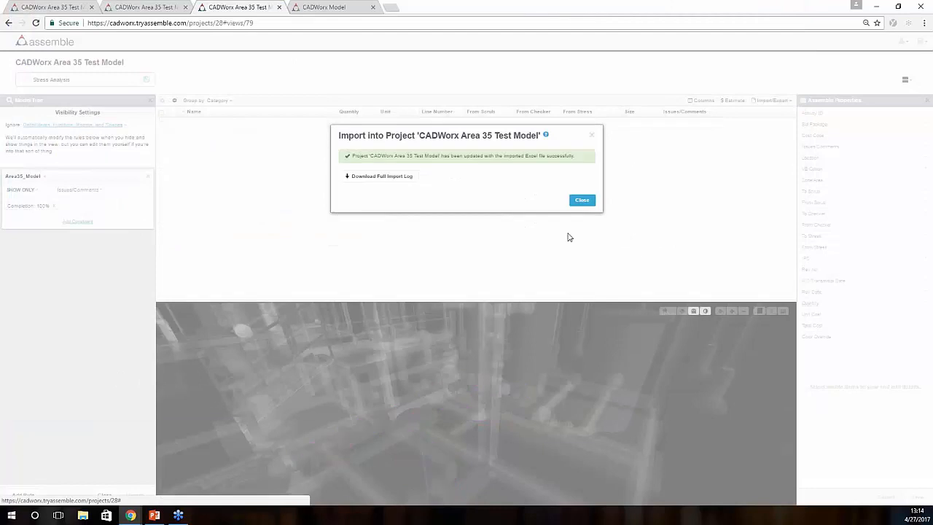
click(582, 199)
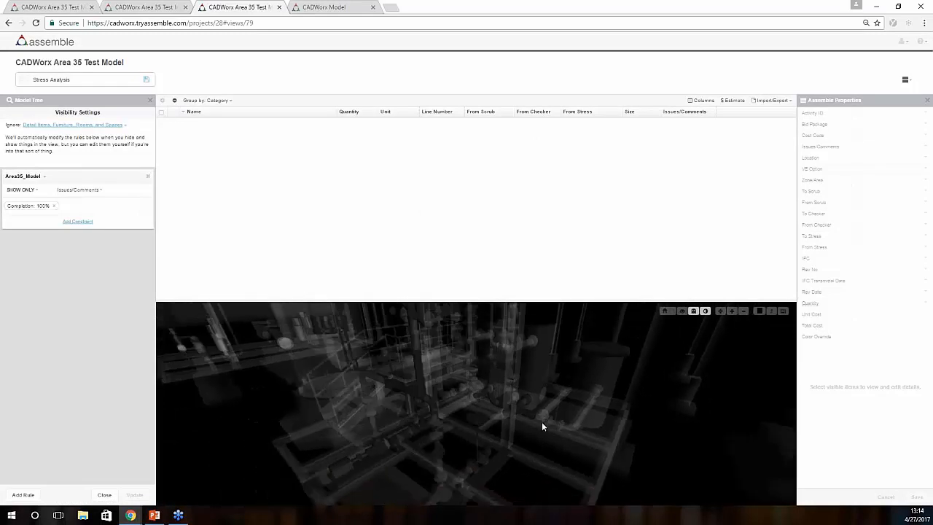
mouse_move(328, 407)
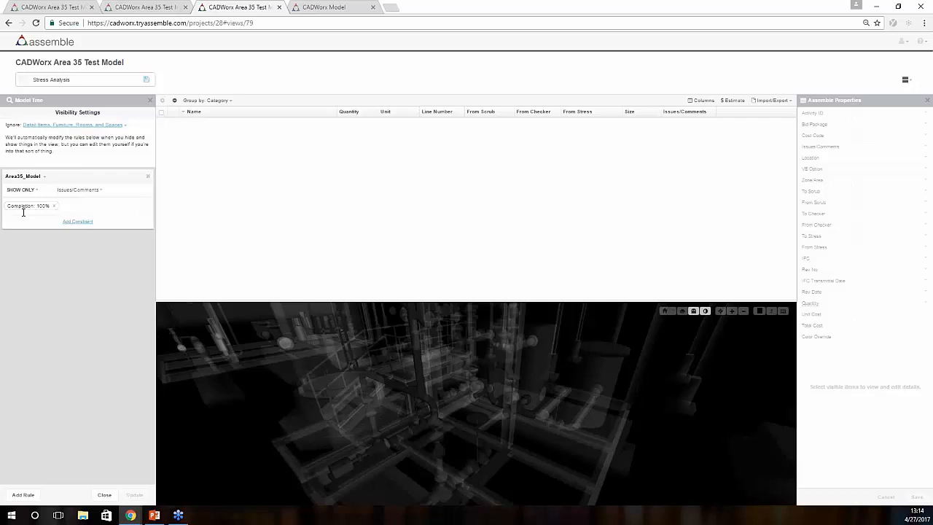
mouse_move(23, 225)
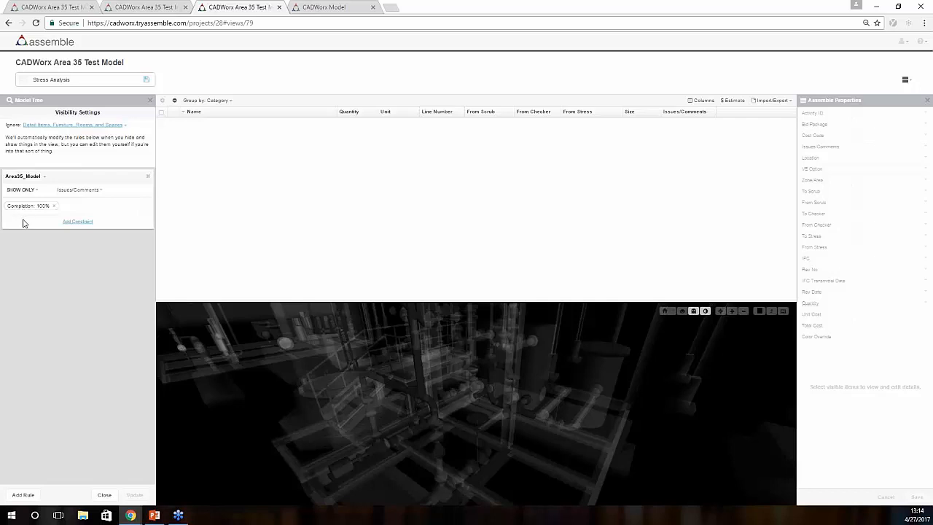
mouse_move(41, 225)
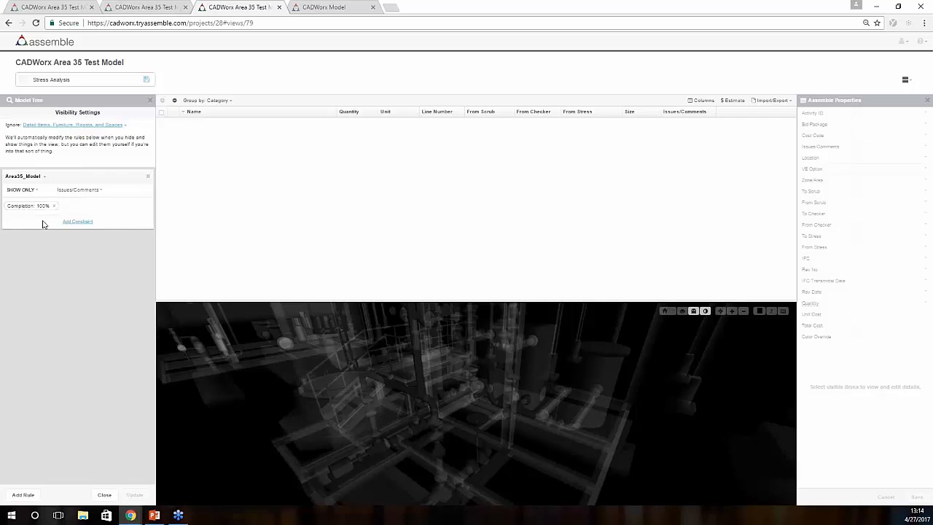
Change the visibility rule value to 'Completion: 20%' so the reverted items reappear
click(52, 205)
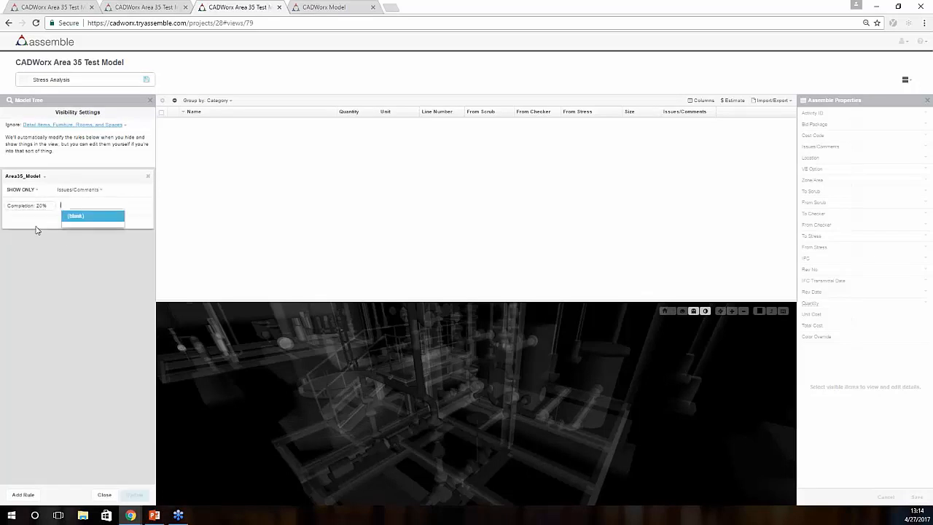
click(76, 216)
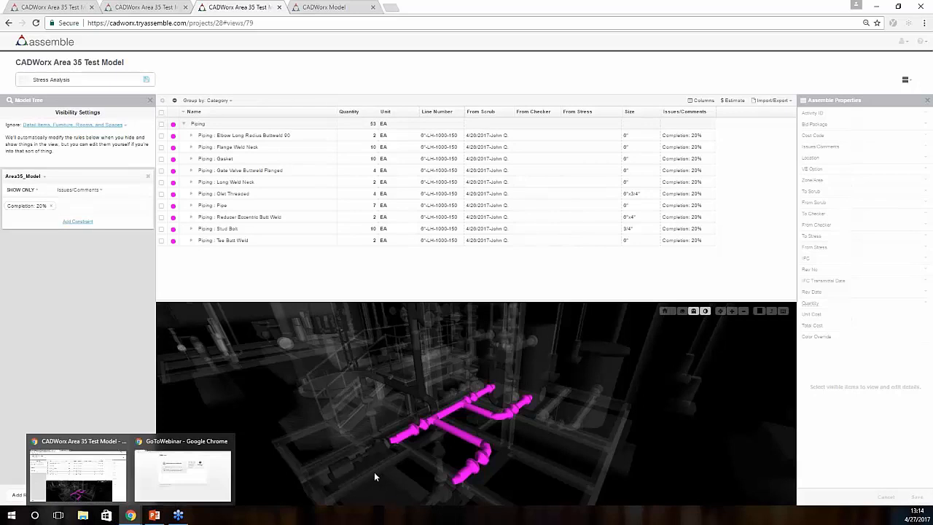
mouse_move(453, 441)
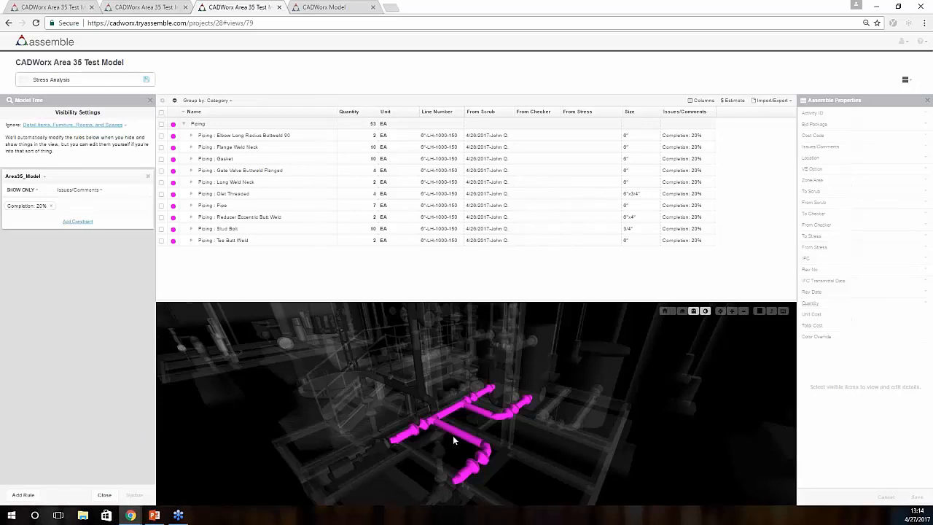
mouse_move(529, 397)
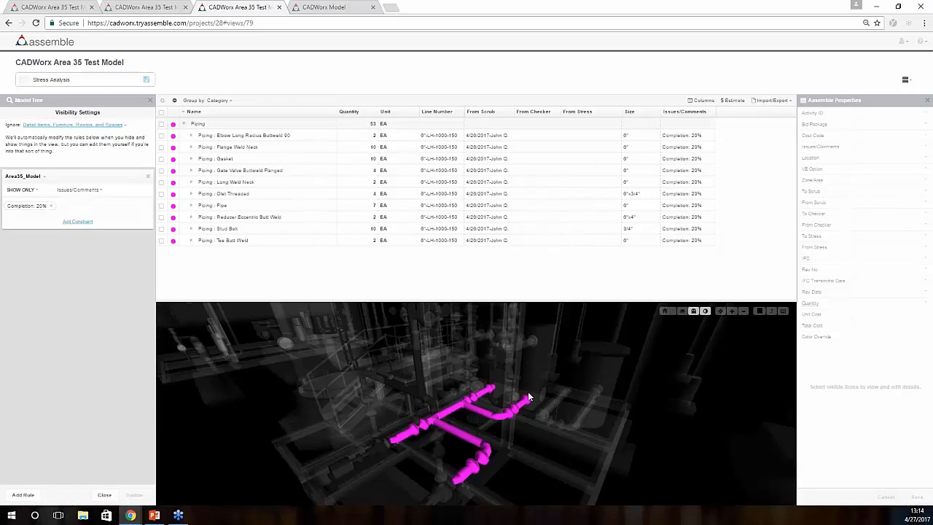
mouse_move(487, 204)
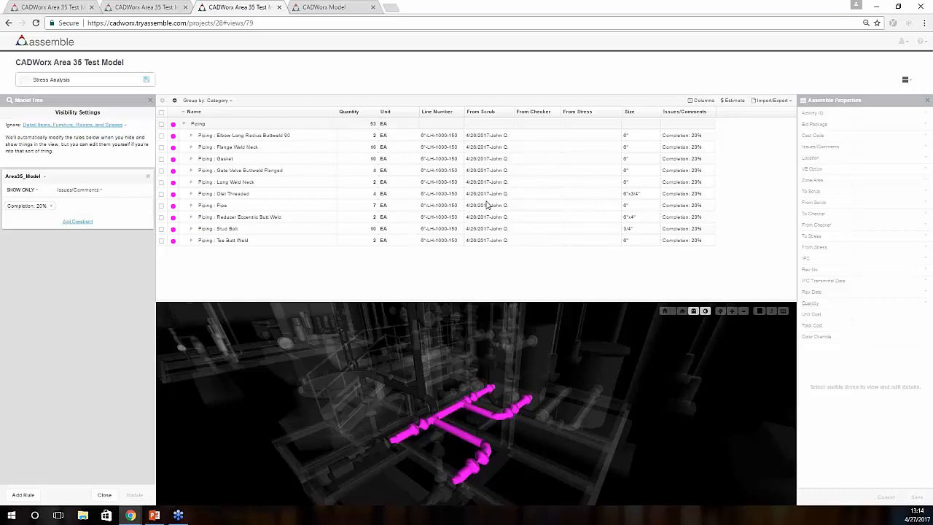
mouse_move(538, 164)
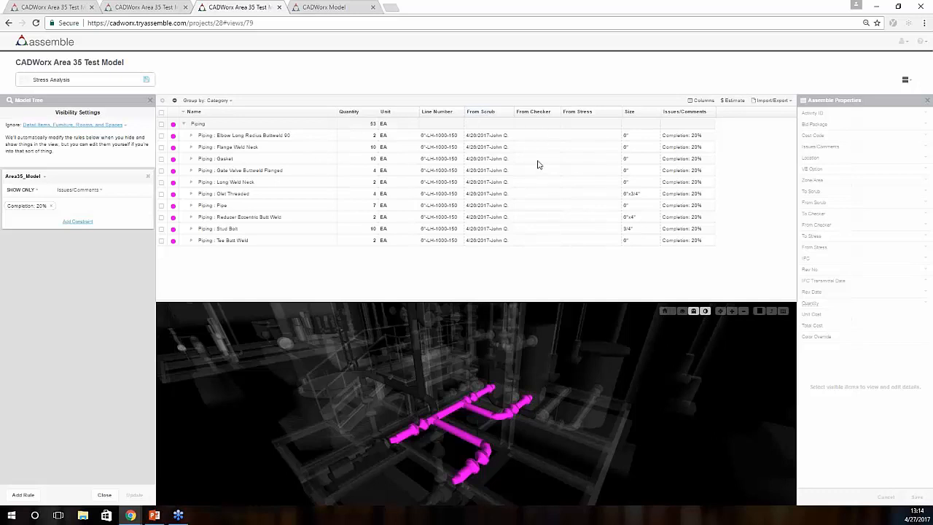
mouse_move(586, 204)
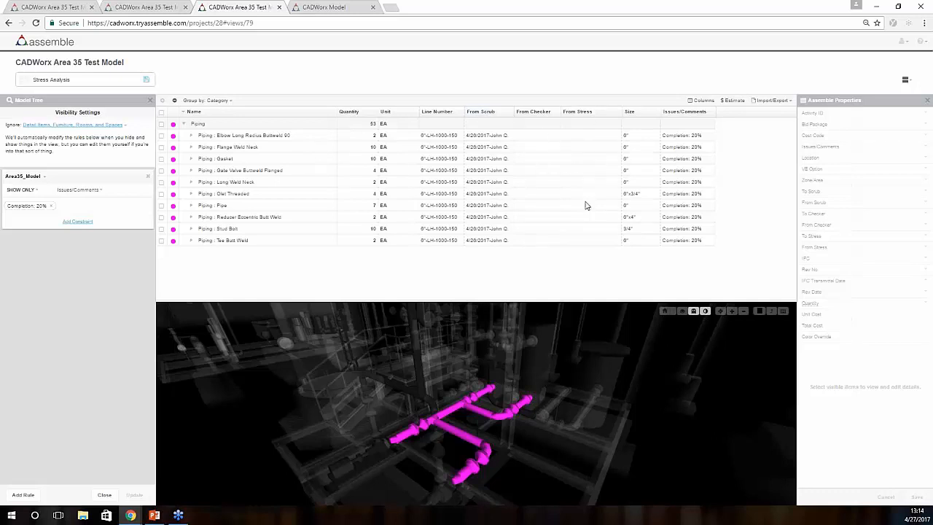
mouse_move(691, 219)
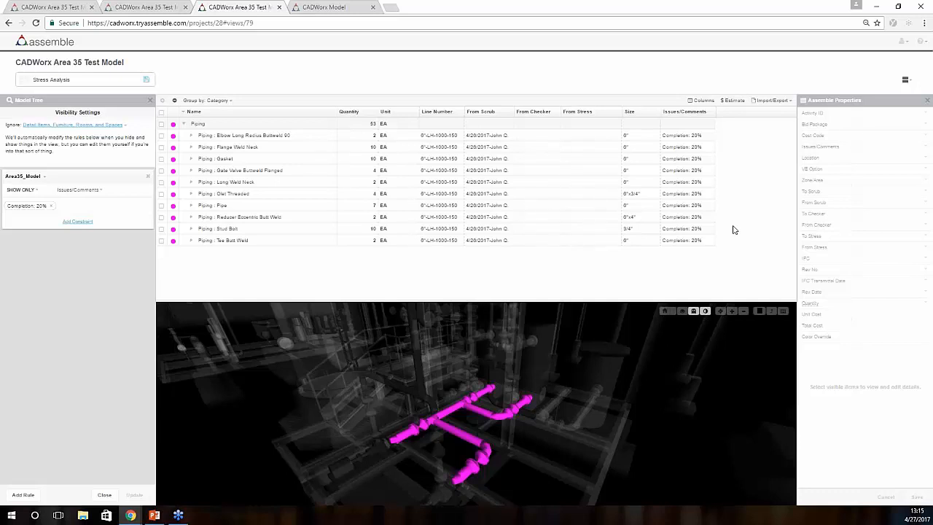
mouse_move(747, 225)
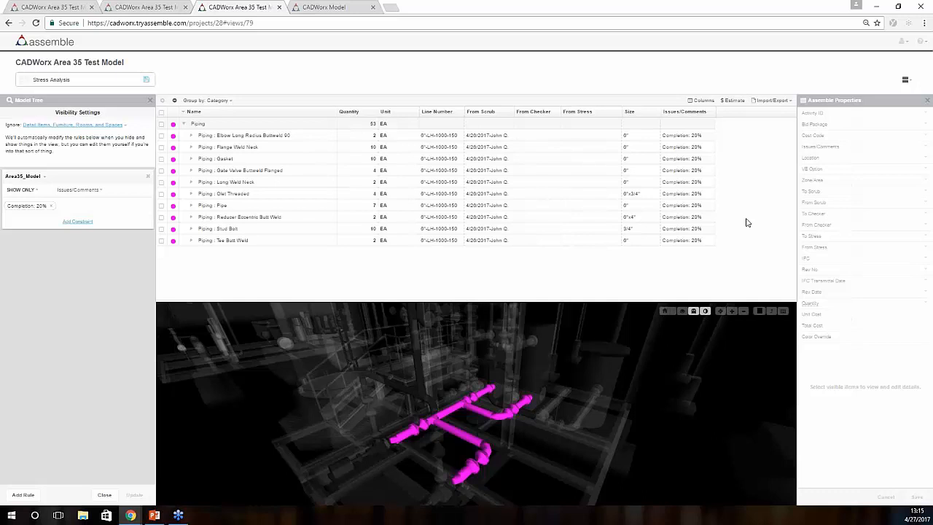
Switch to the CADWorx Model project's version comparison showing added piping in green
click(328, 7)
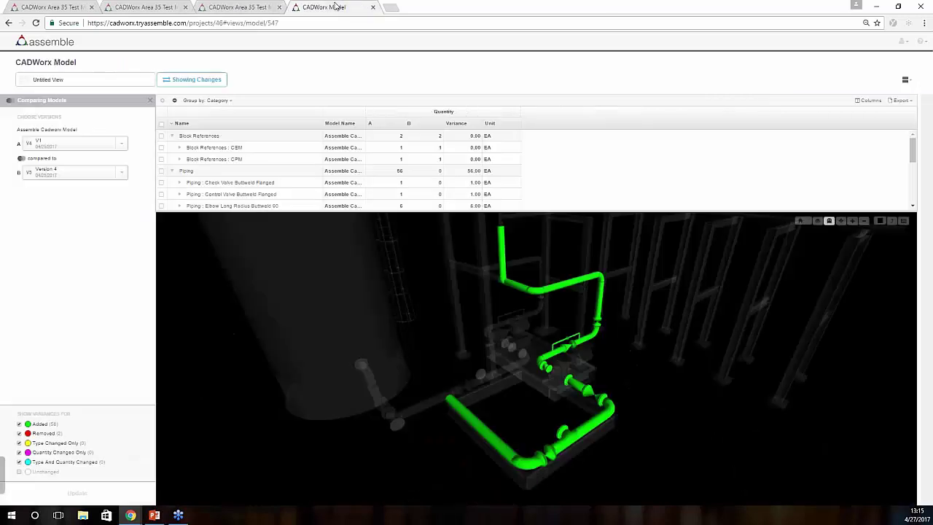
mouse_move(308, 350)
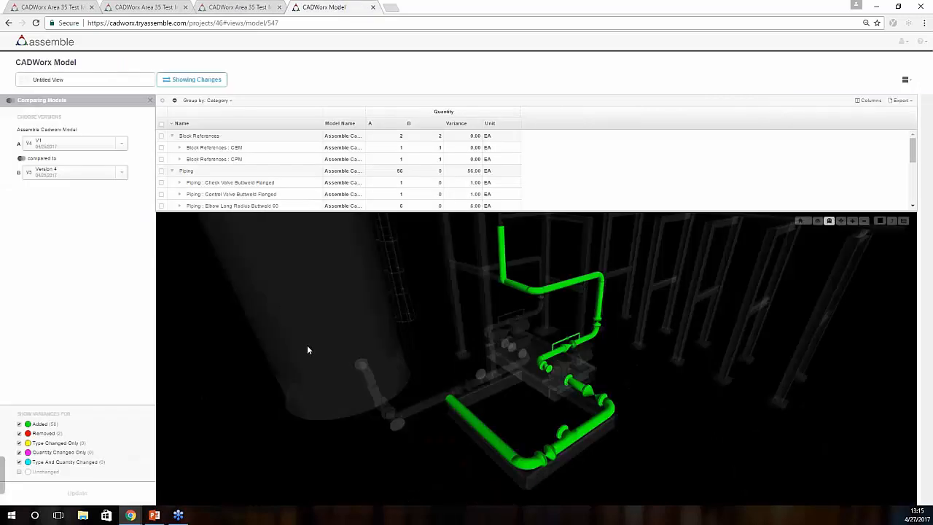
Orbit the 3D view to see the green added piping from a new angle
drag(308, 350, 461, 391)
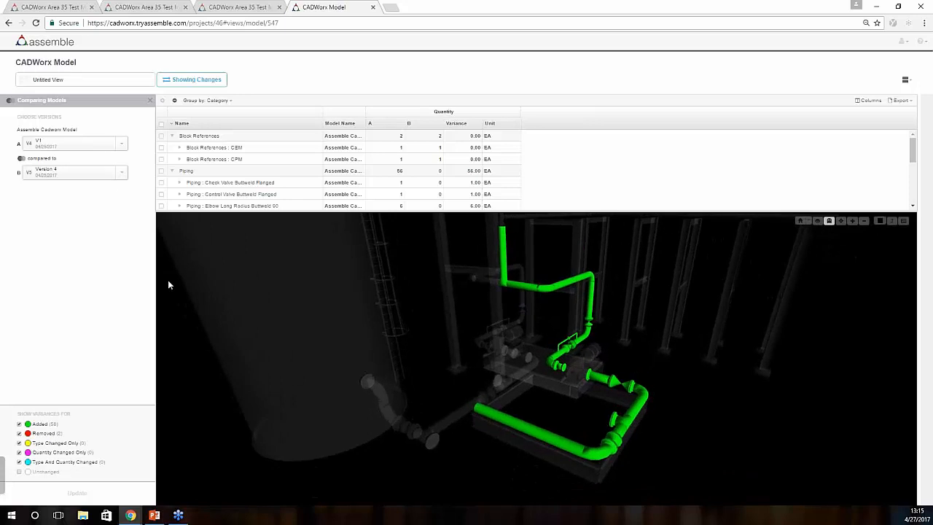
mouse_move(6, 140)
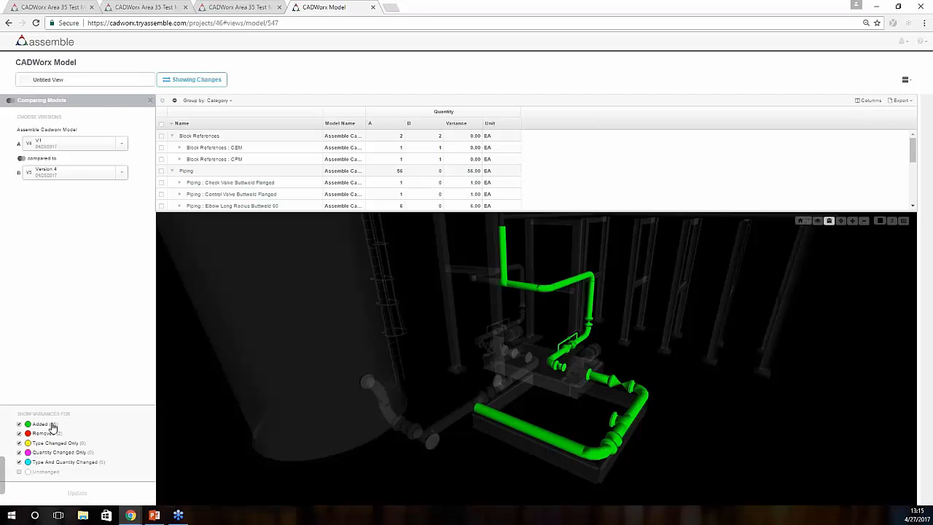
mouse_move(63, 444)
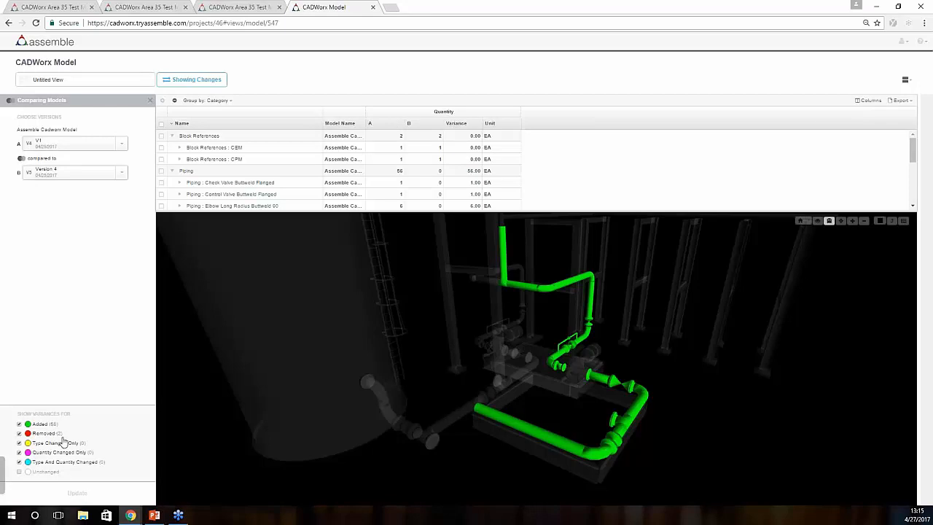
mouse_move(100, 487)
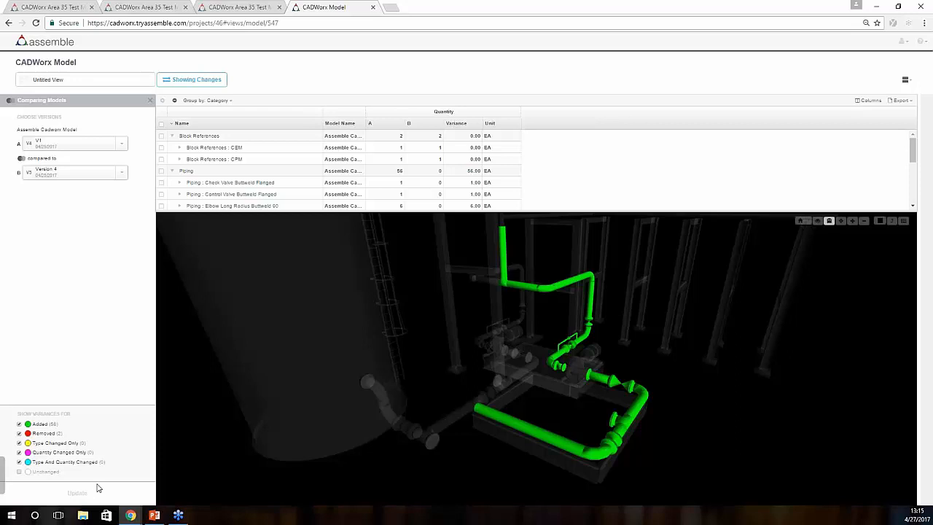
mouse_move(96, 479)
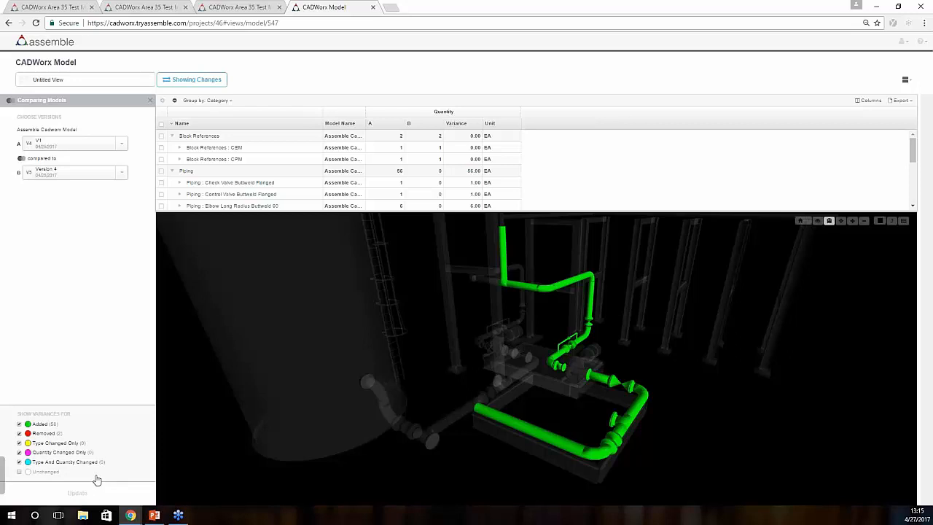
mouse_move(96, 480)
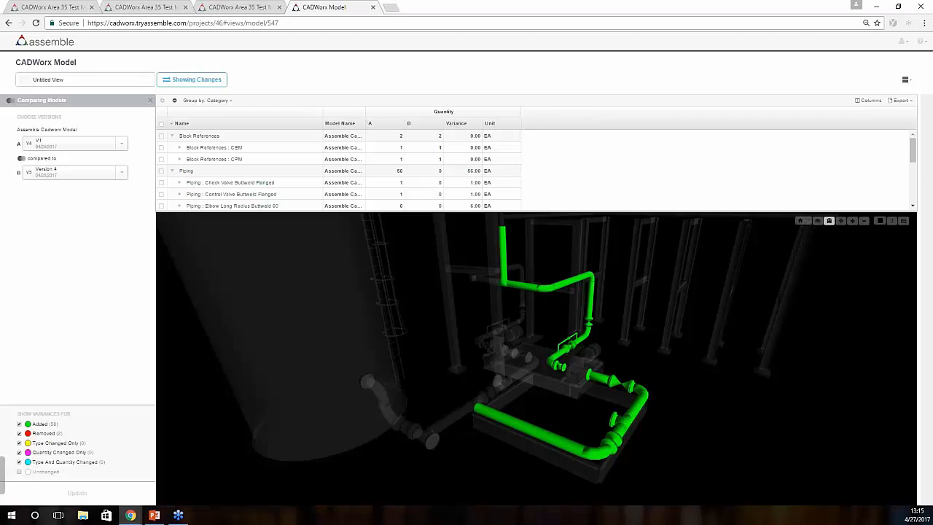
mouse_move(20, 488)
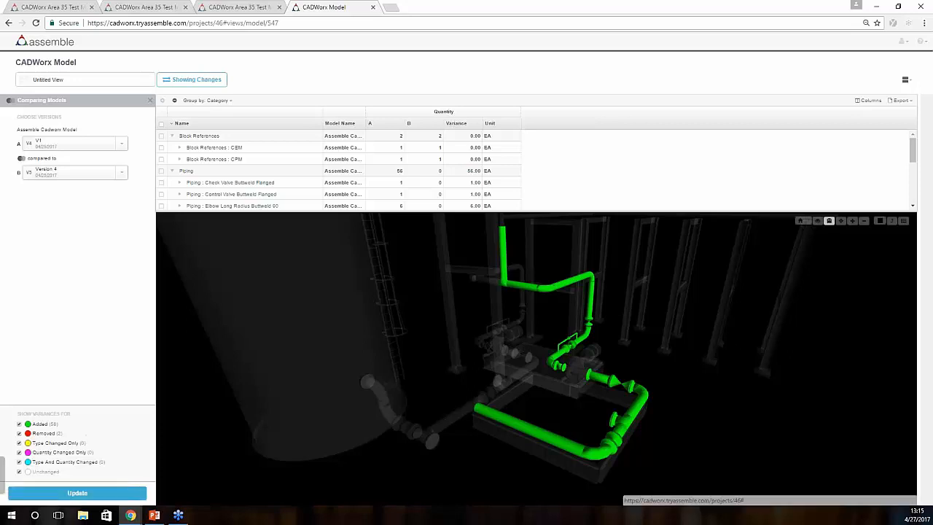
Update the comparison so unchanged items reload in white around the green piping
click(78, 493)
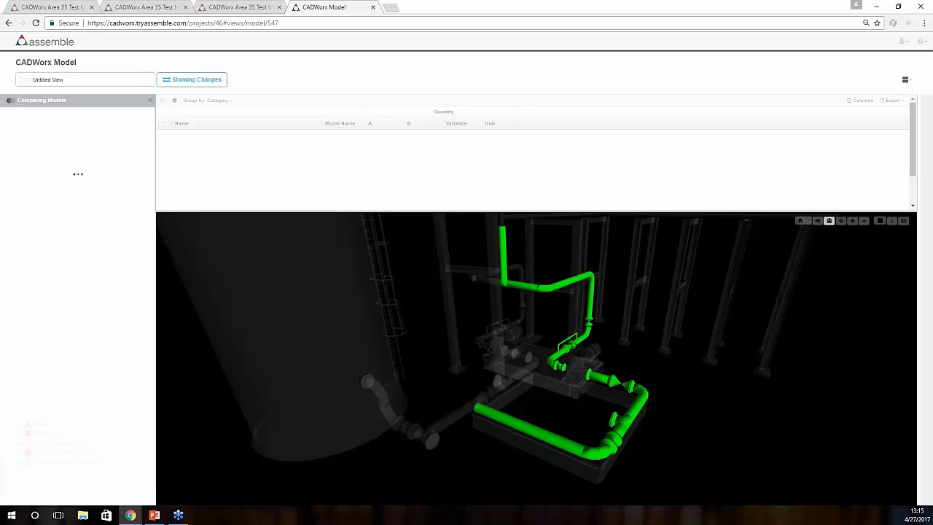
mouse_move(372, 172)
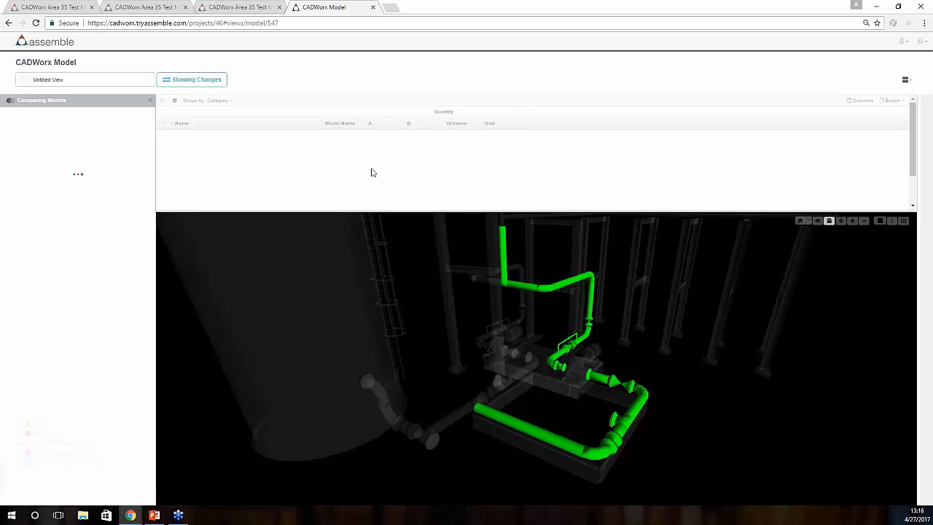
mouse_move(362, 166)
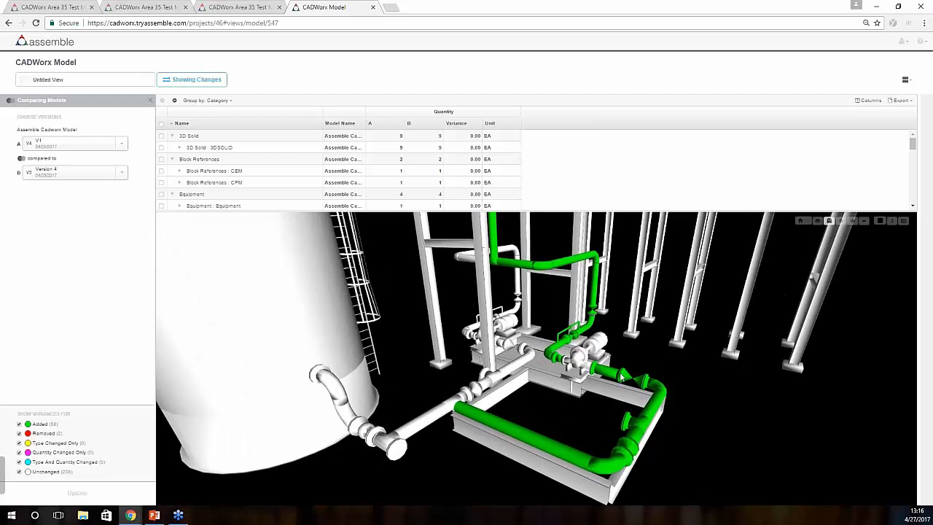
Select a changed piping component in 3D and show the comparison Export choices
click(624, 377)
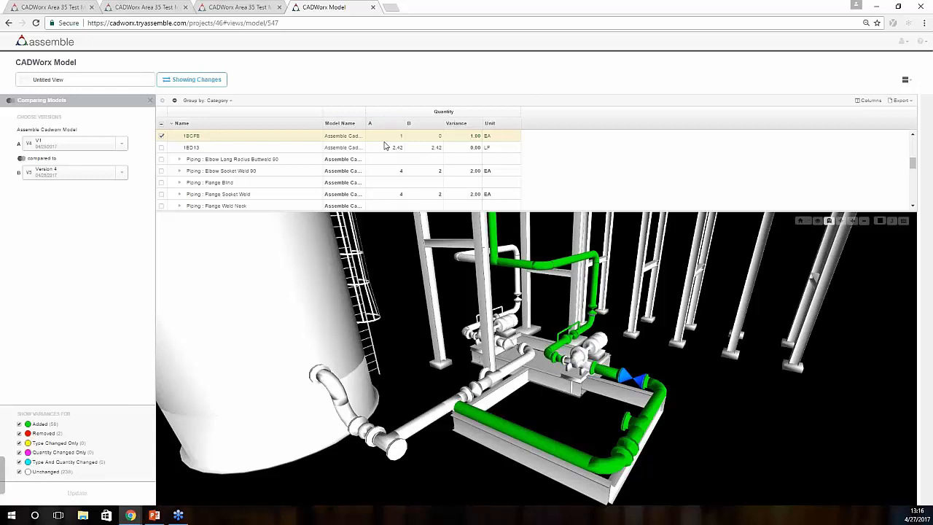
mouse_move(494, 143)
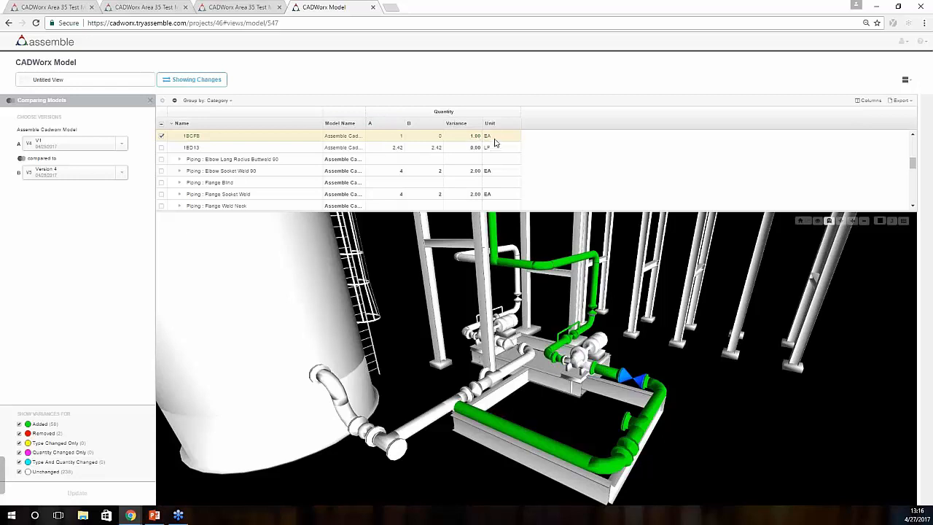
mouse_move(520, 146)
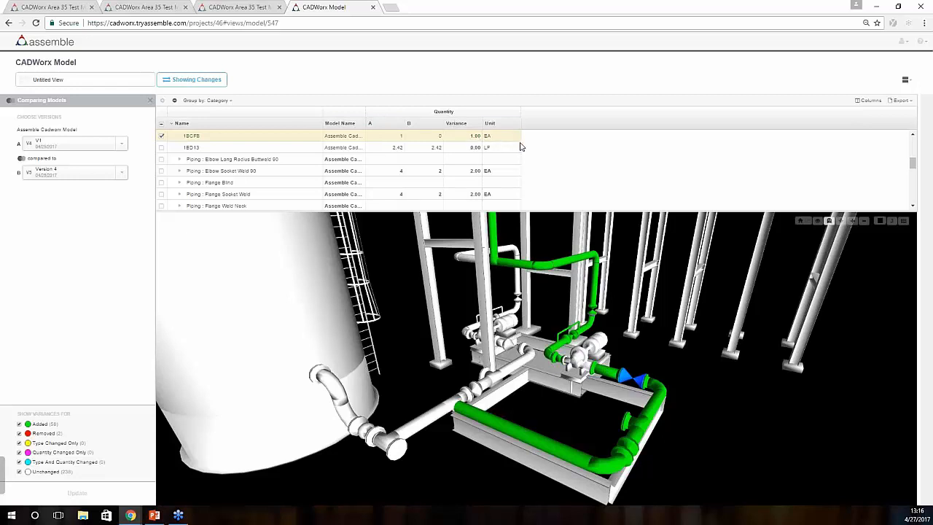
mouse_move(881, 151)
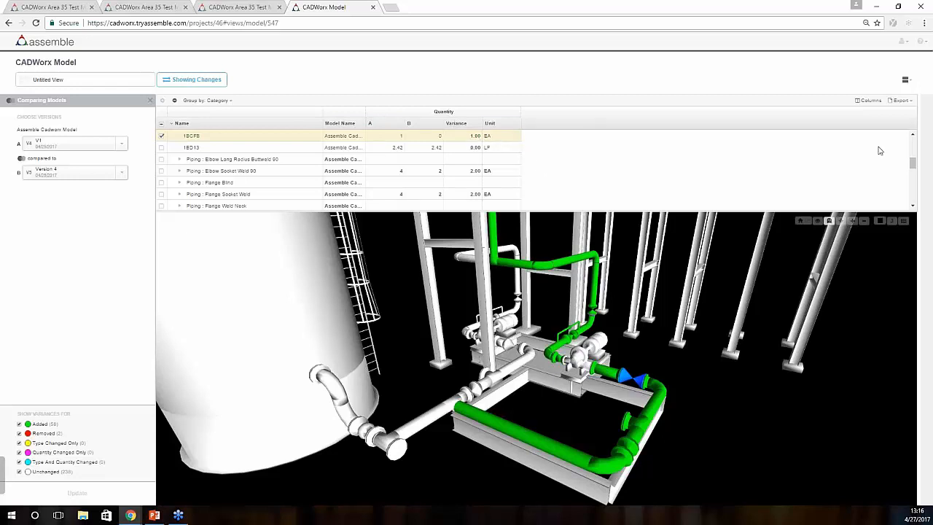
click(901, 99)
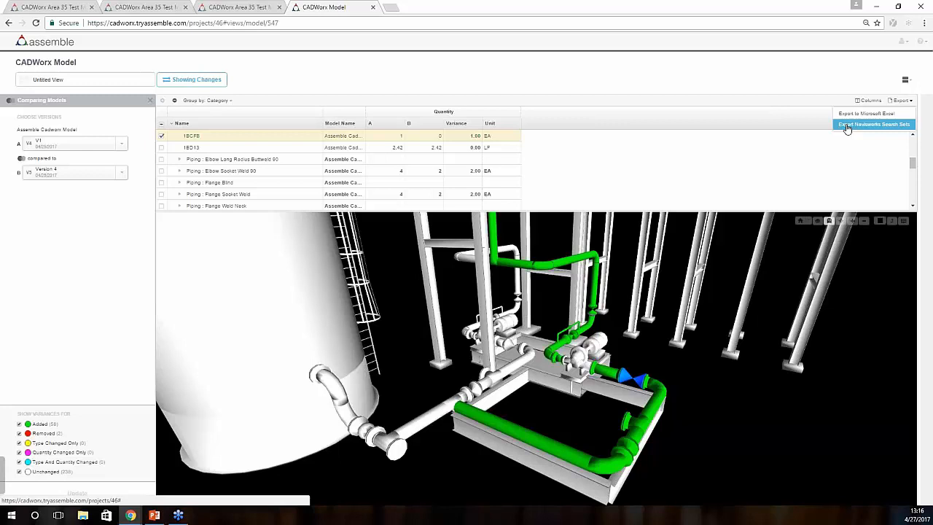
mouse_move(846, 130)
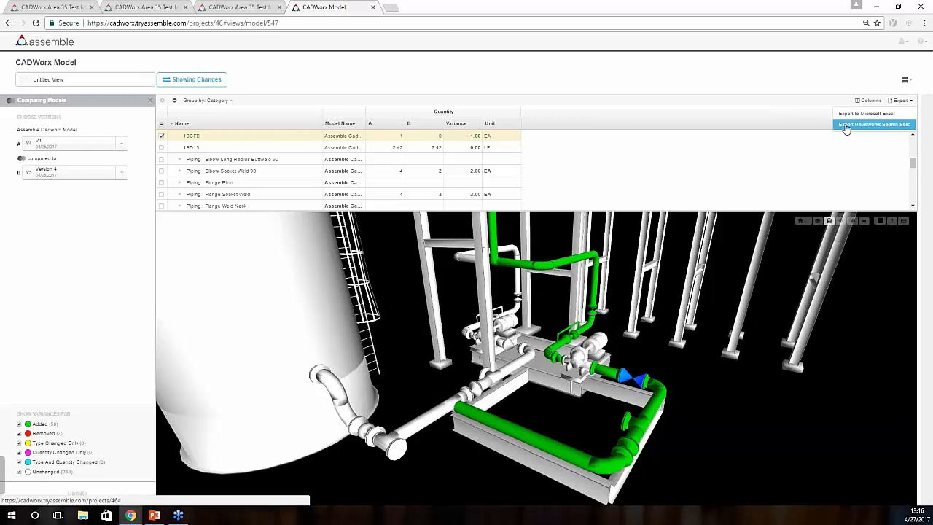